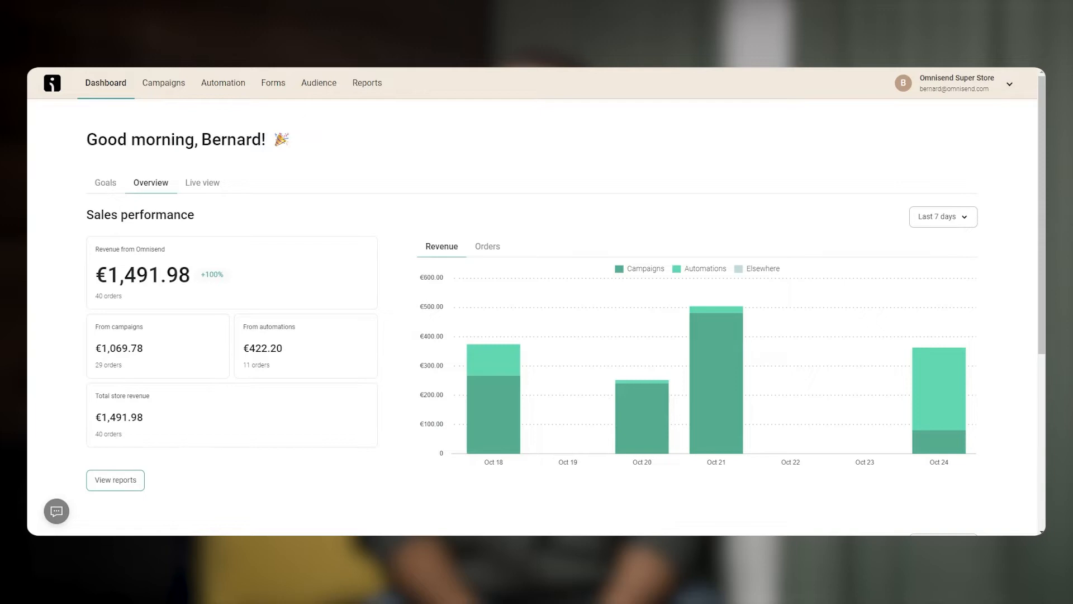
- Review the dashboard sales chart by order counts and revenue, plus SMS subscriber growth
scroll(down, 3)
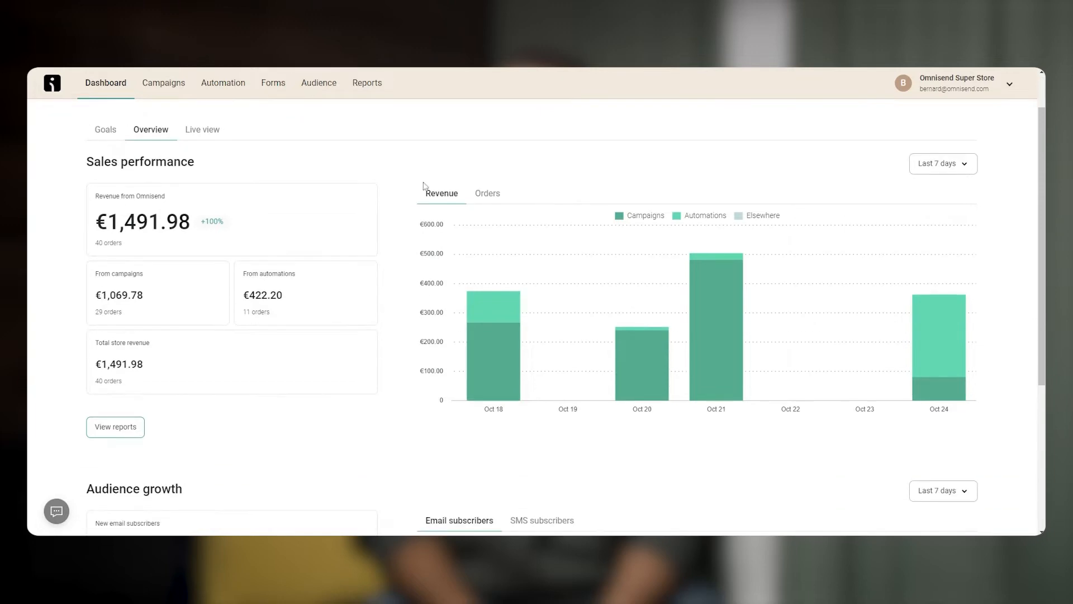
click(487, 193)
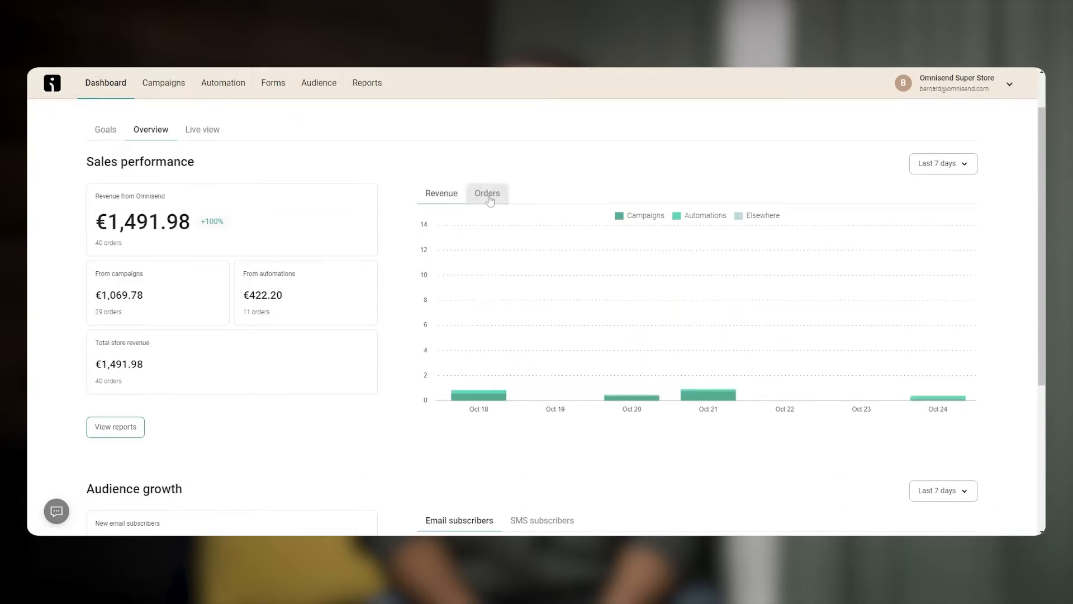
click(440, 193)
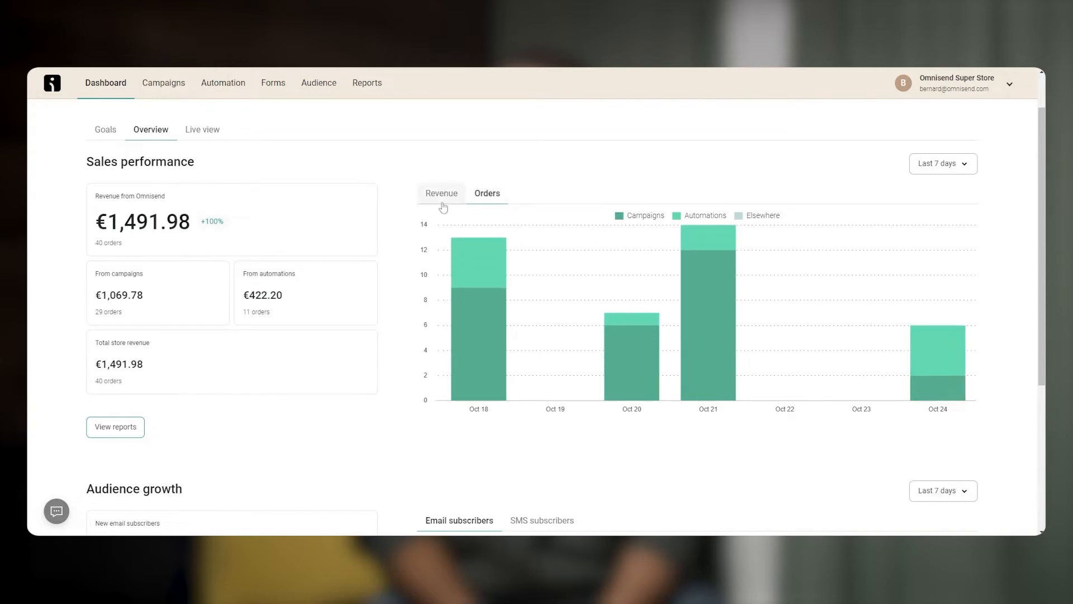
click(442, 193)
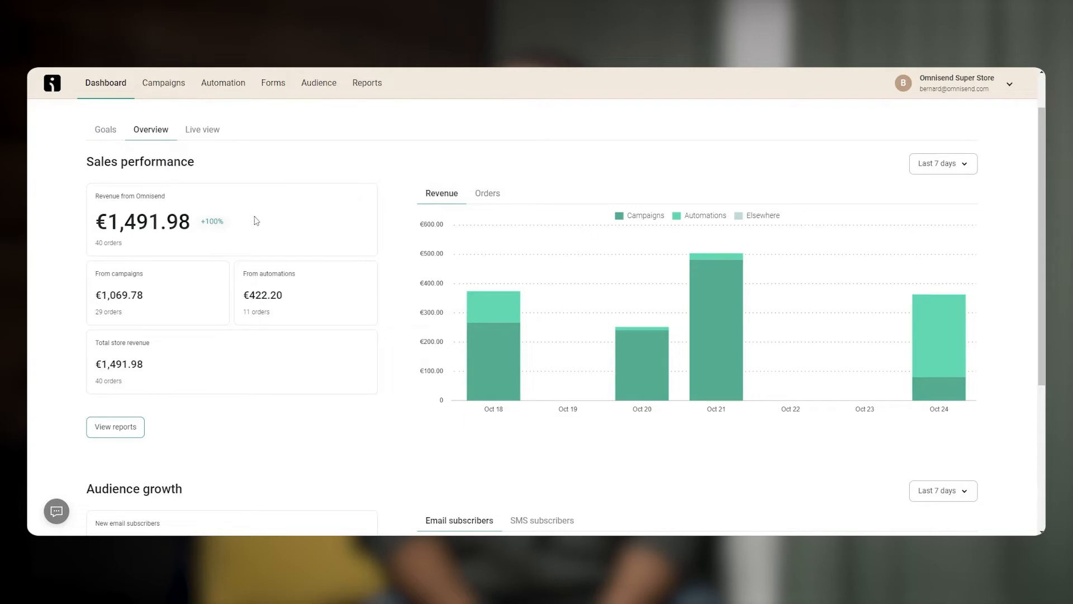
scroll(down, 3)
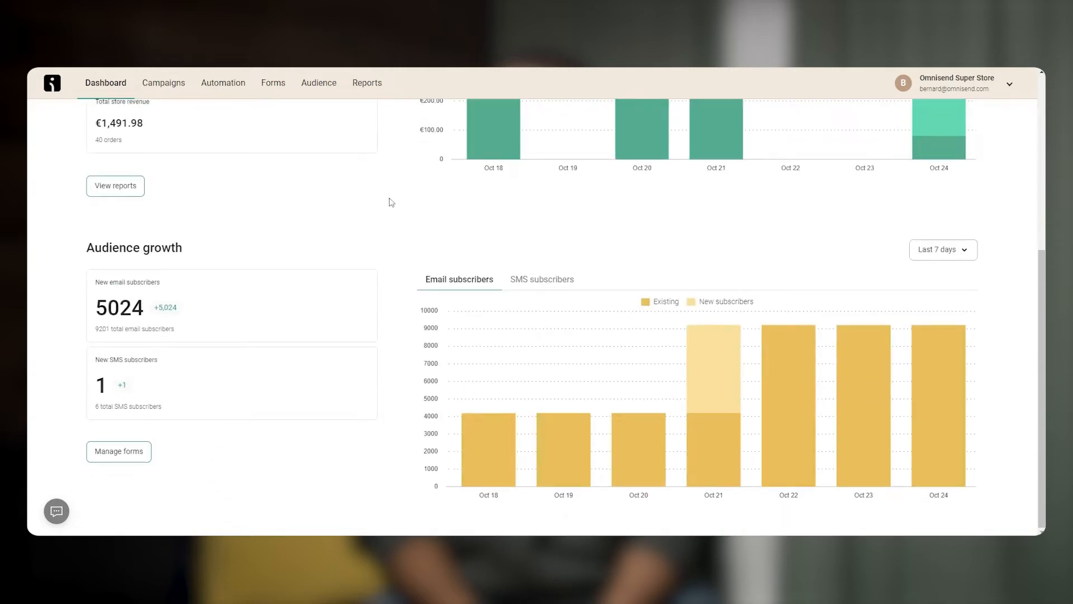
click(541, 279)
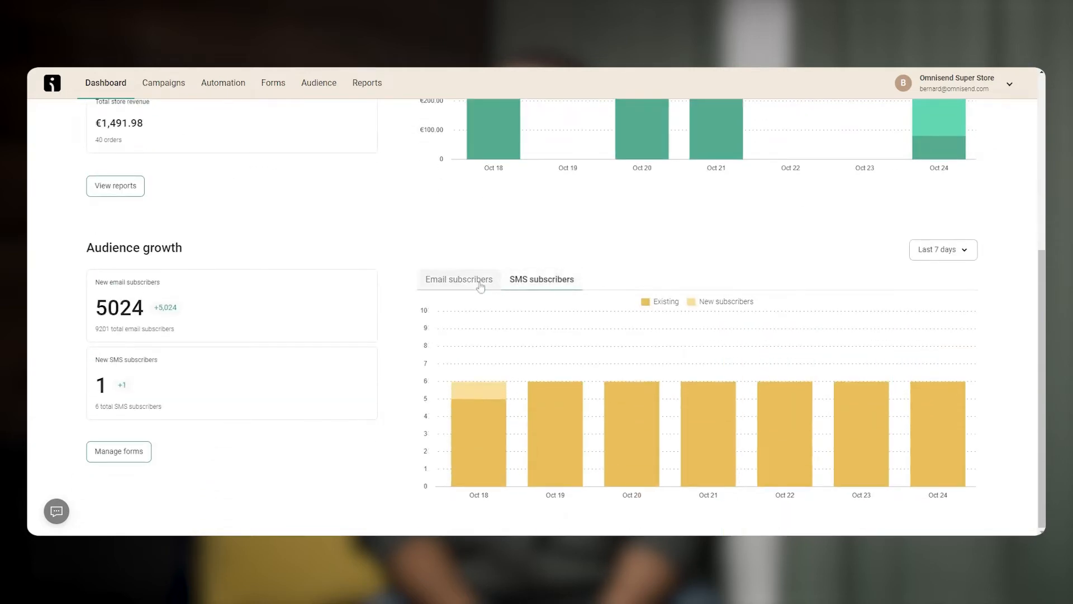
scroll(up, 3)
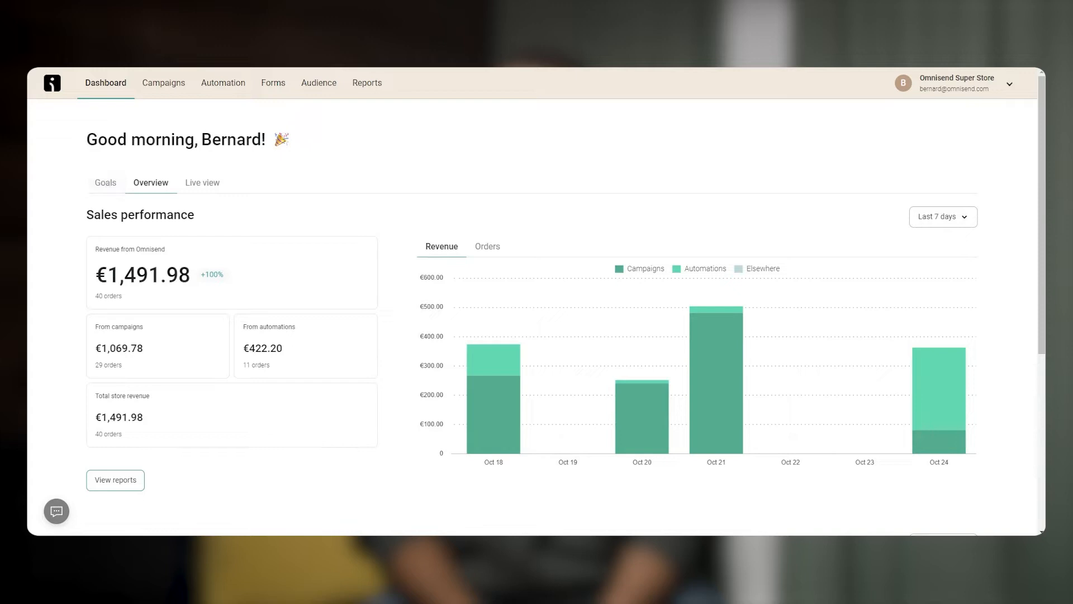
mouse_move(202, 182)
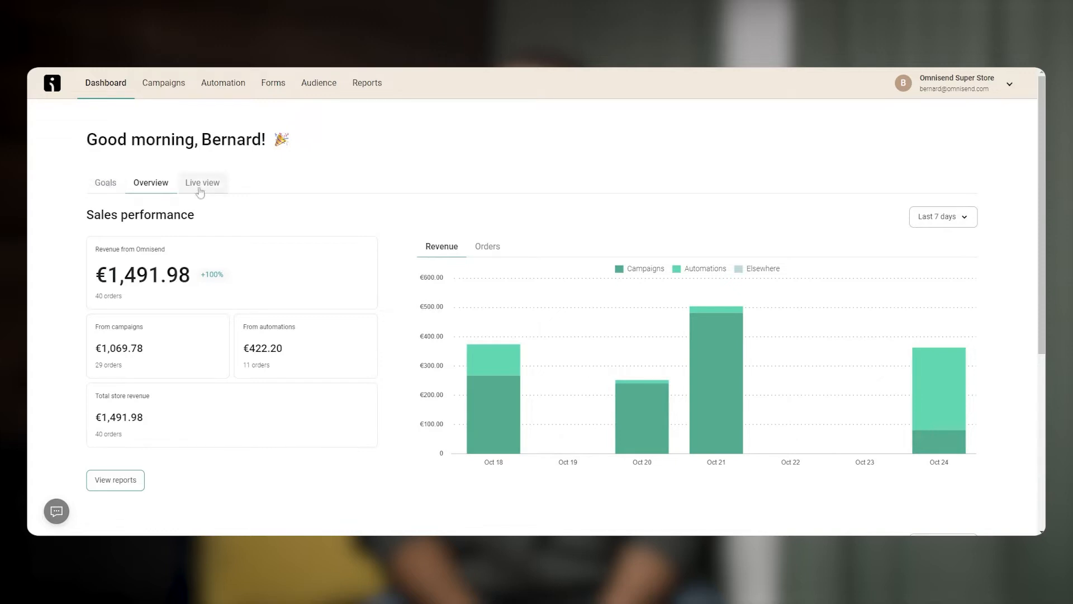
- Go to the Campaigns list from the top navigation
click(163, 82)
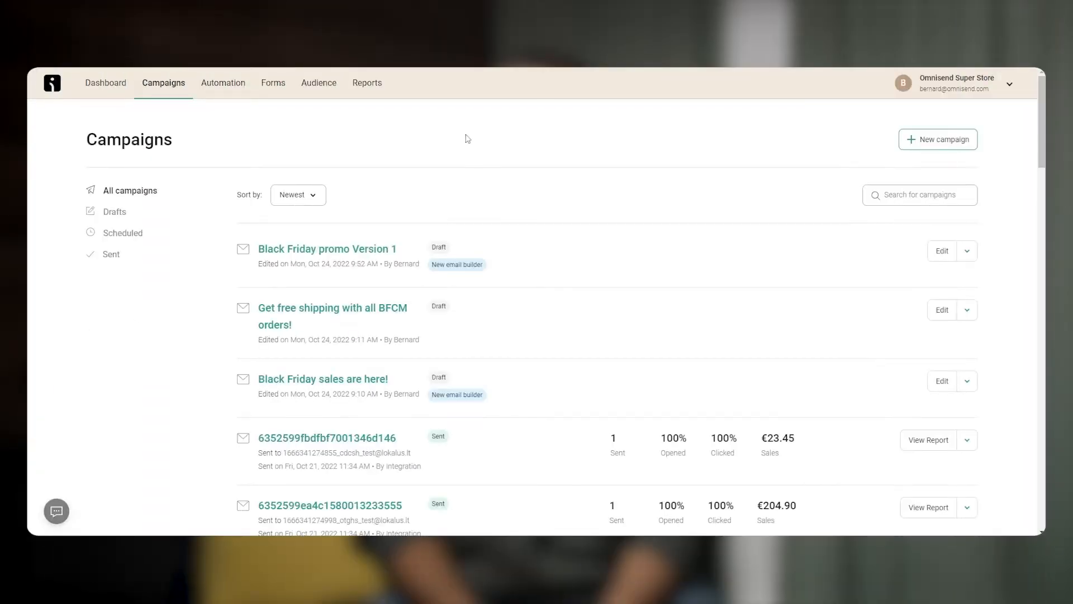
mouse_move(466, 139)
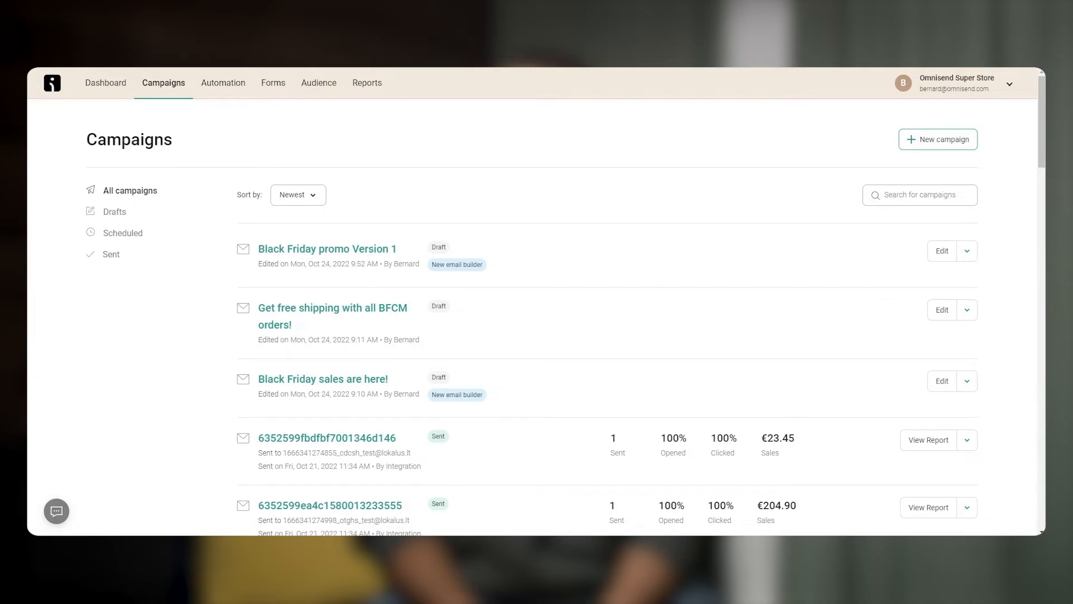
mouse_move(555, 123)
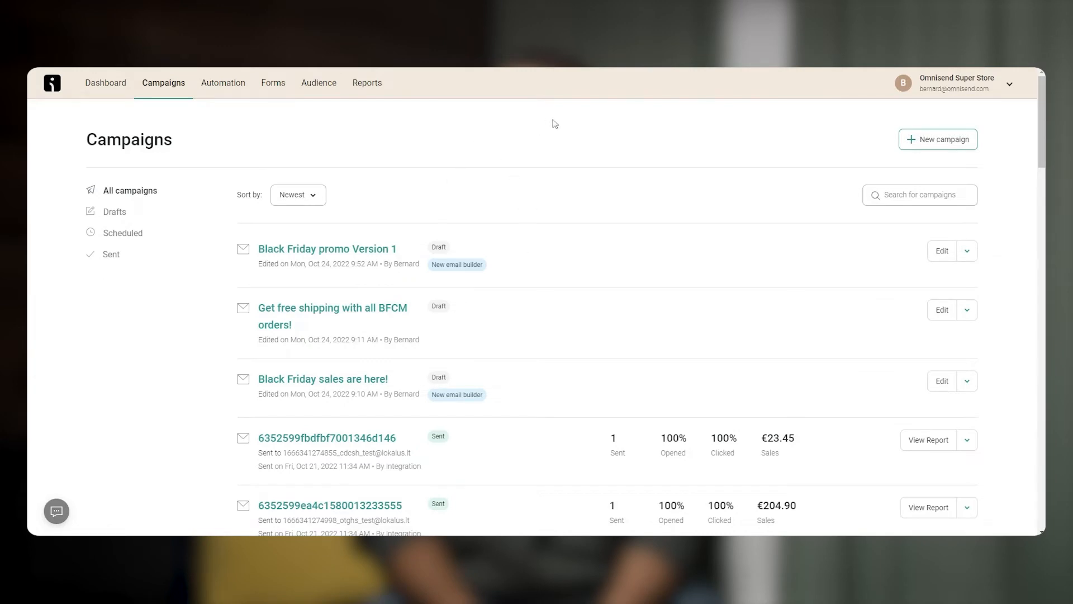
- Start a new campaign and choose a regular one-time email campaign
click(938, 139)
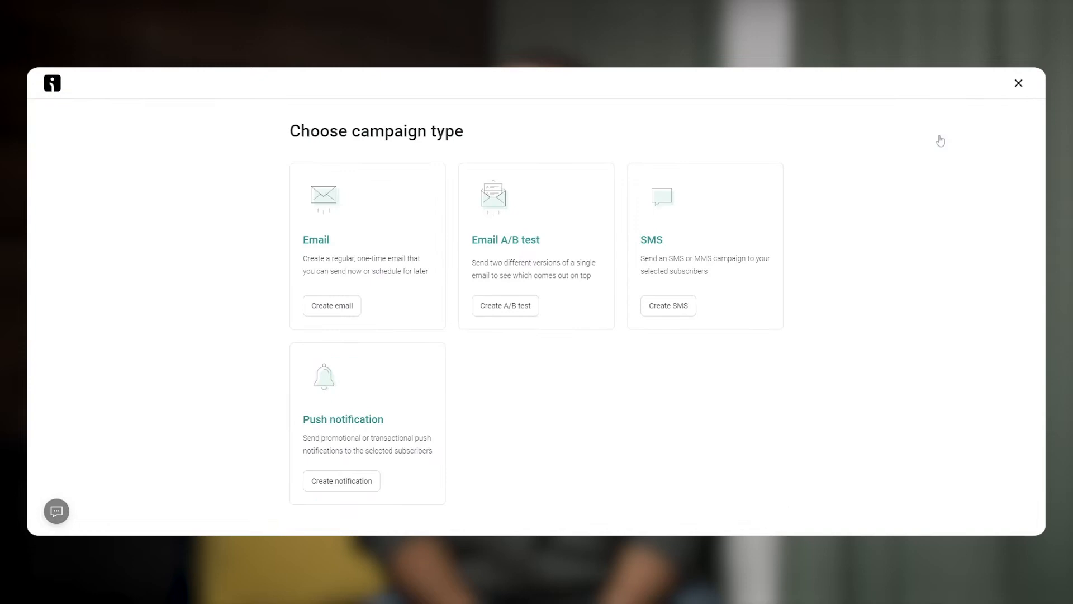
mouse_move(651, 301)
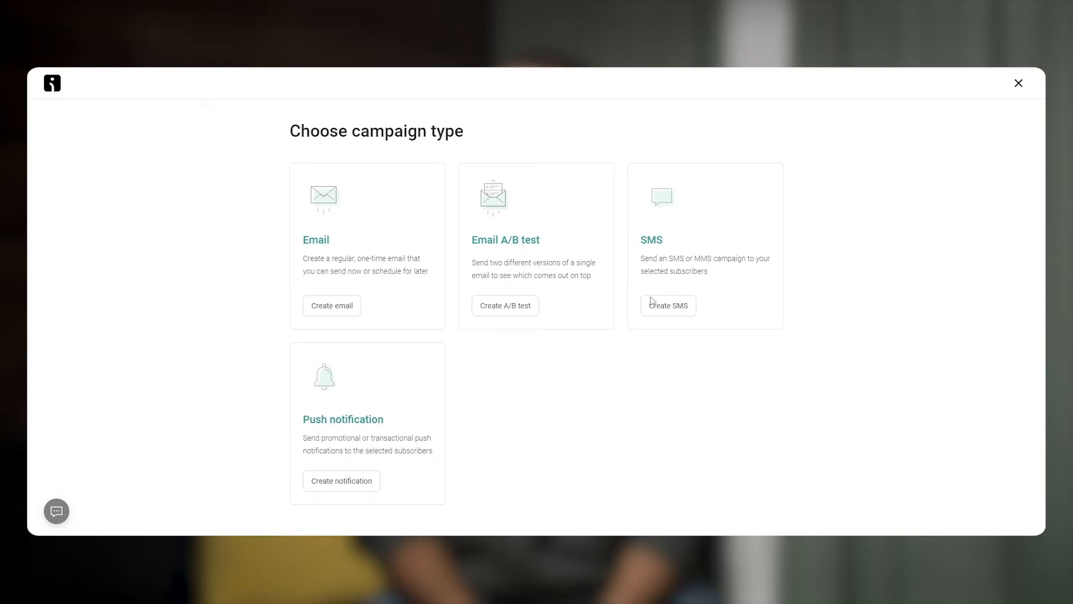
mouse_move(553, 214)
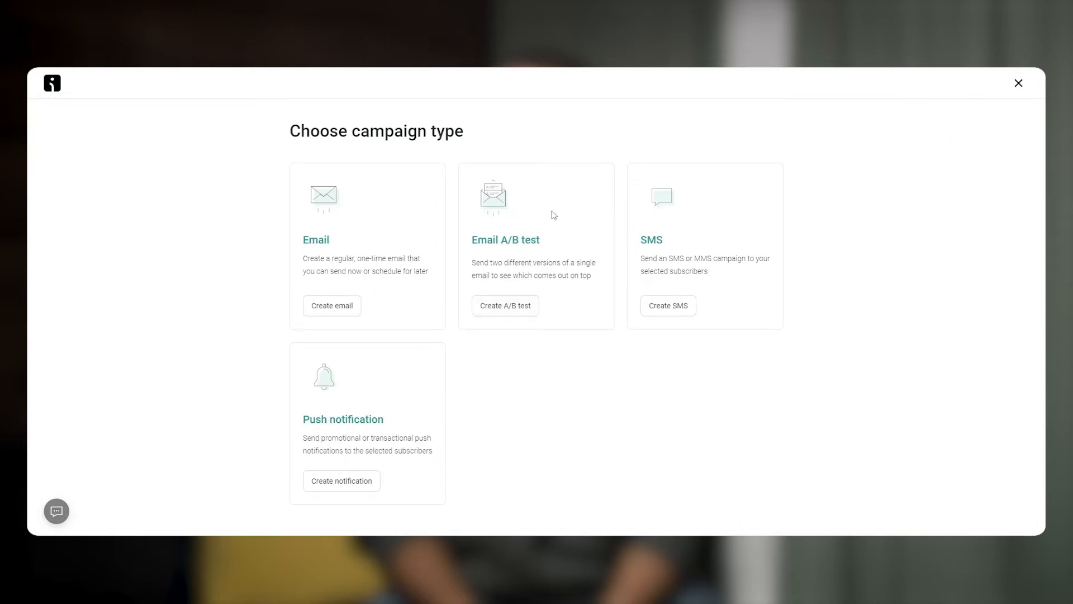
mouse_move(362, 396)
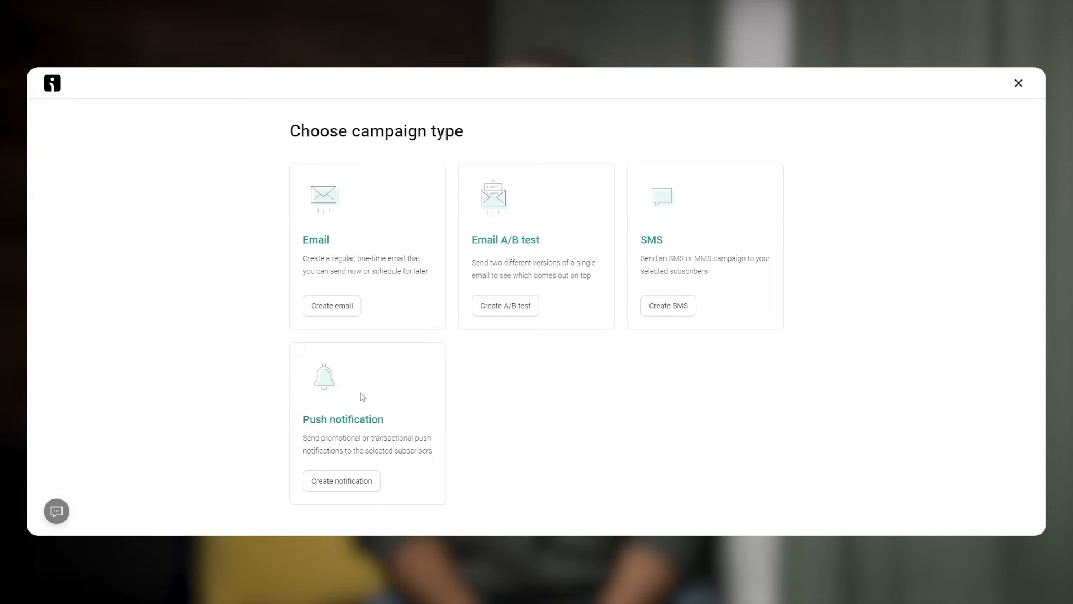
mouse_move(507, 246)
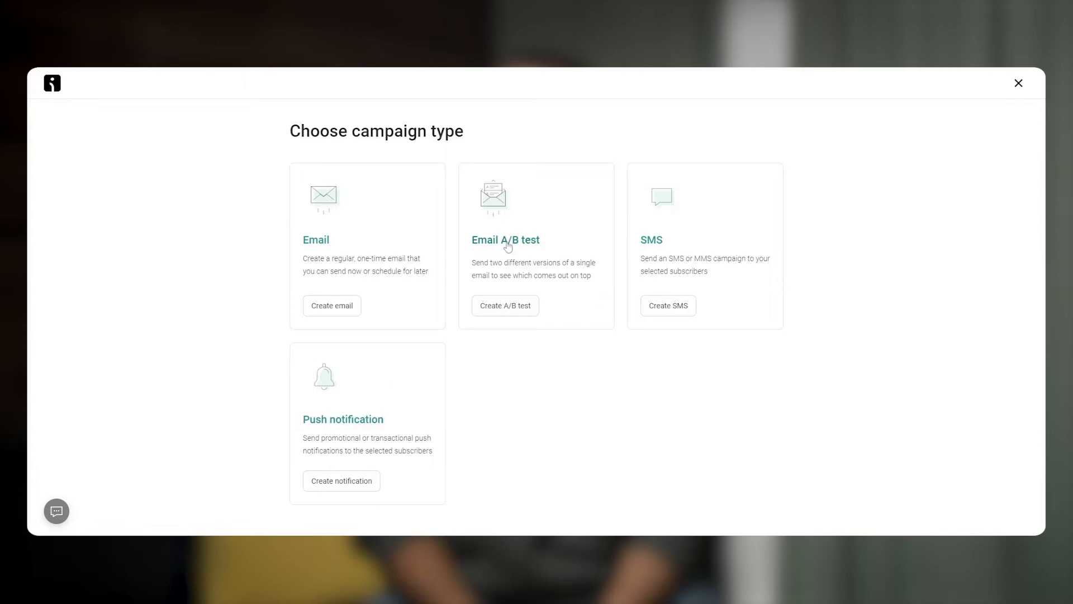
mouse_move(488, 253)
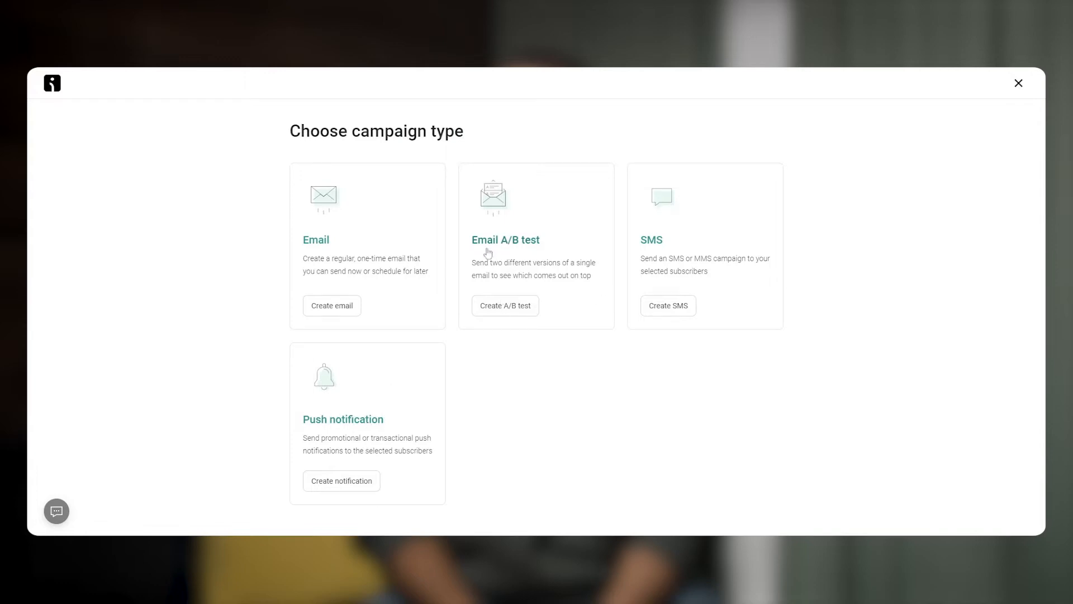
click(331, 305)
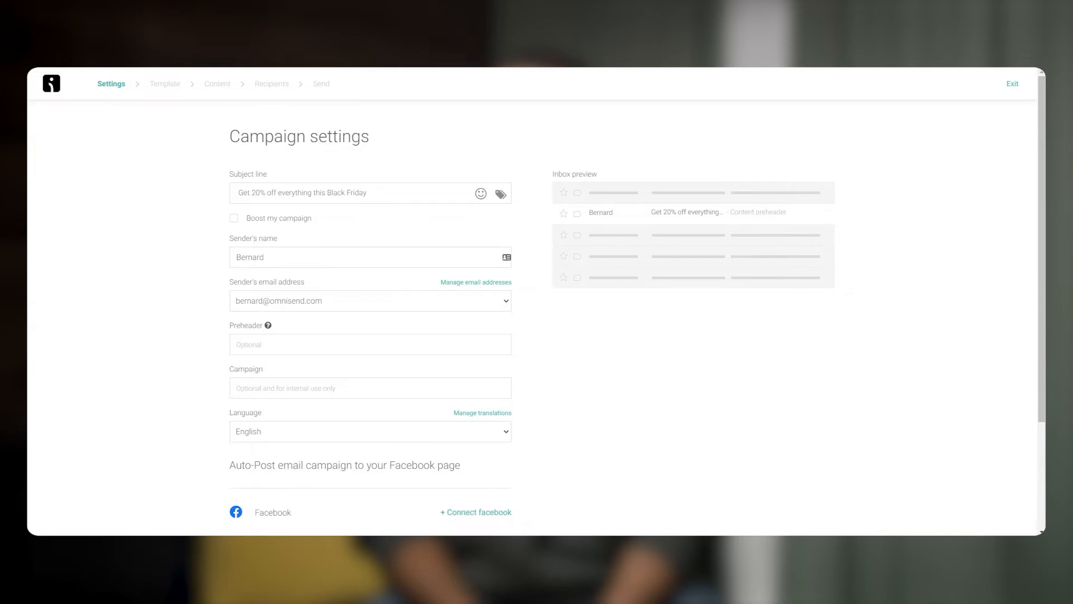
mouse_move(363, 181)
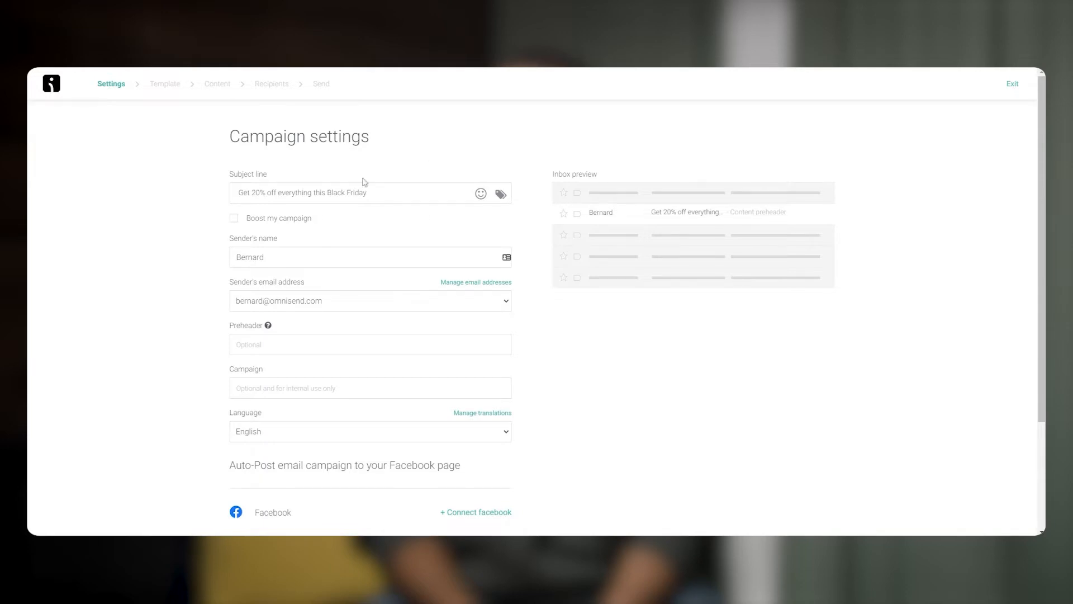
- Enable the campaign booster with subject 'Ending soon: Take 20% off now for Black Friday'
click(233, 218)
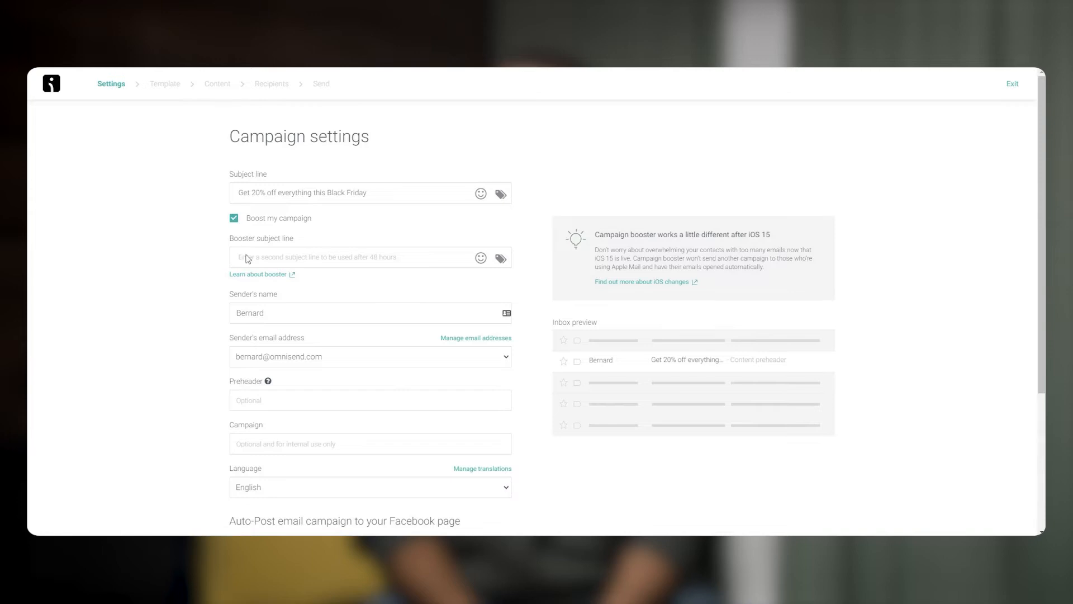
text(Ending soon: Take 20% off now for Black Friday)
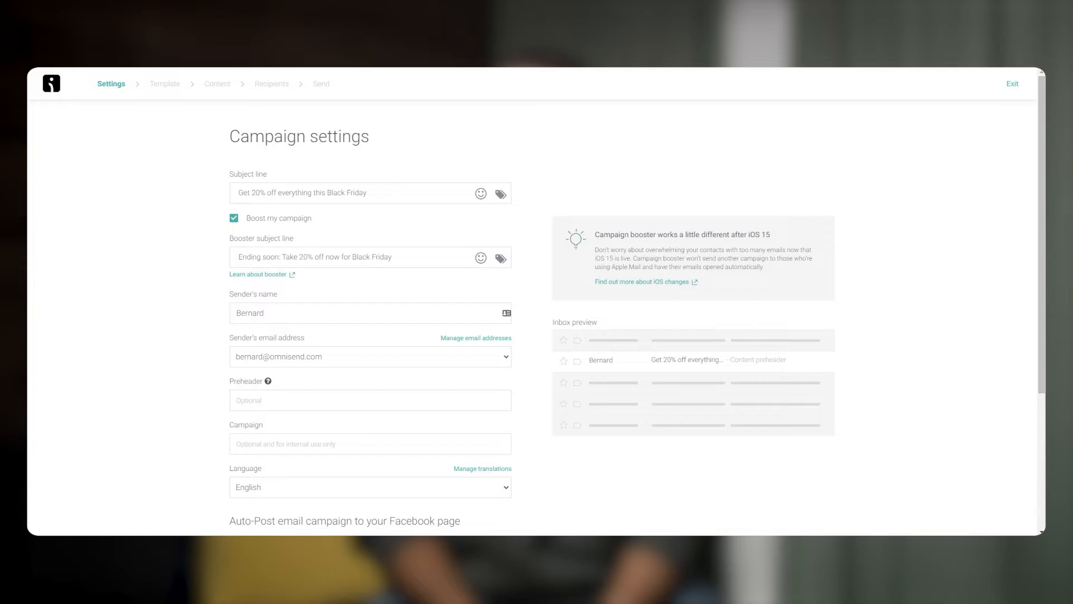
- Add the preheader 'Hats, shoes, gloves, coats, everything...' and name the campaign 'Black Friday promo Version 1'
scroll(down, 3)
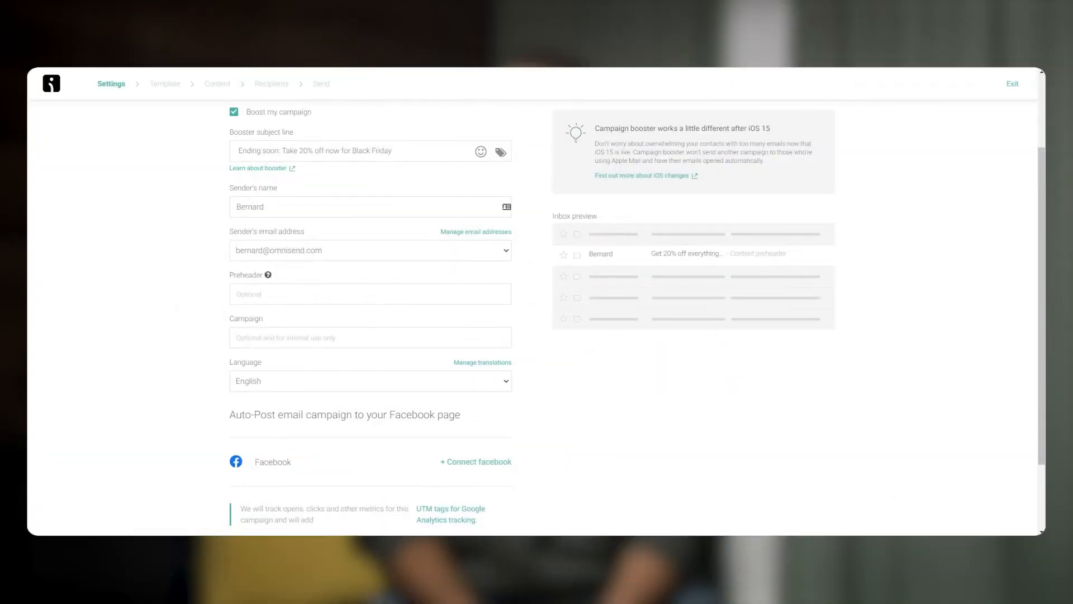
text(Hats, shoes, gloves, coats, everything...)
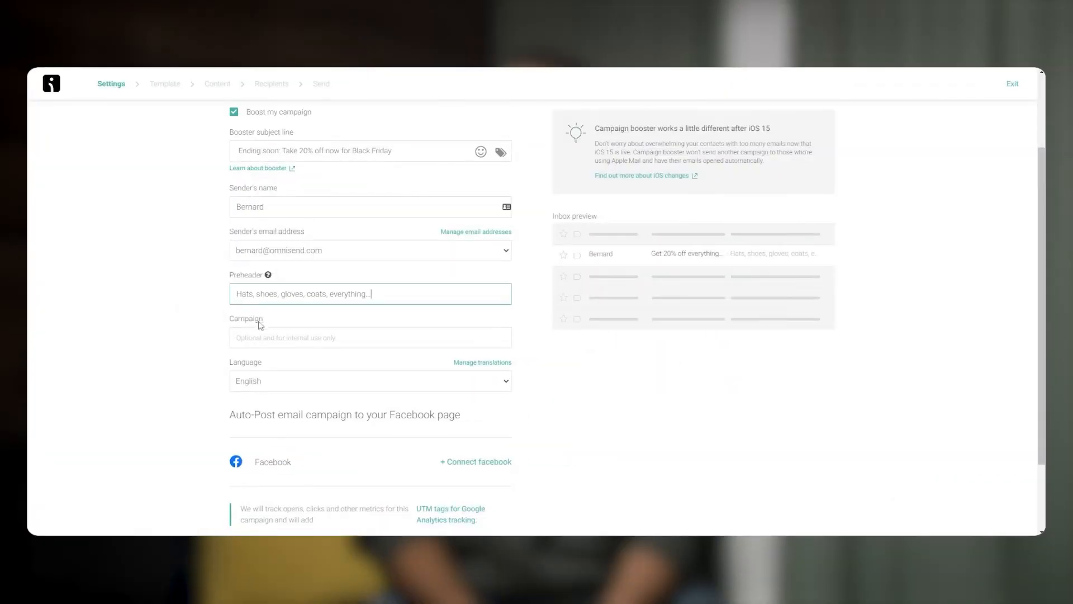
text(Black Friday promo Version 1)
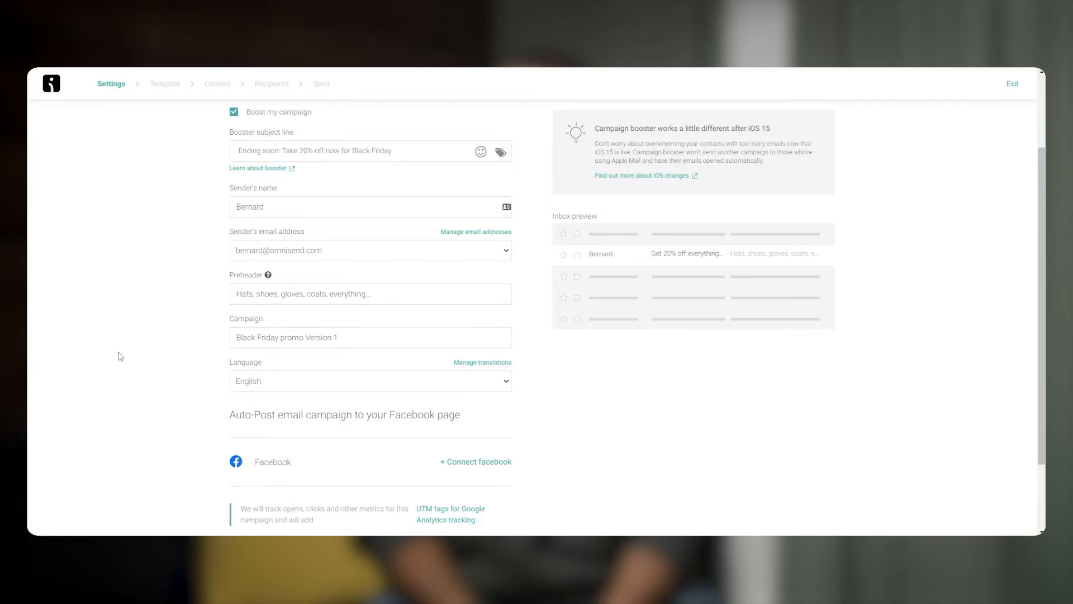
scroll(down, 3)
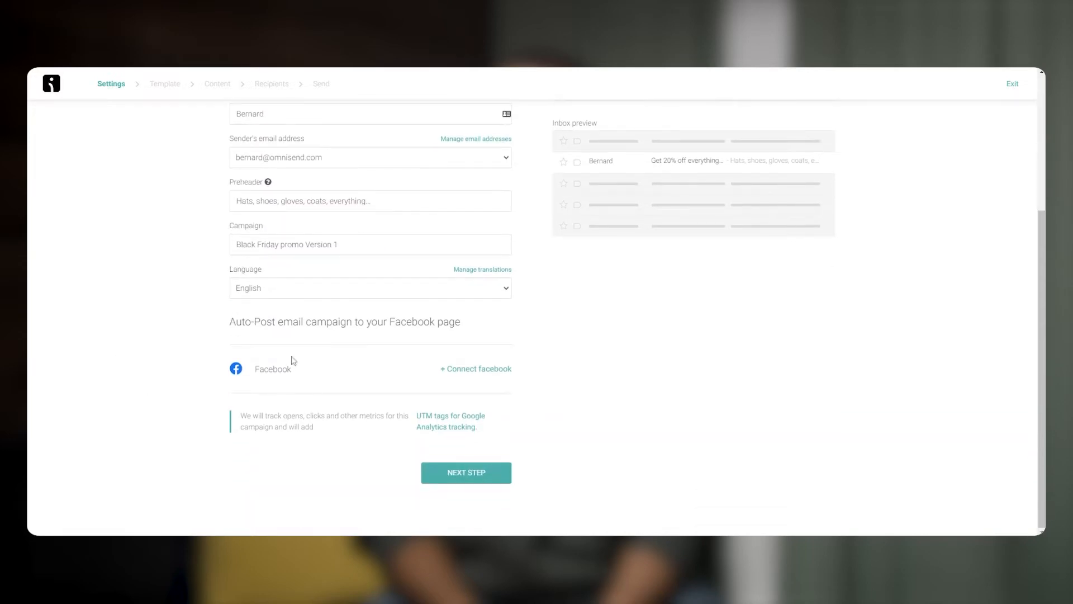
mouse_move(465, 472)
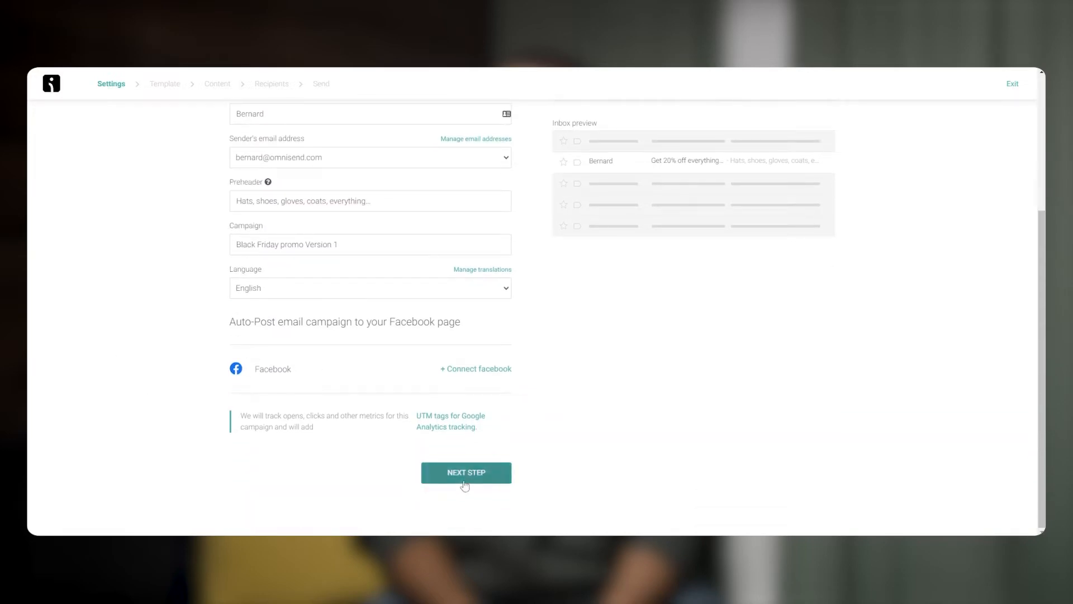
- Advance to the Choose a template page of the campaign
click(465, 471)
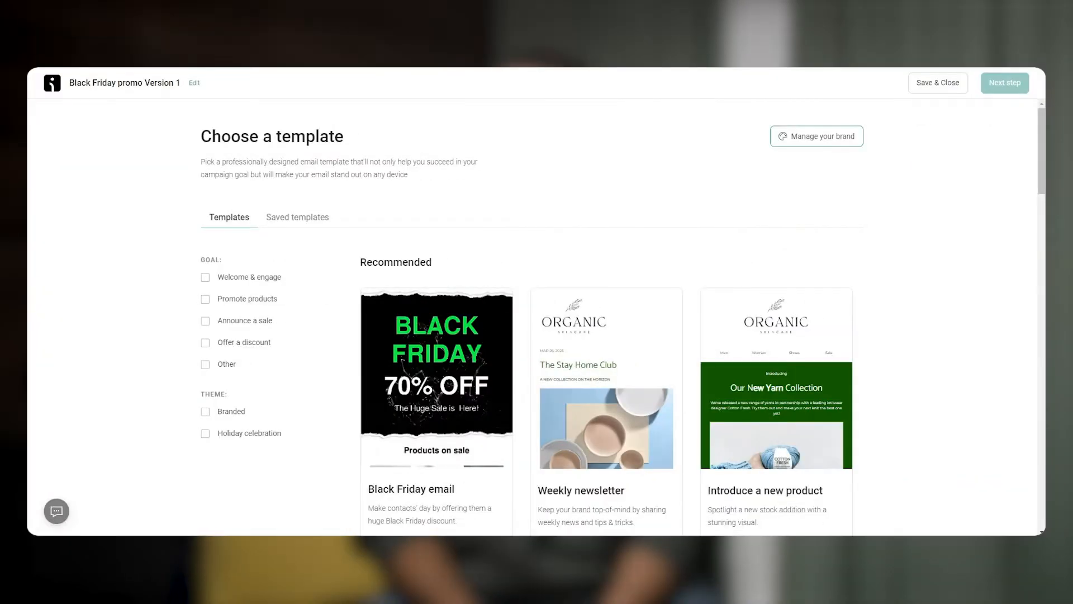
mouse_move(502, 193)
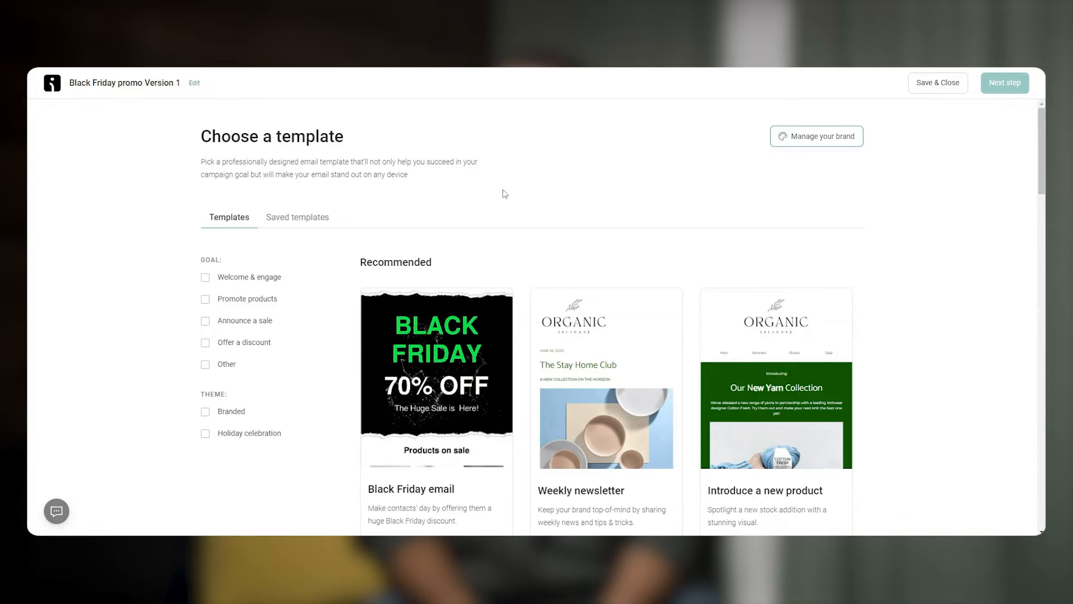
mouse_move(437, 183)
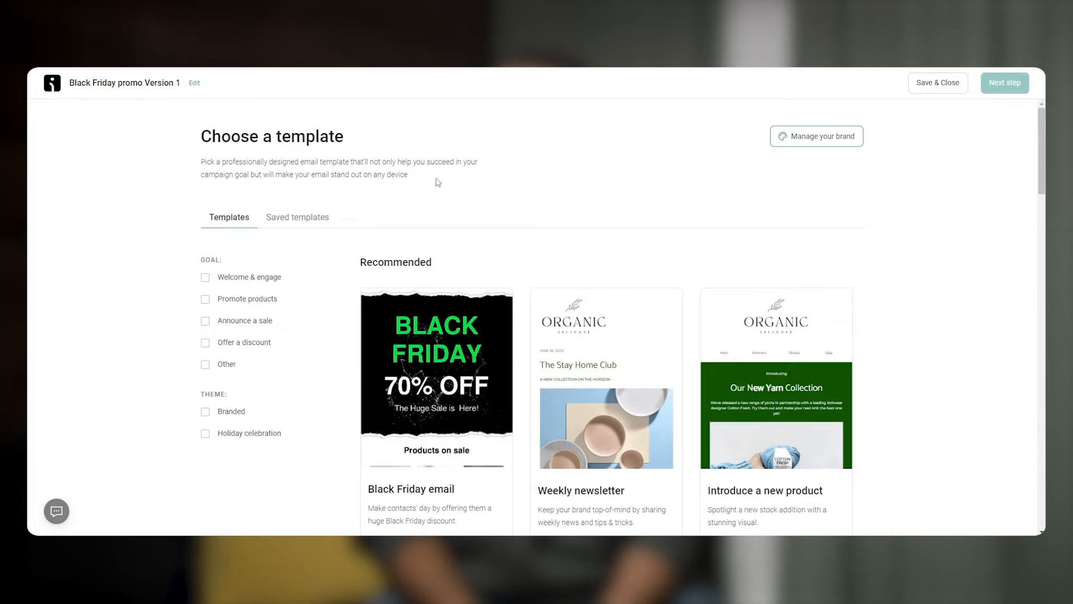
mouse_move(283, 197)
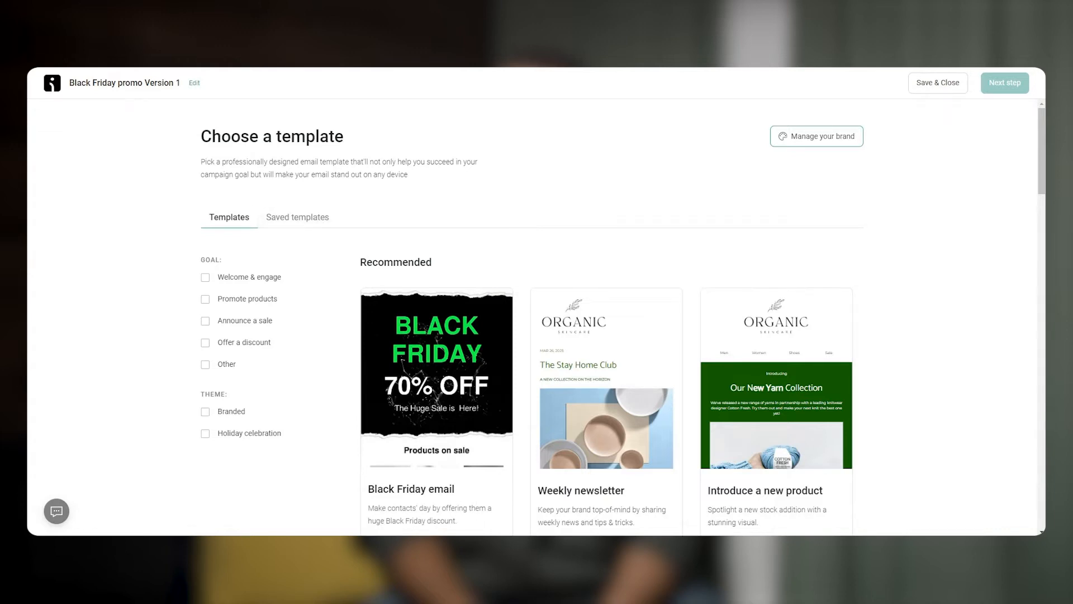
mouse_move(828, 130)
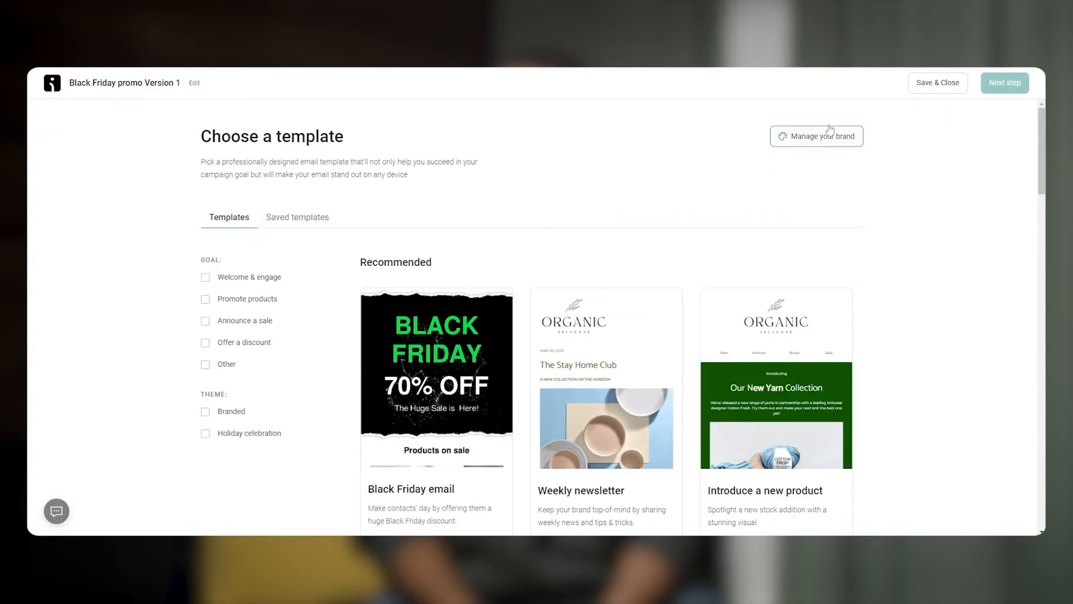
- Review the store's brand assets, then start the email from the Weekly newsletter template
click(816, 136)
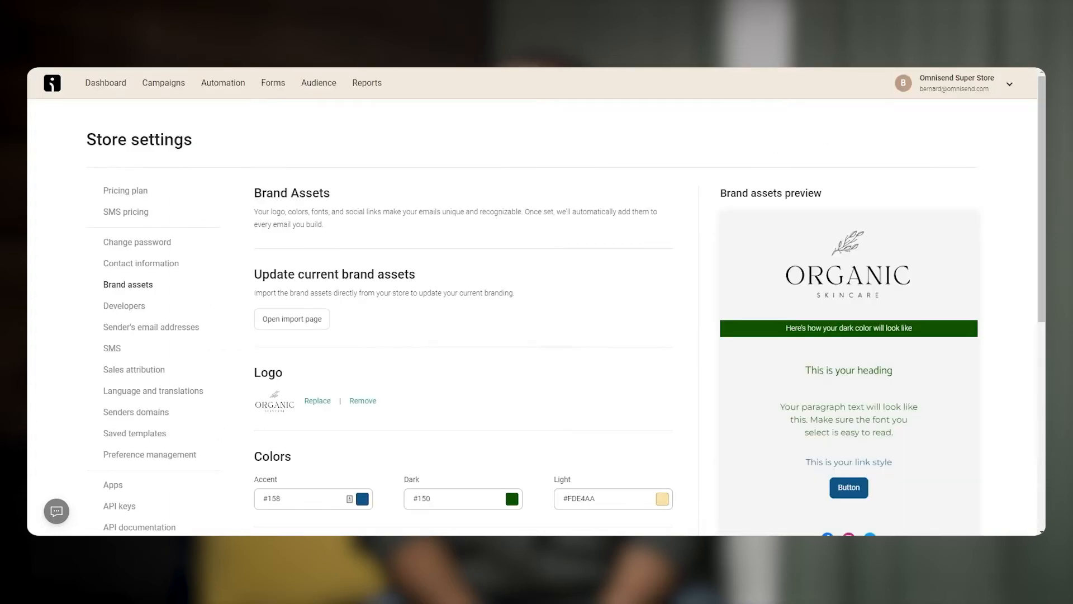
scroll(down, 3)
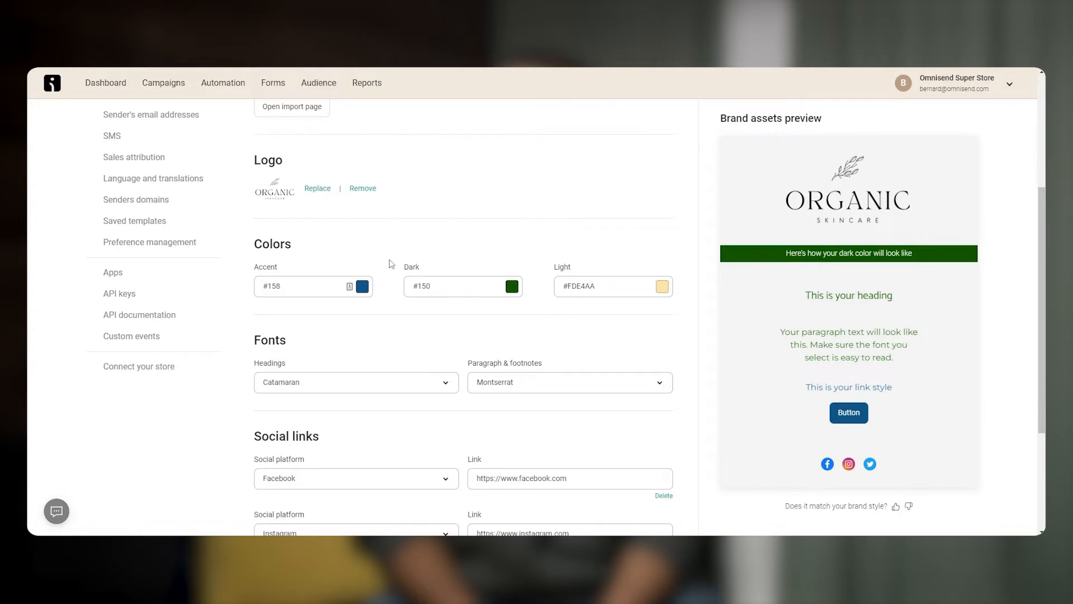
scroll(down, 3)
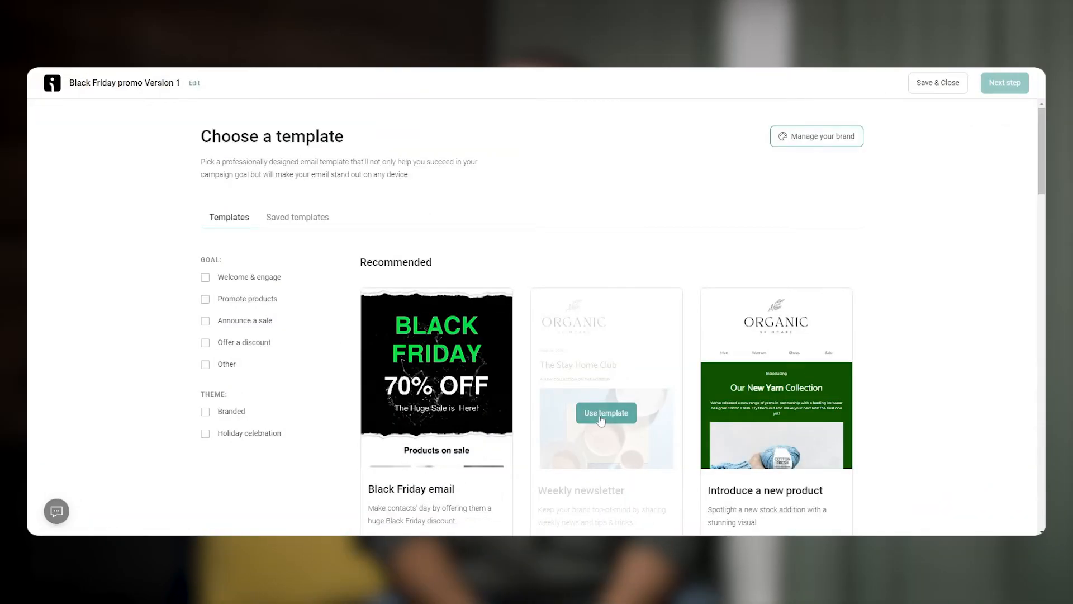
click(605, 412)
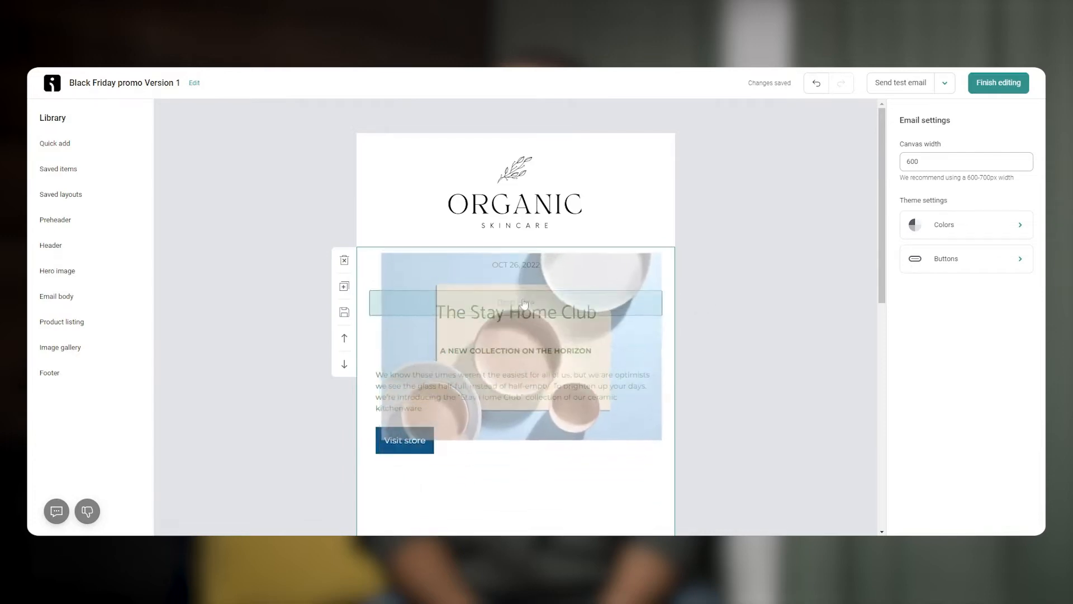
click(515, 295)
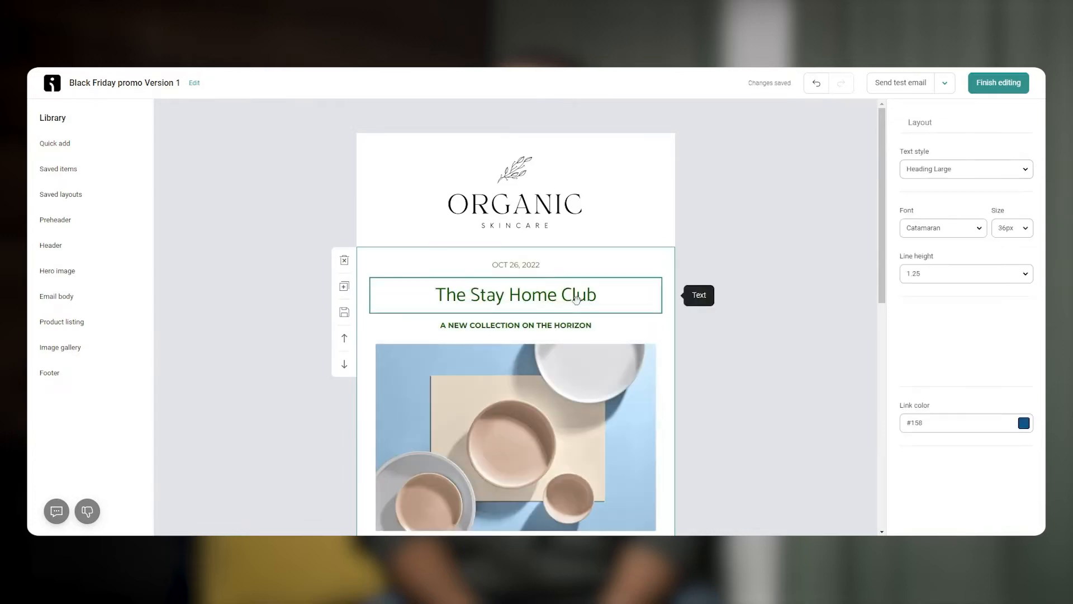
click(941, 227)
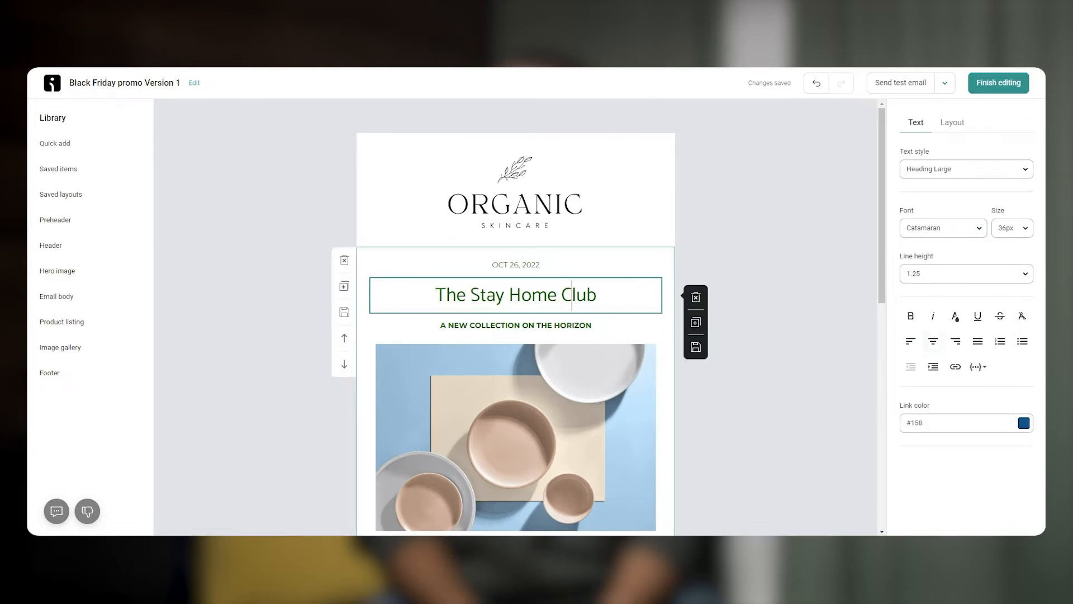
click(955, 316)
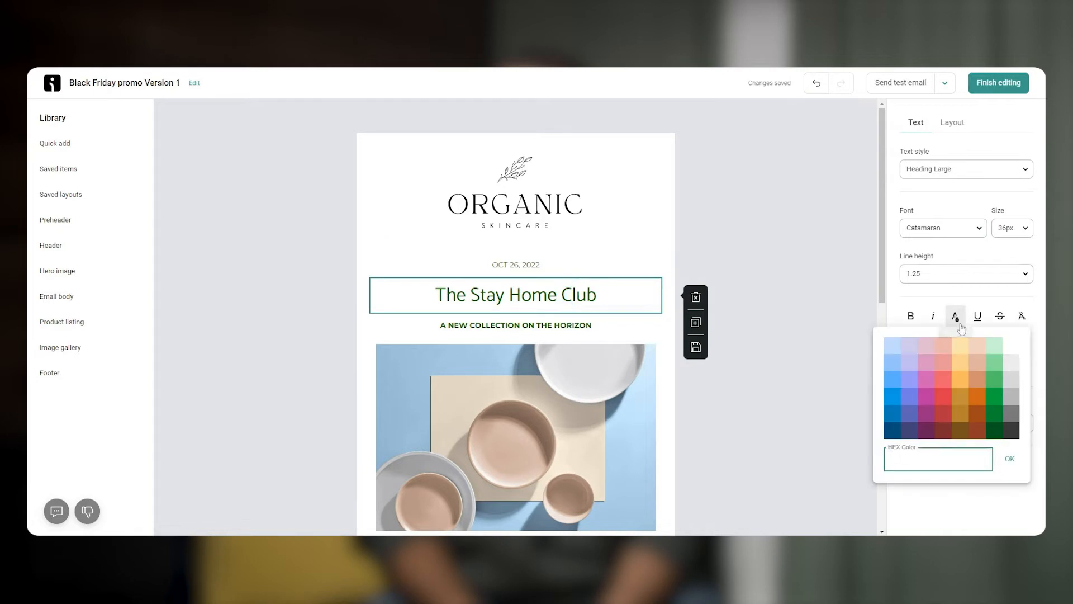
click(730, 230)
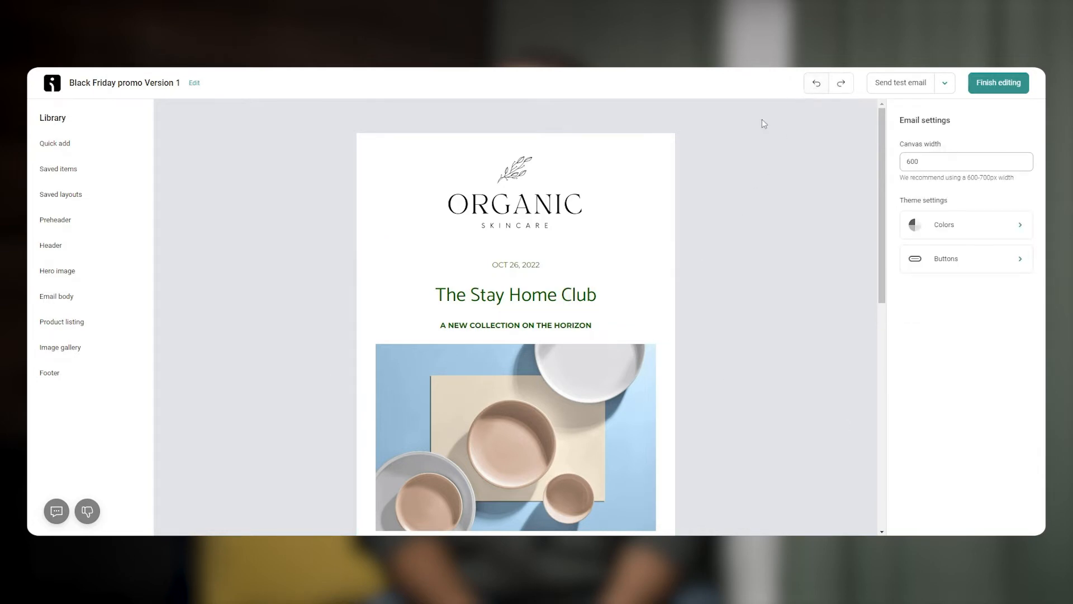
- Drag a Product recommender block from Quick add below the Visit store button
click(55, 143)
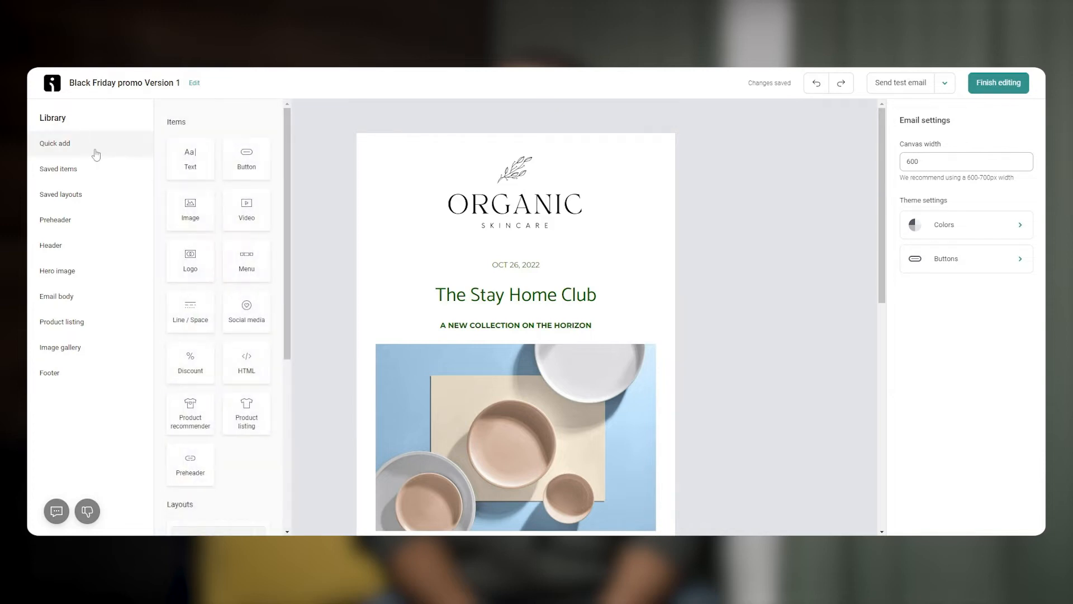
drag(246, 158, 413, 212)
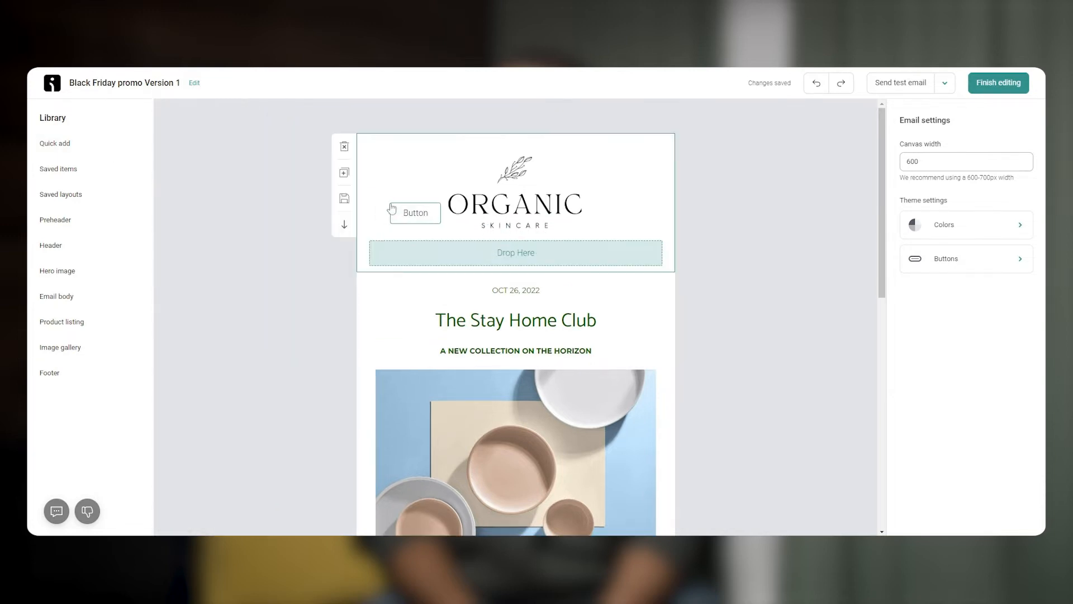
scroll(down, 3)
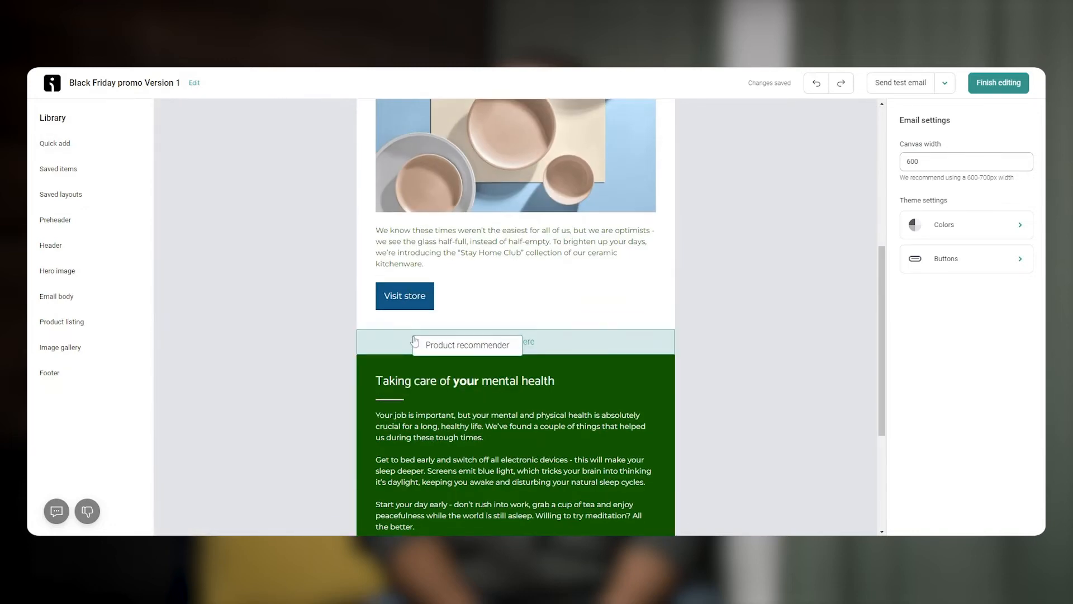
click(465, 341)
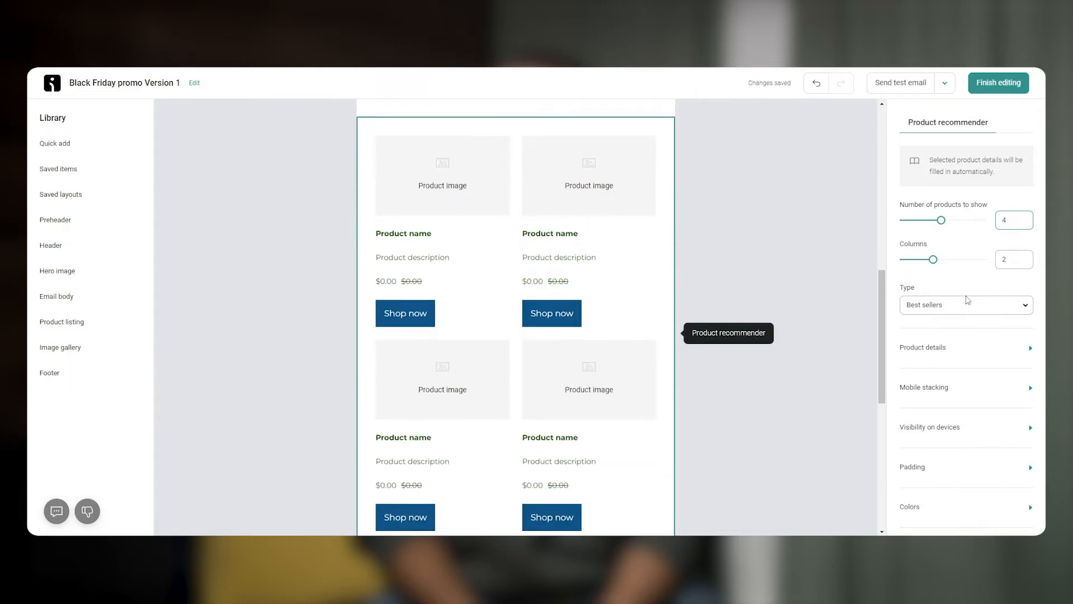
- Keep the recommender type on Best sellers and scroll back up to the Visit store button
click(964, 304)
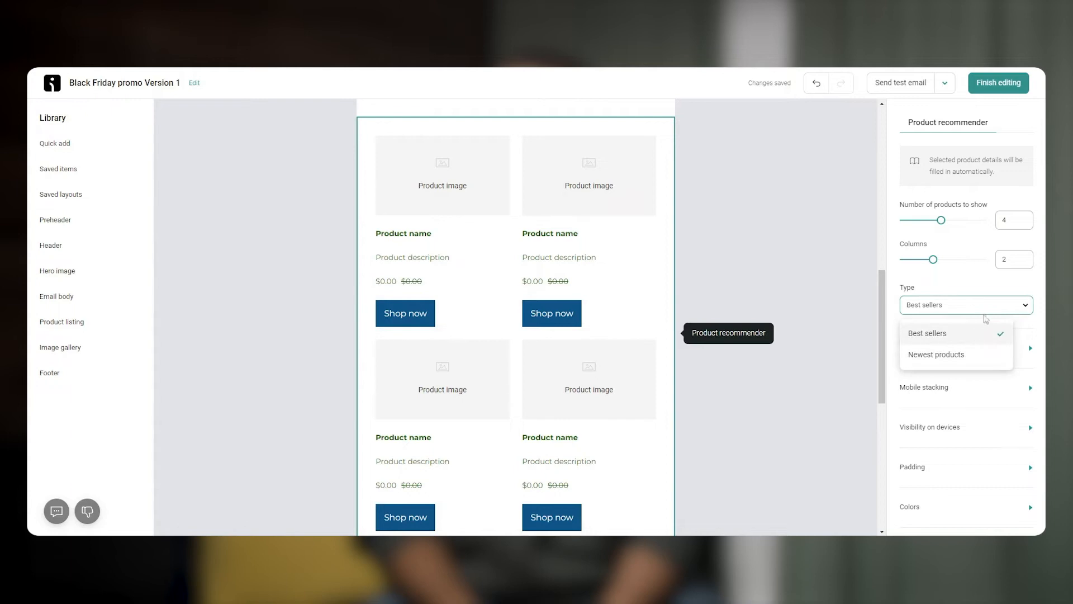
click(927, 333)
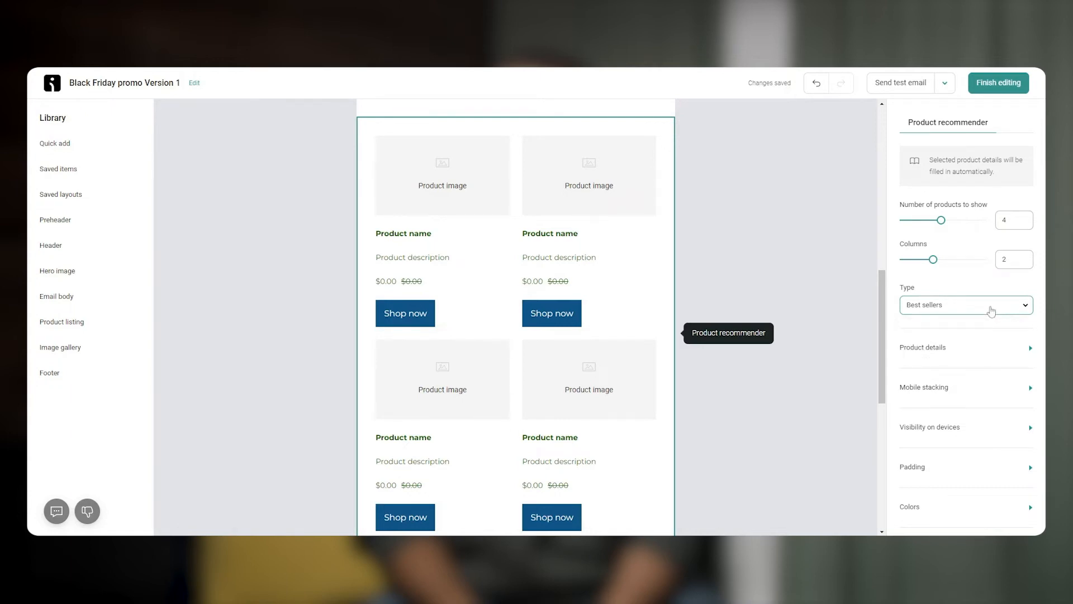
scroll(up, 3)
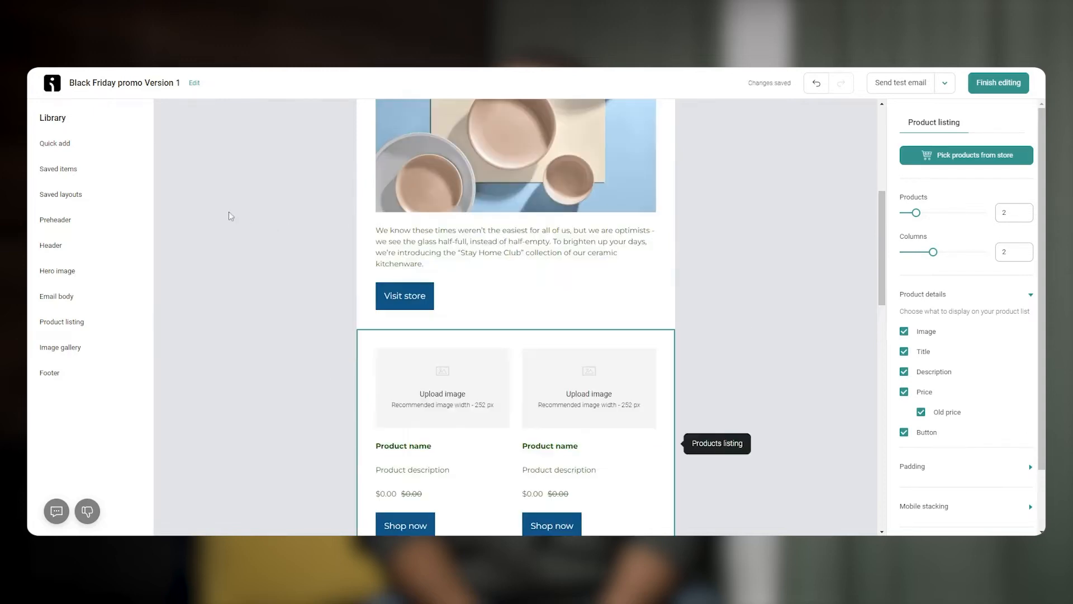
- Show the Quick add items to place a Discount block above Visit store
click(54, 143)
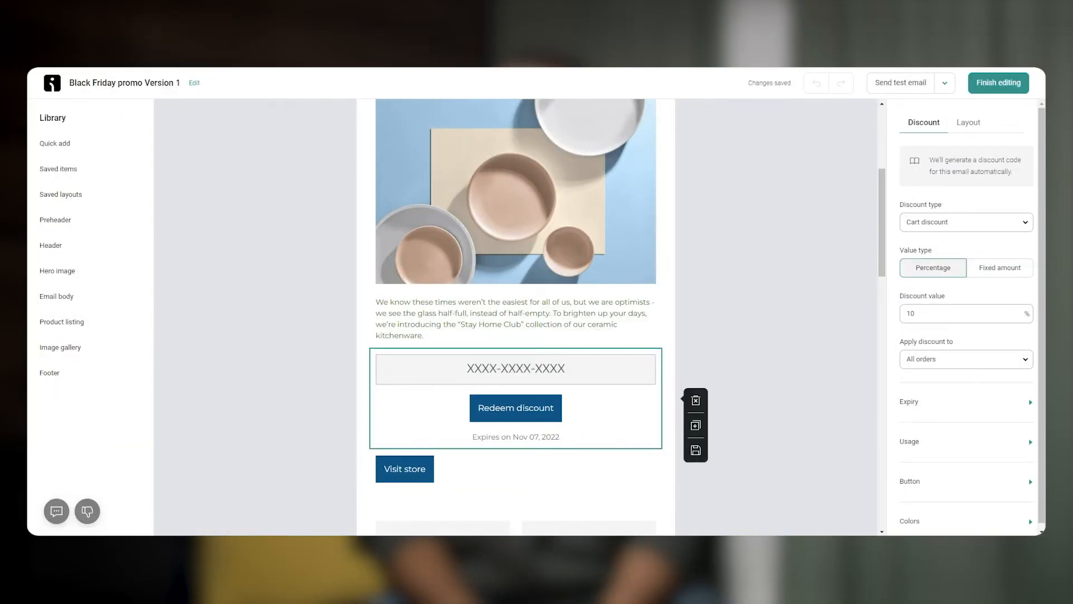
click(968, 122)
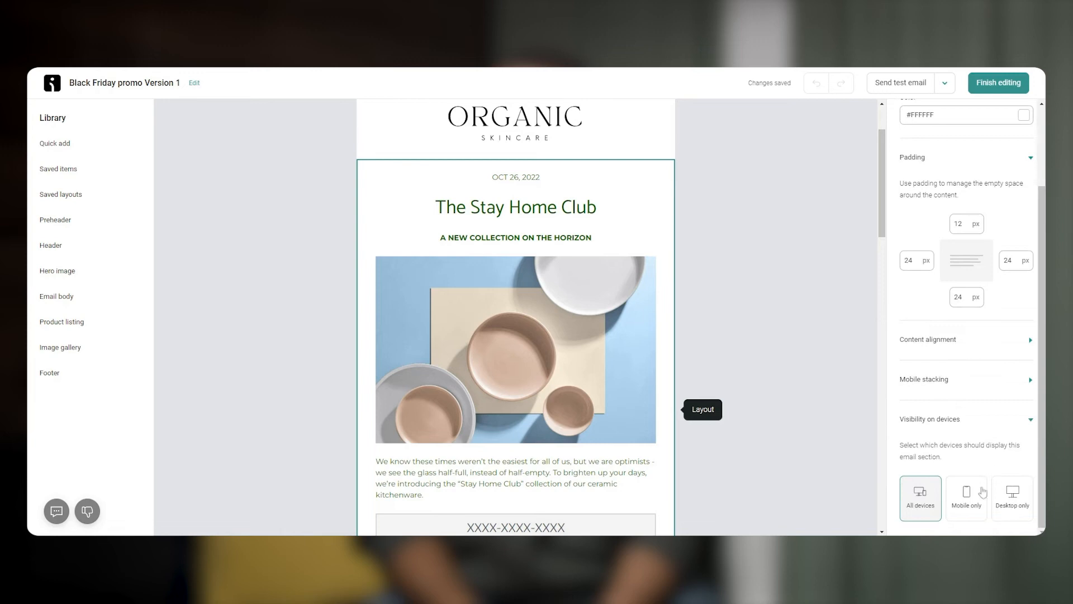
mouse_move(967, 499)
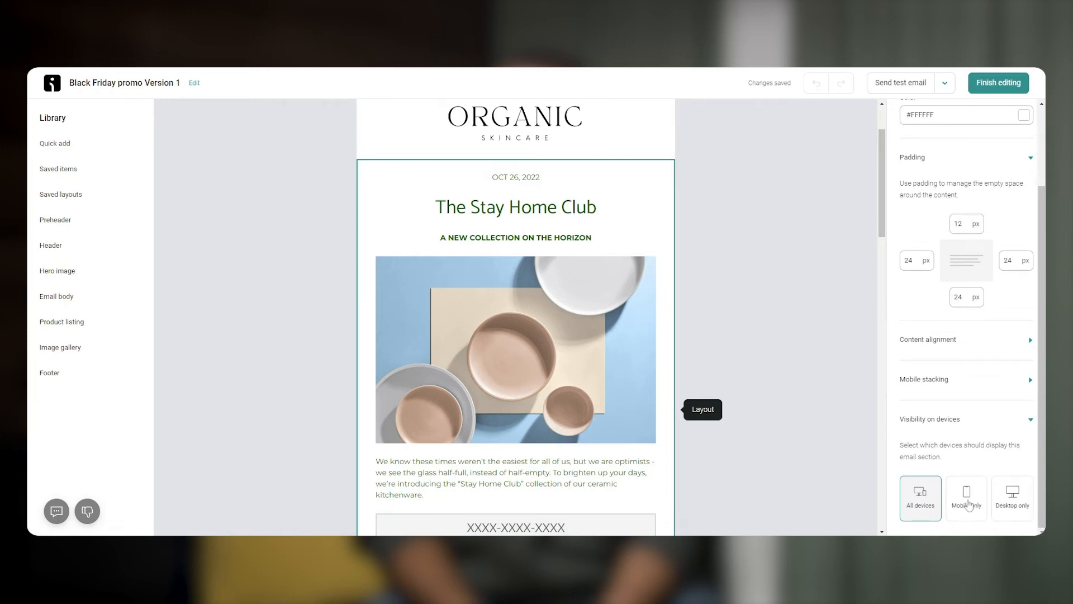
scroll(up, 3)
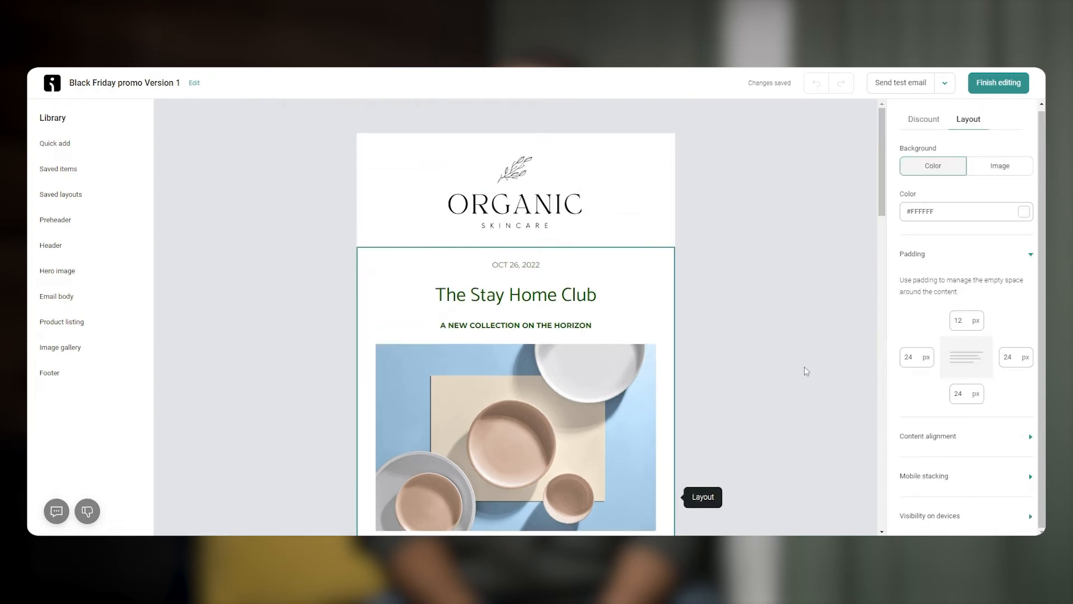
click(900, 83)
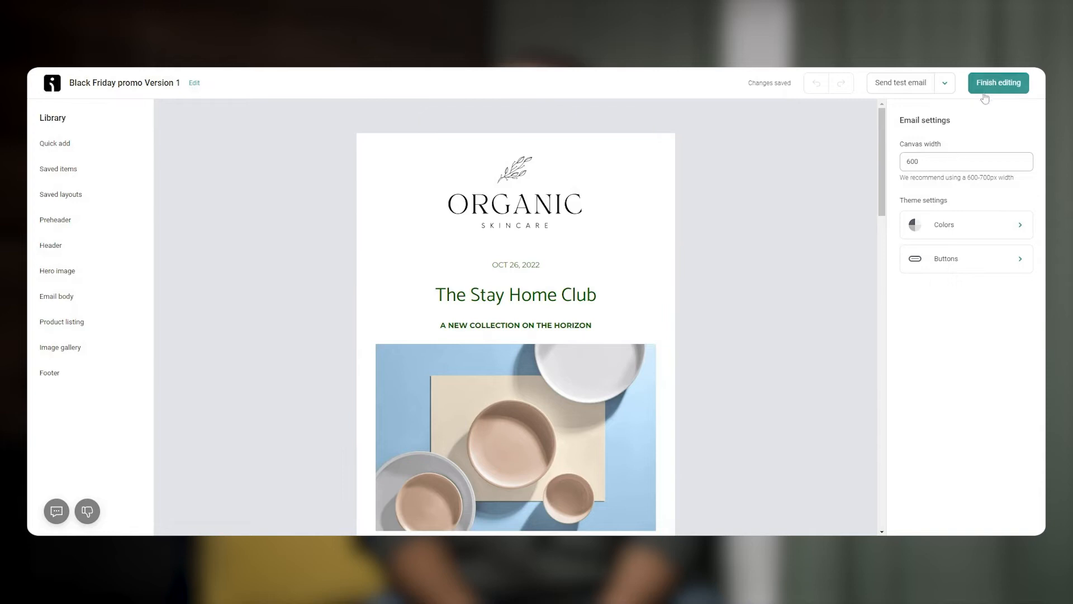
- Set recipients to Active email subscribers excluding At risk to churn and continue to review
click(999, 83)
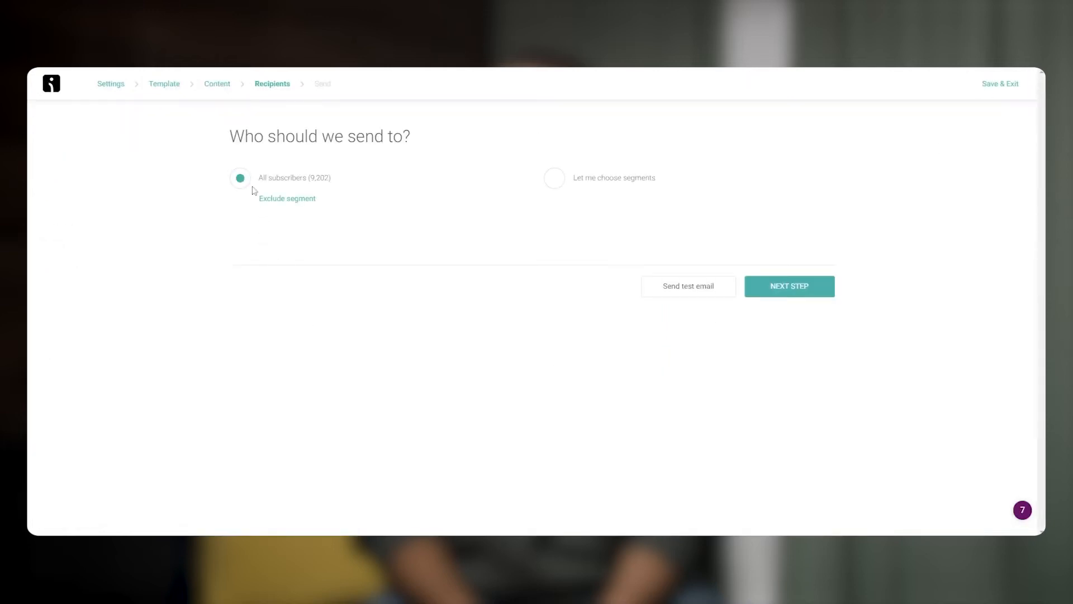
mouse_move(535, 262)
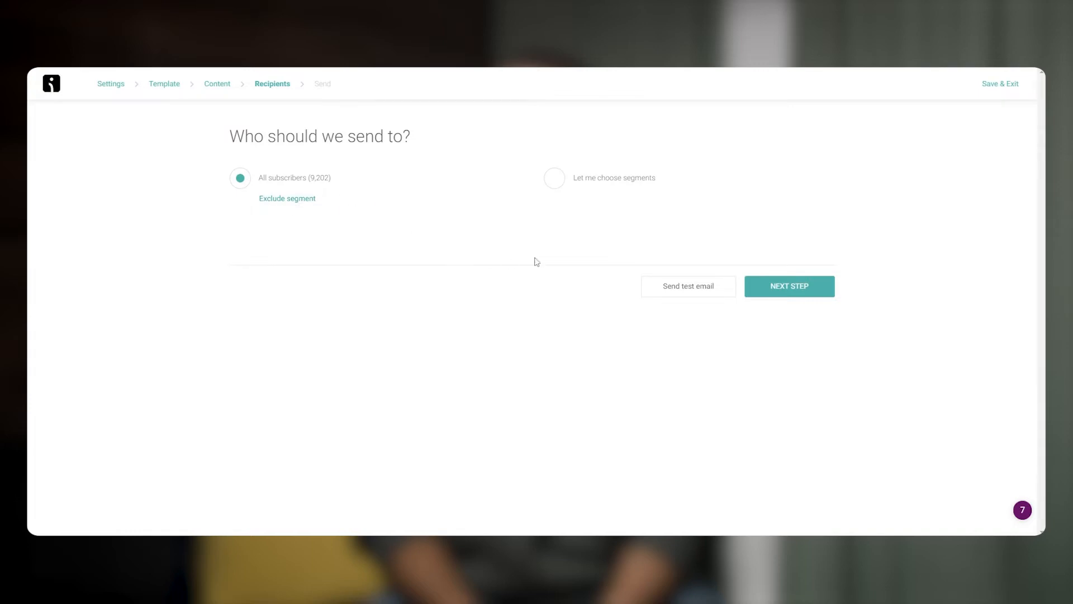
click(554, 178)
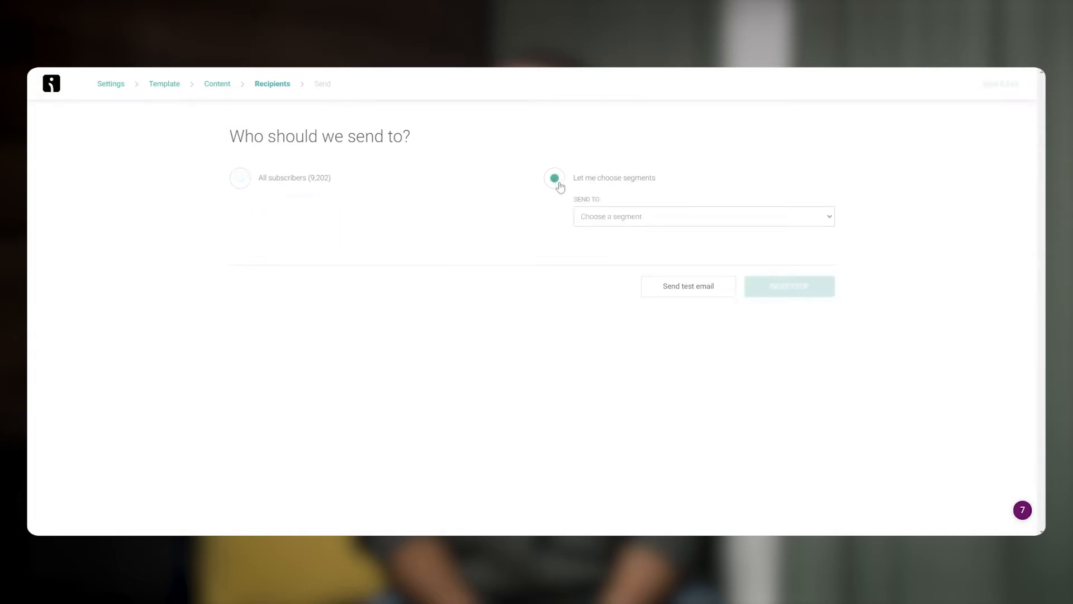
click(696, 215)
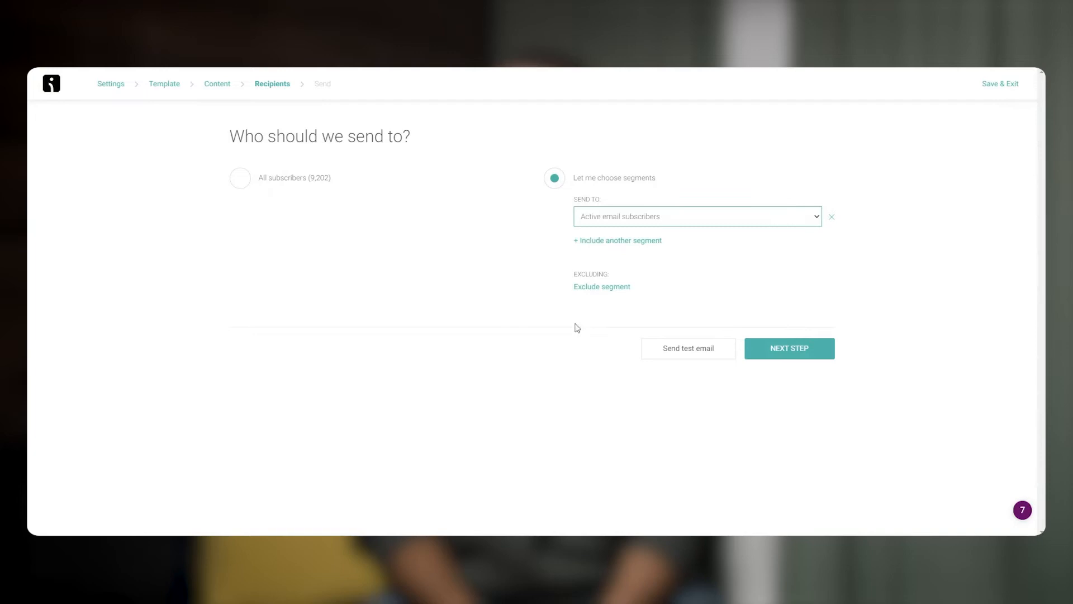
click(602, 286)
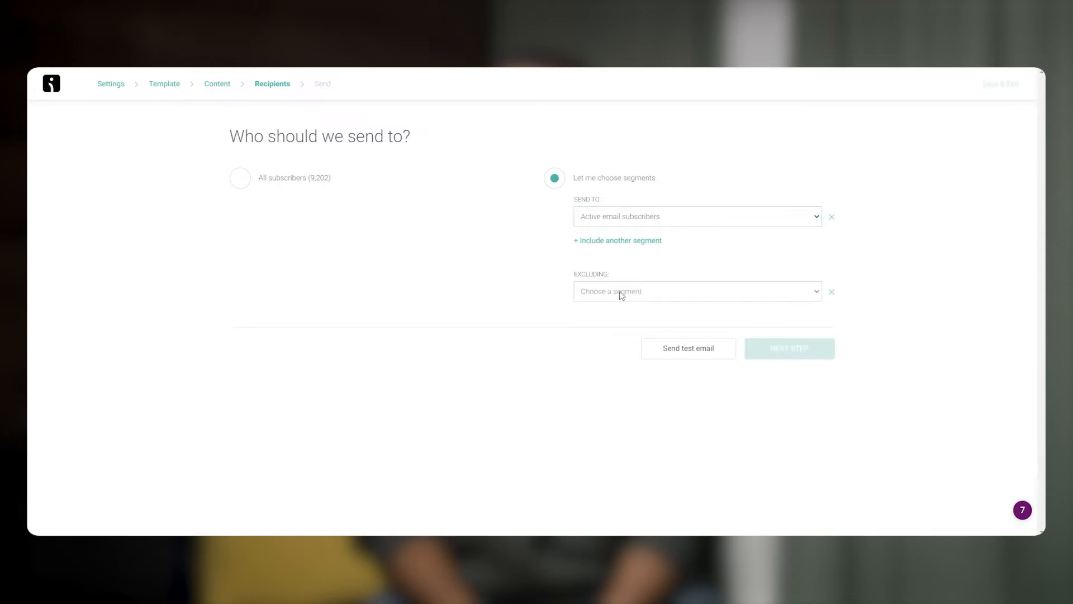
click(697, 291)
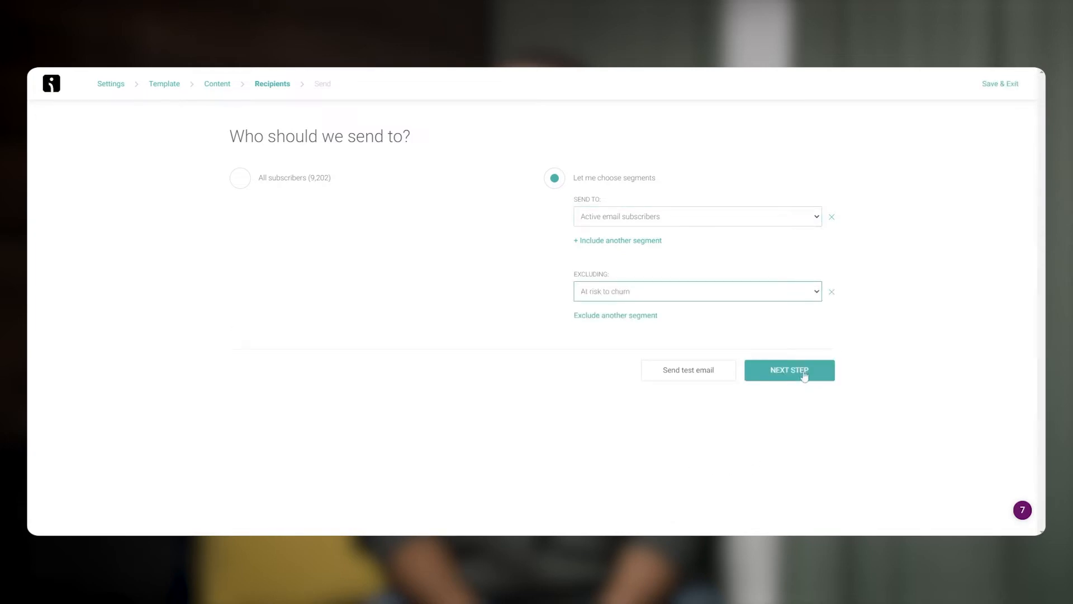
click(788, 370)
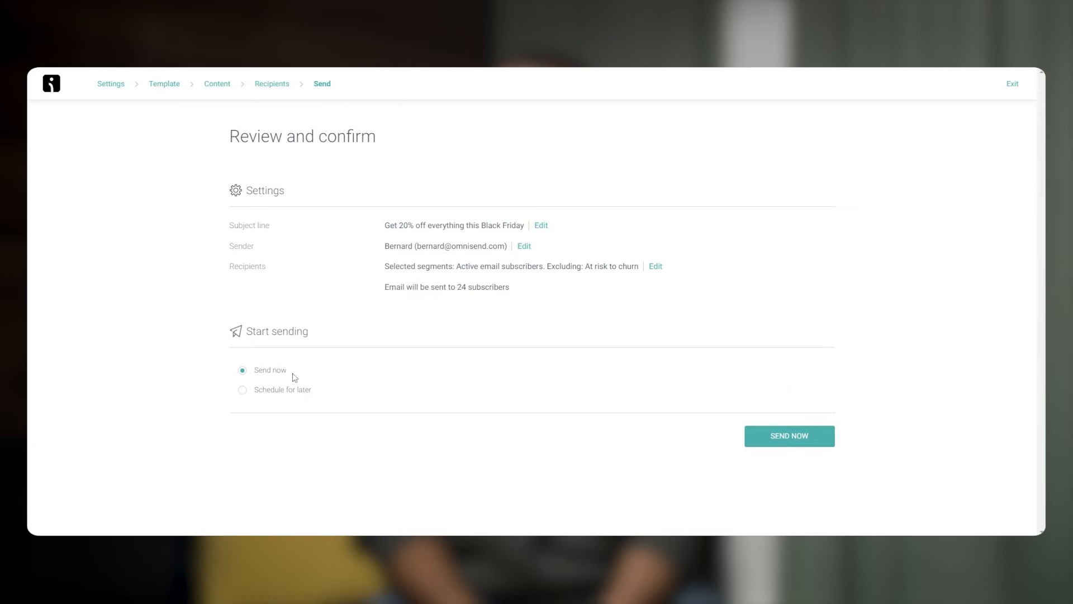
- Choose to send the campaign immediately
click(243, 389)
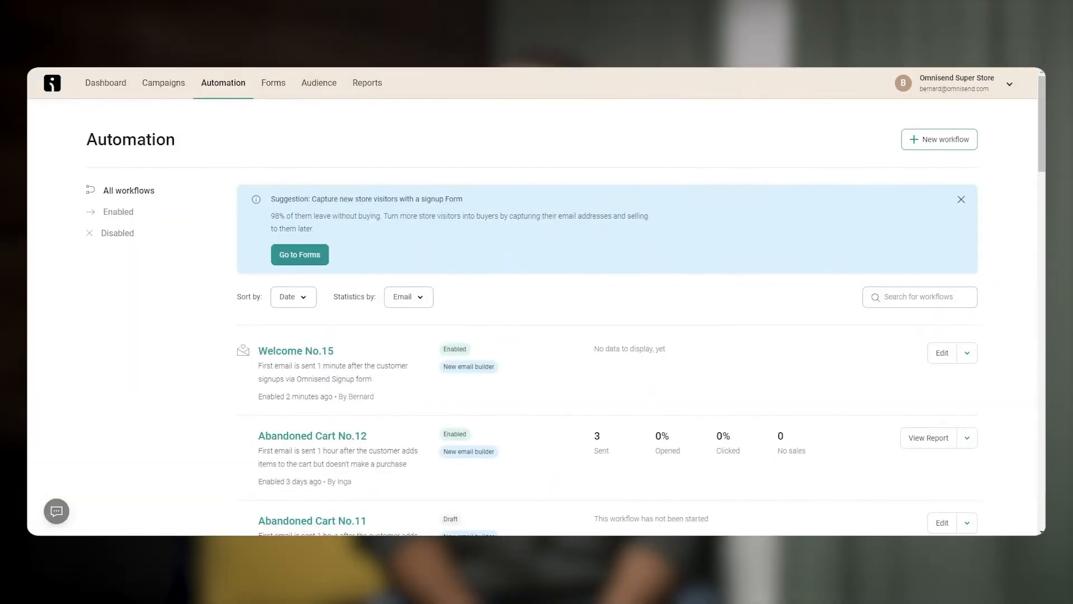
- Start a new automation workflow from the Automation page
click(938, 140)
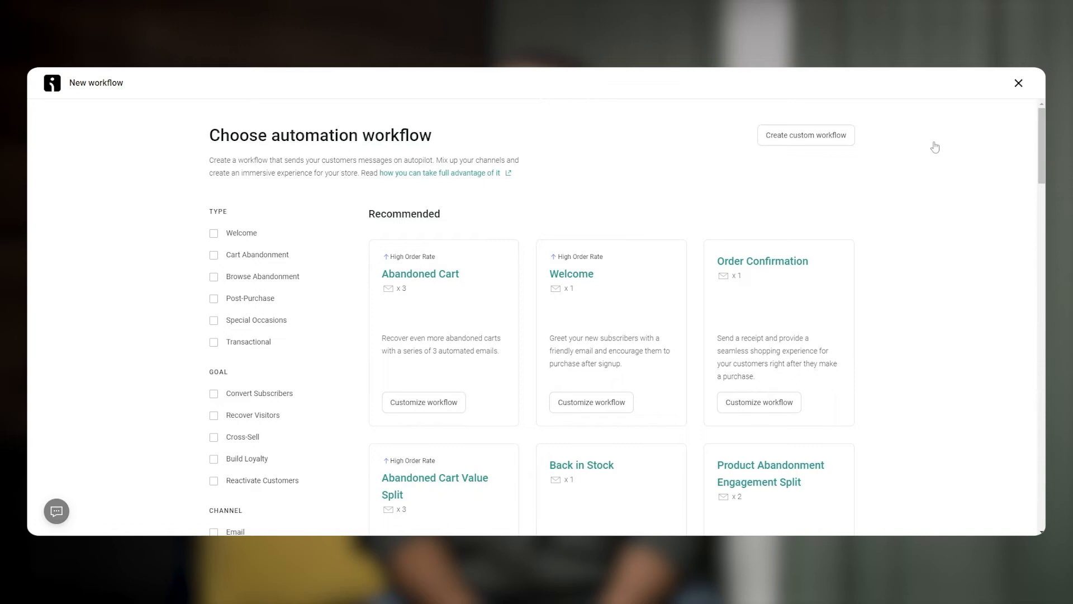
mouse_move(807, 205)
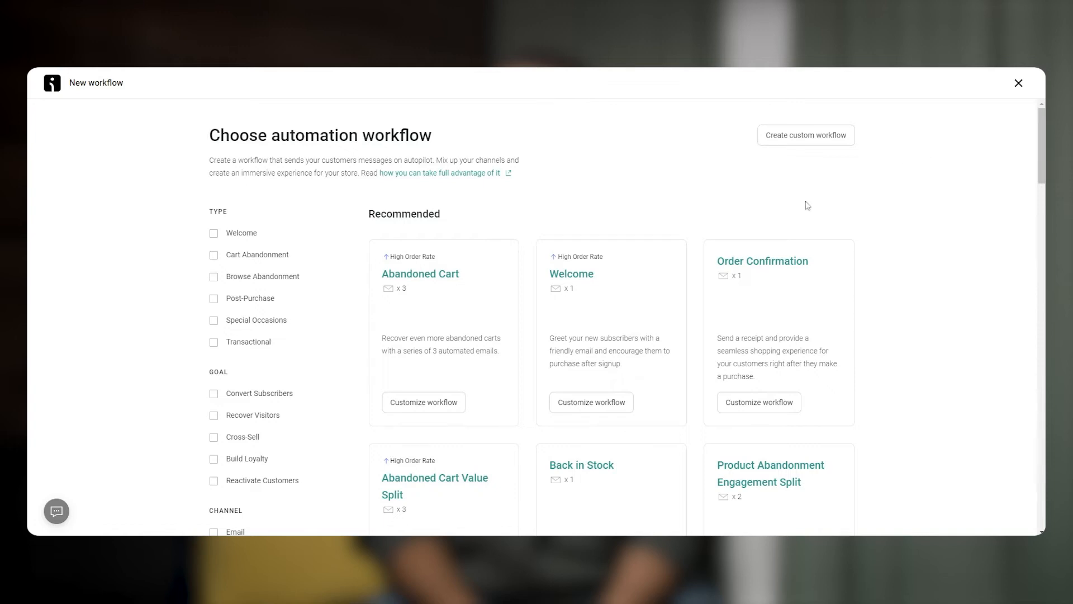
mouse_move(242, 232)
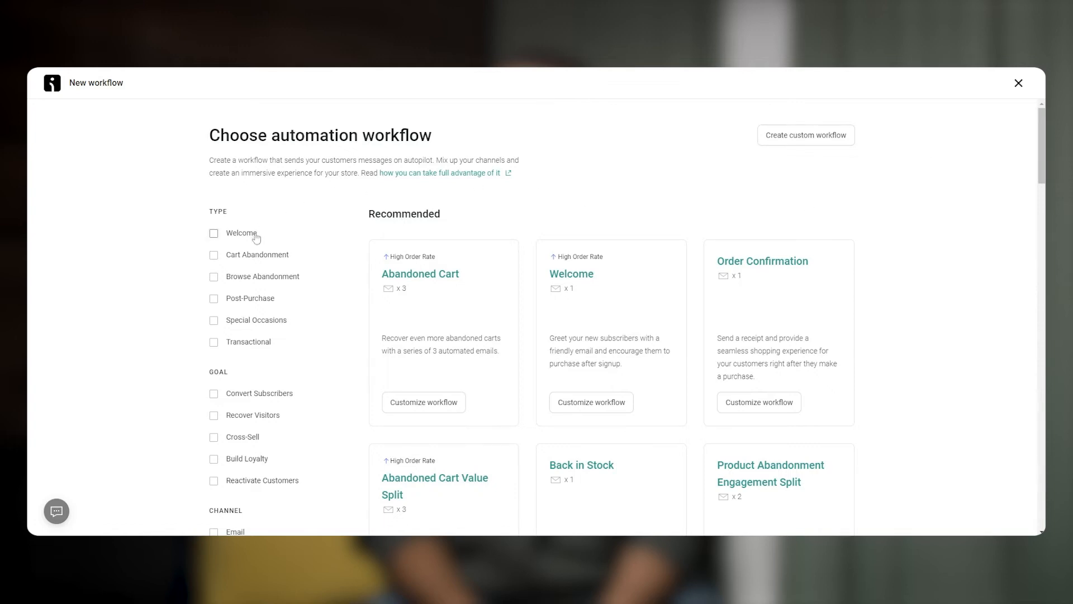
mouse_move(268, 303)
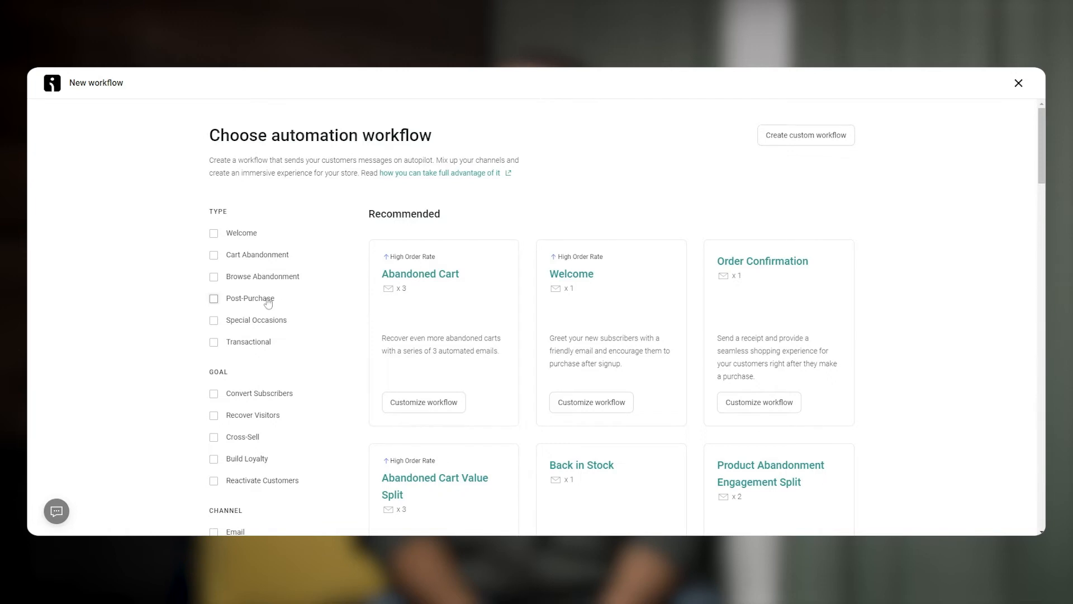
mouse_move(271, 398)
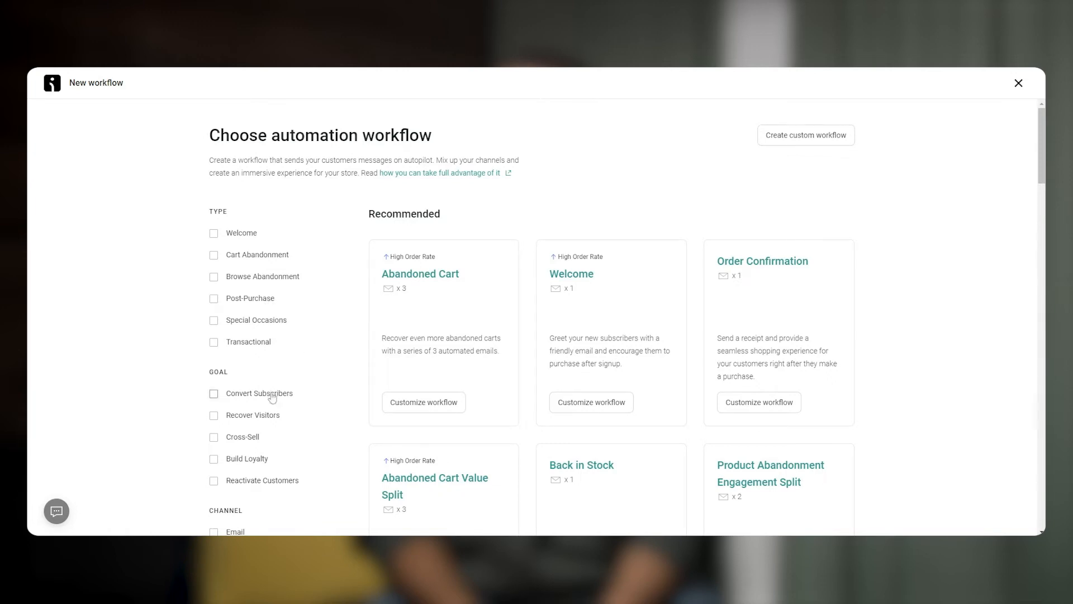
mouse_move(287, 429)
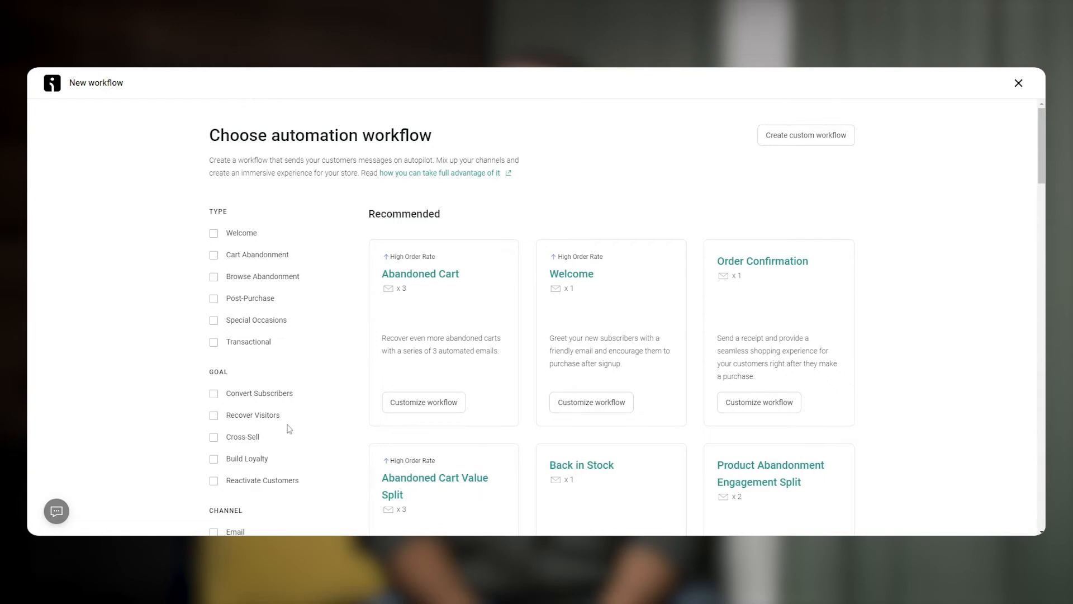
mouse_move(287, 451)
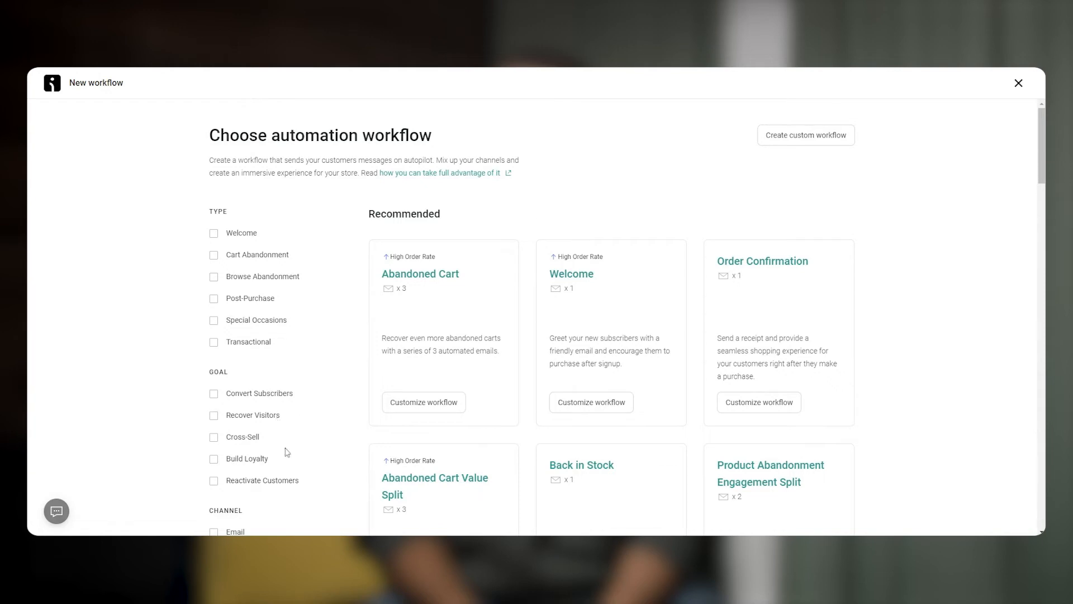
mouse_move(292, 485)
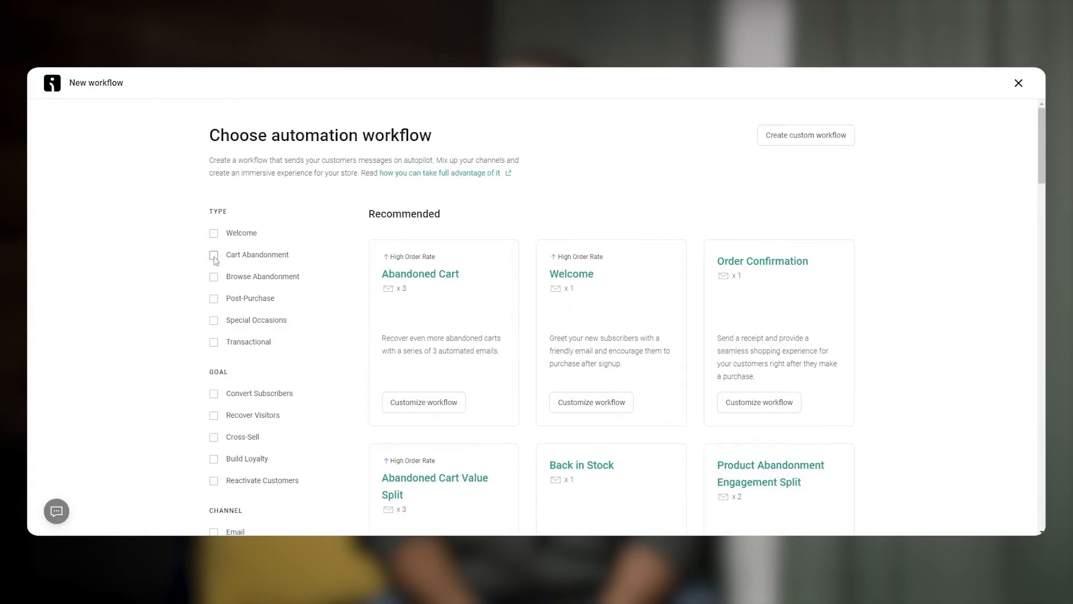
- Filter the workflow templates to the Cart Abandonment type
click(214, 254)
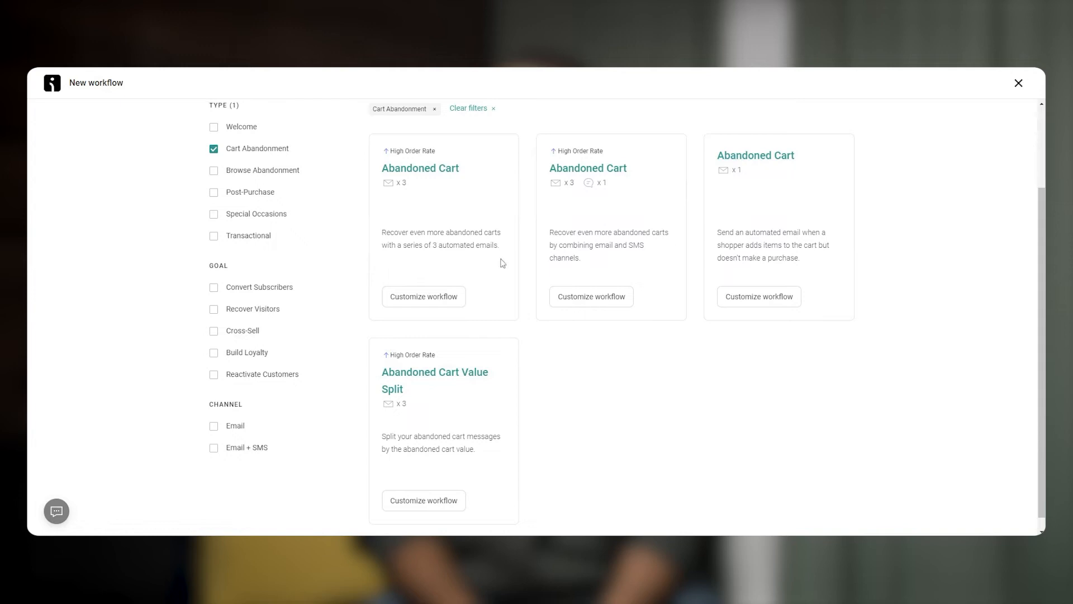
mouse_move(465, 197)
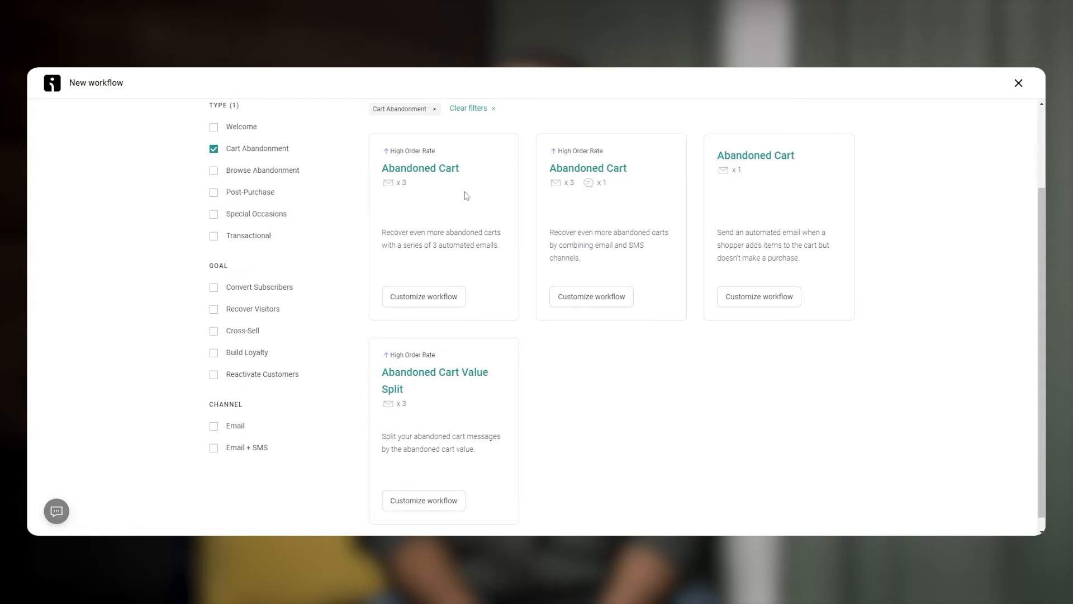
mouse_move(604, 204)
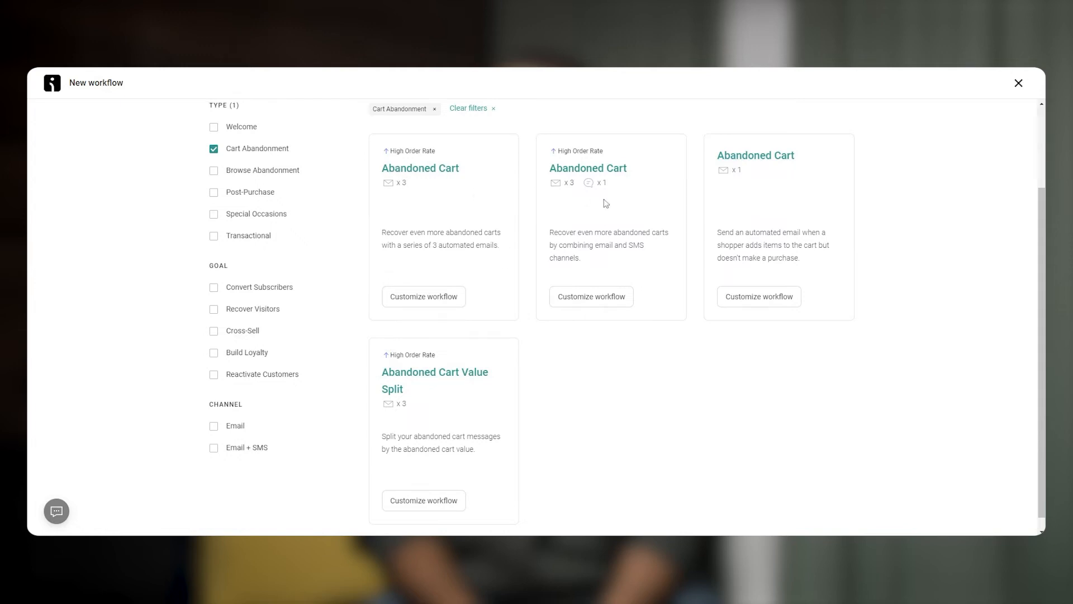
mouse_move(724, 173)
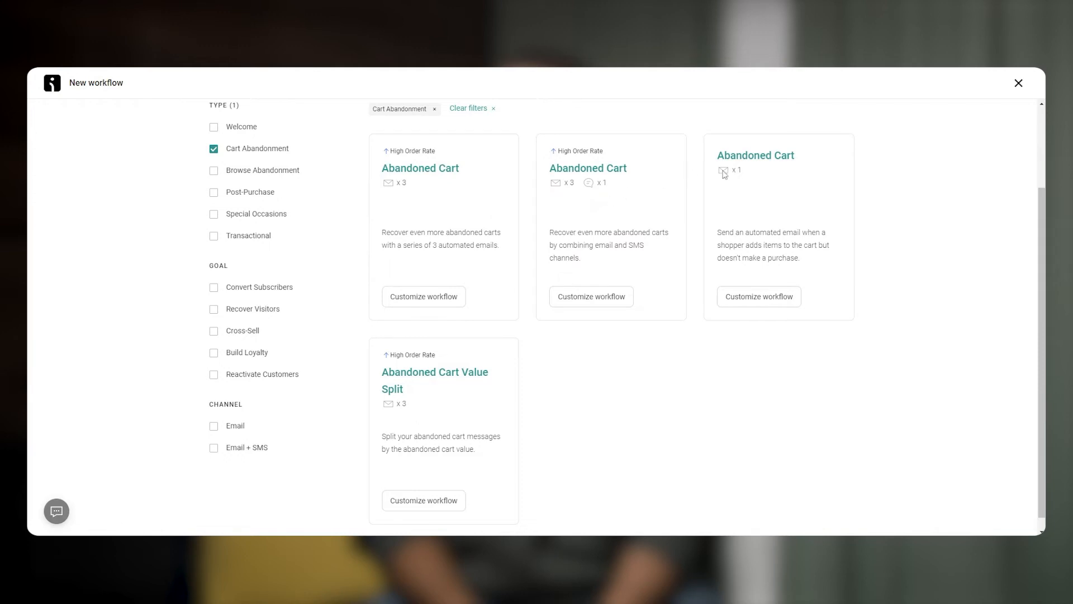
mouse_move(396, 349)
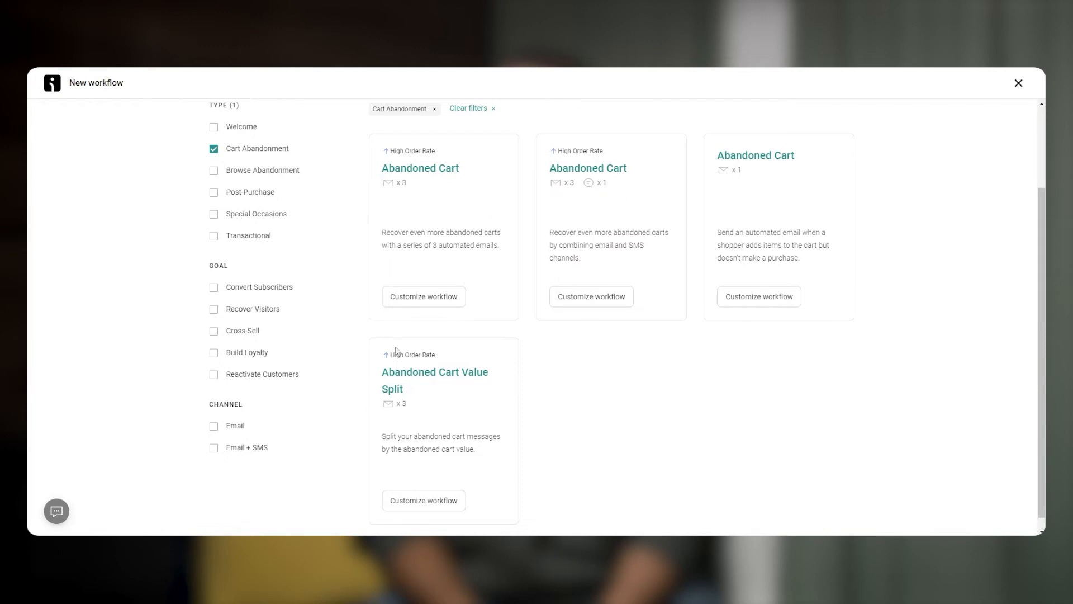
mouse_move(426, 420)
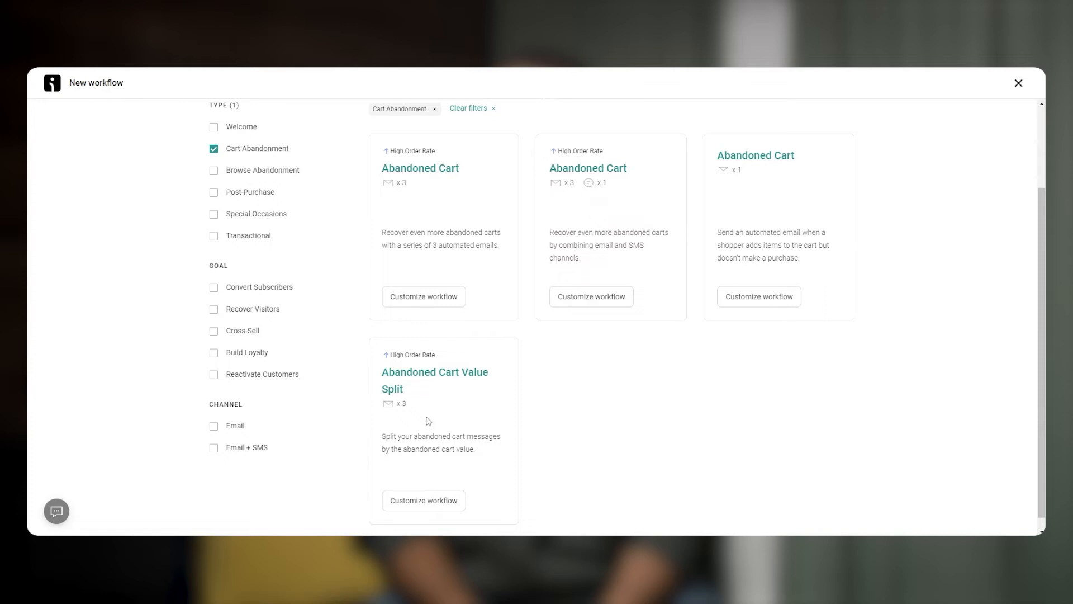
mouse_move(427, 422)
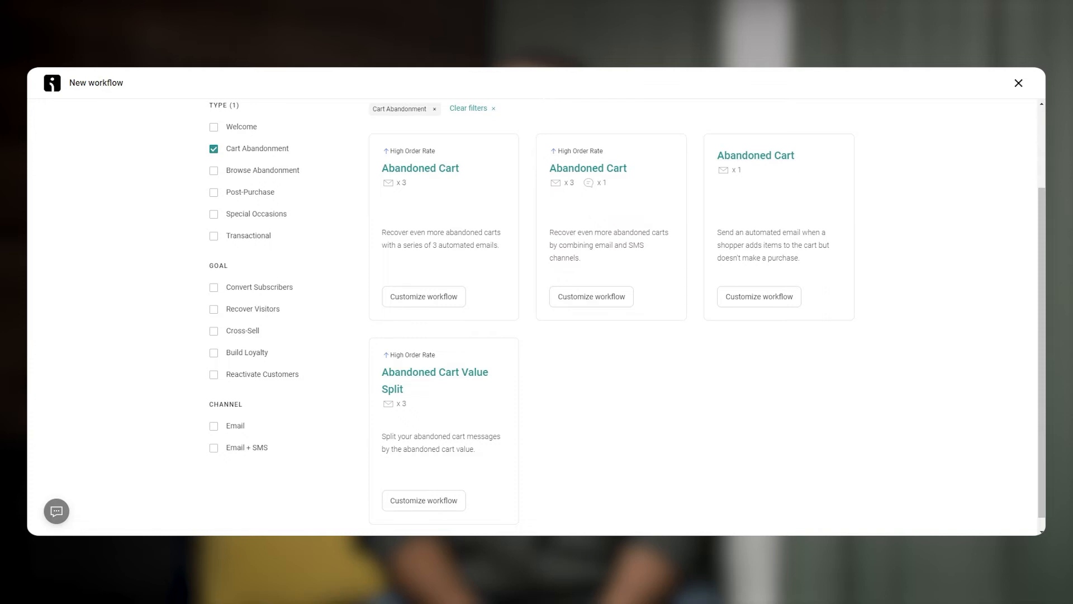
mouse_move(451, 302)
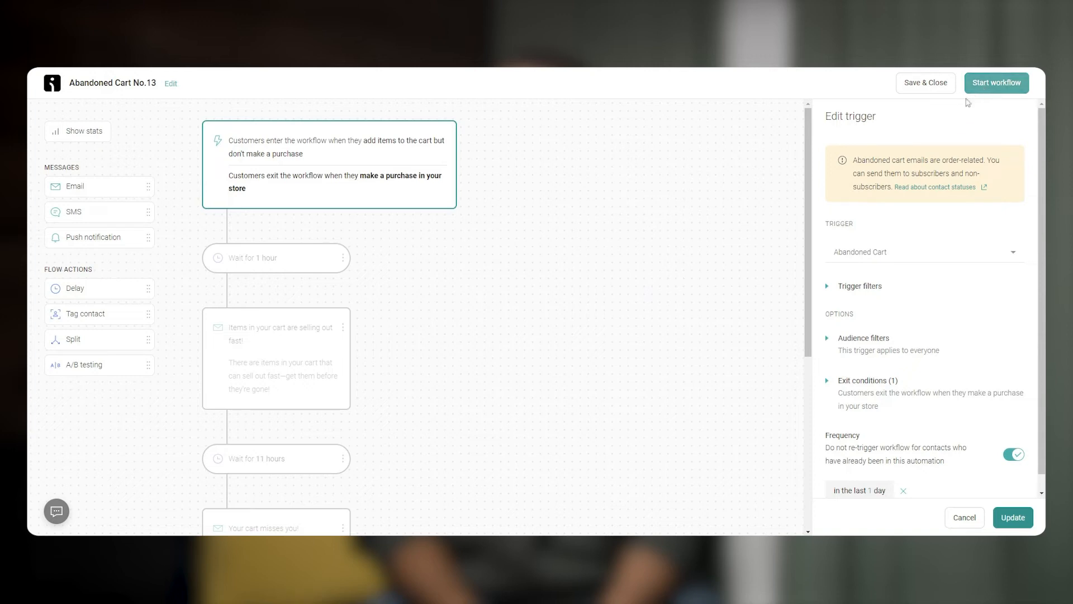
- Scroll through the Abandoned Cart No.13 canvas to review its three emails and wait delays
scroll(down, 3)
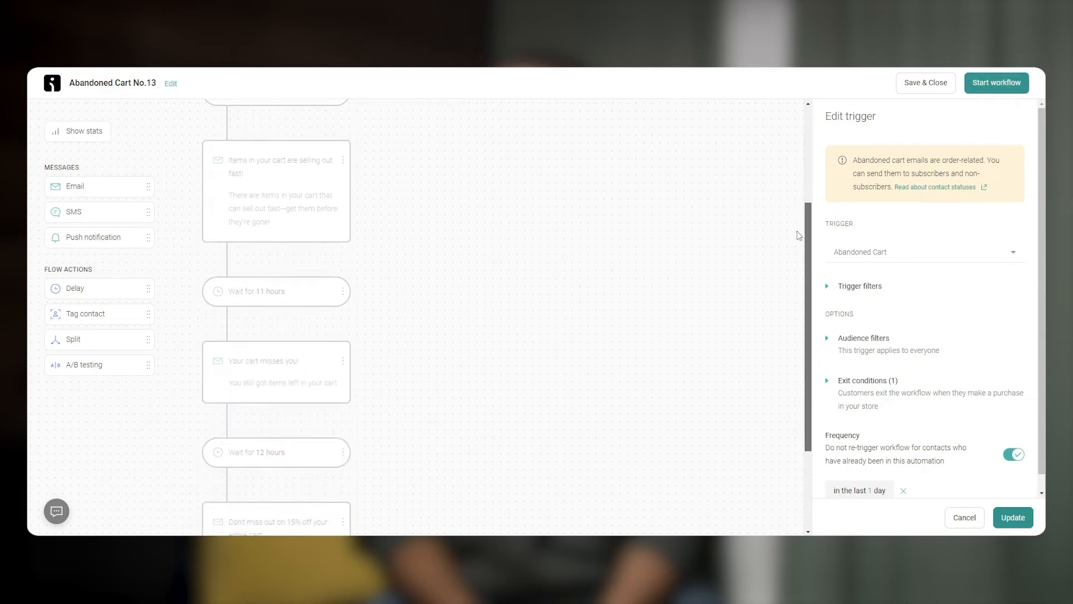
scroll(up, 3)
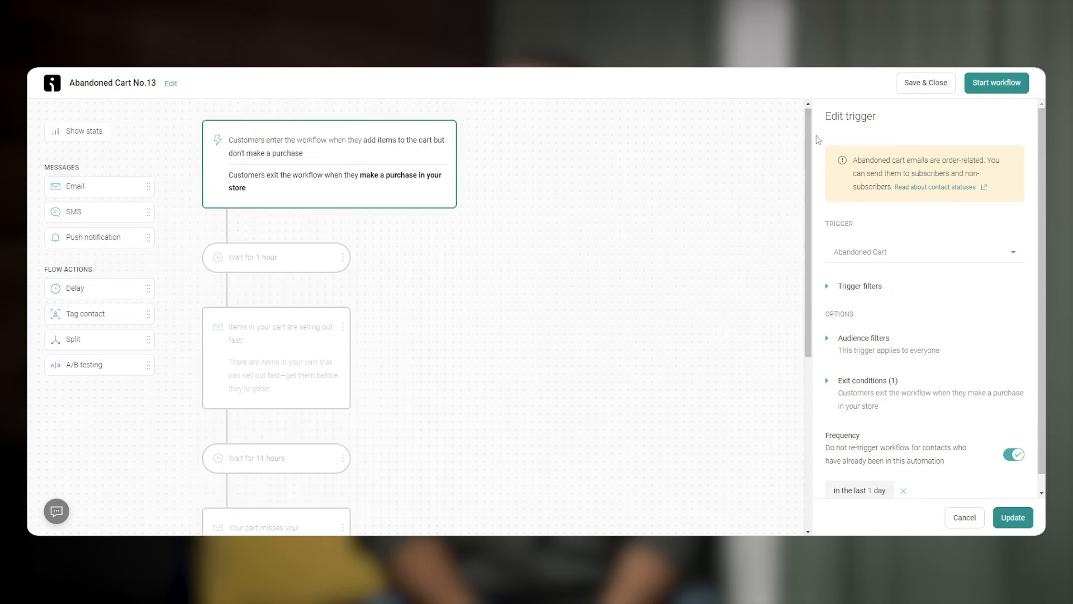
mouse_move(334, 448)
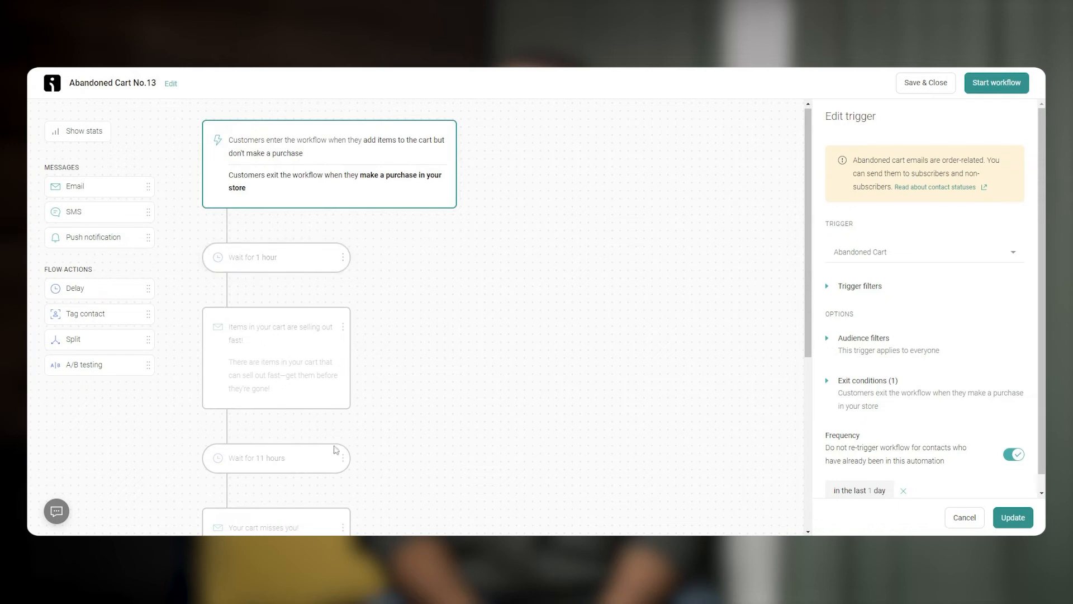
scroll(down, 3)
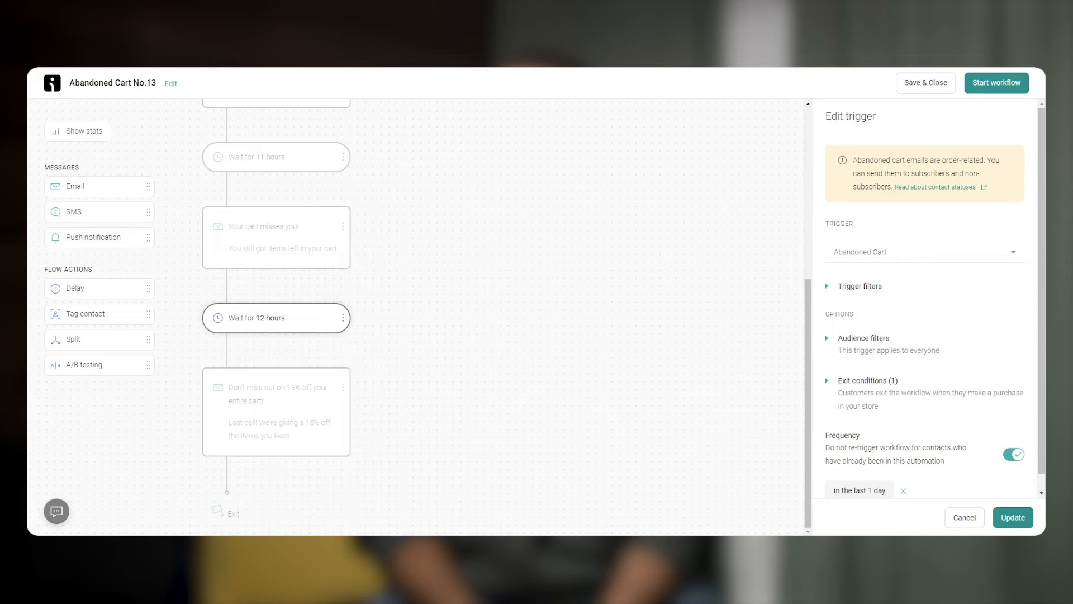
mouse_move(419, 383)
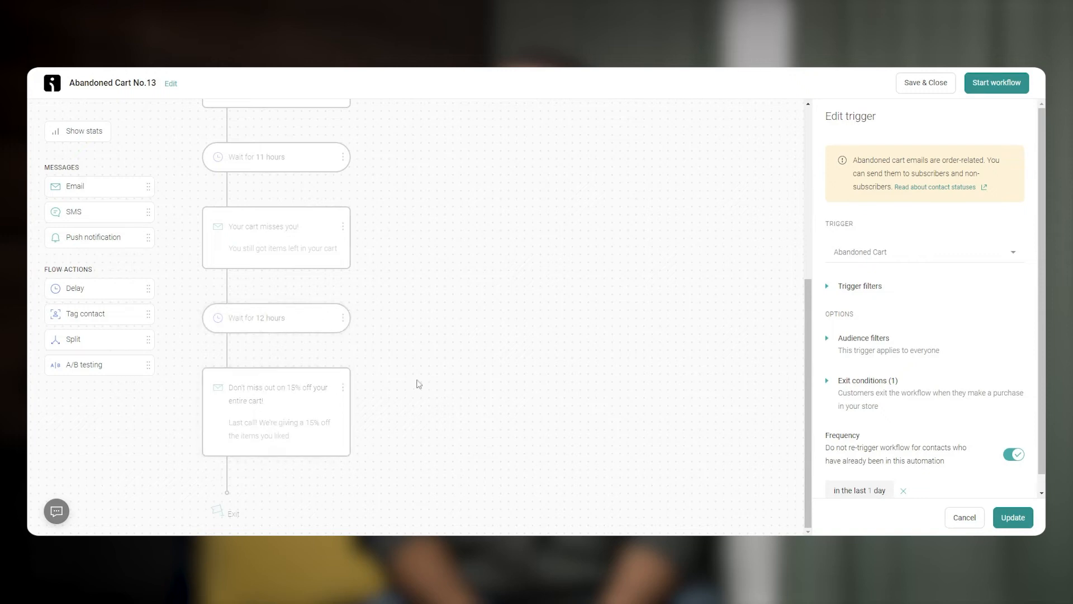
mouse_move(419, 383)
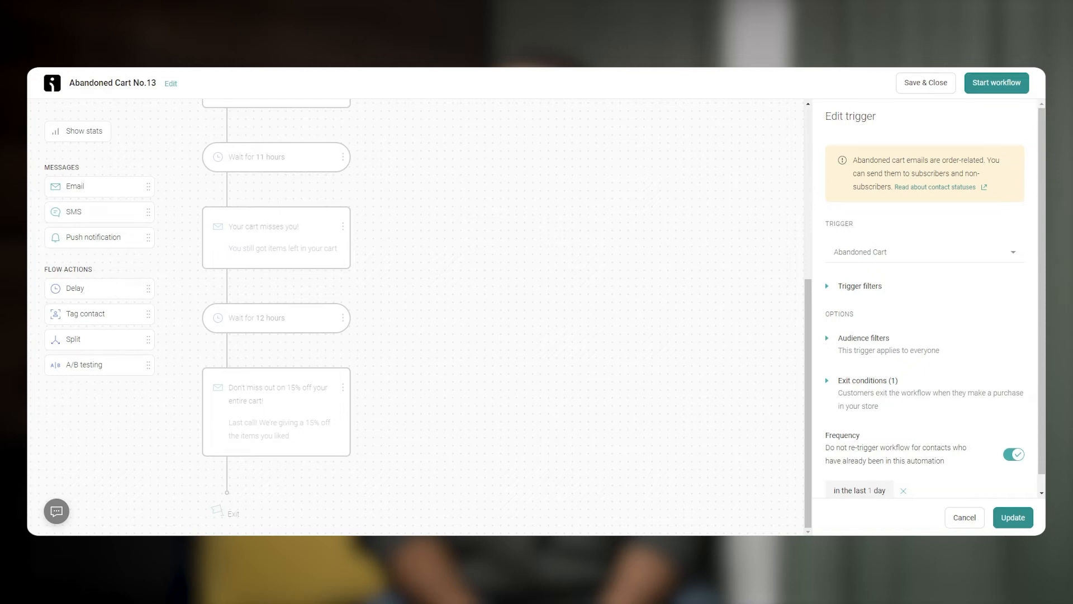
mouse_move(122, 354)
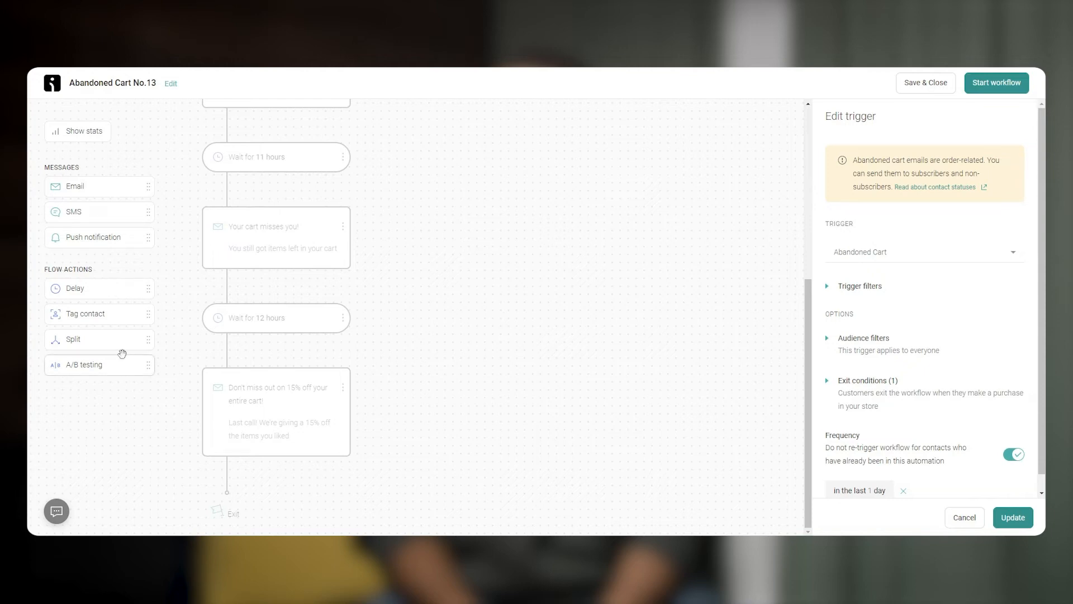
mouse_move(140, 235)
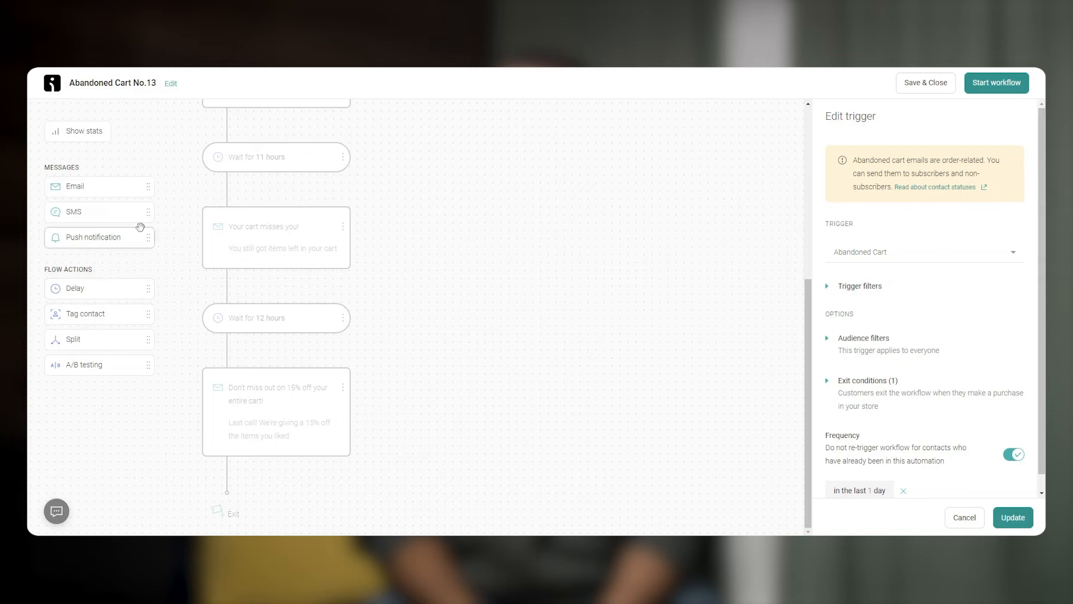
mouse_move(108, 269)
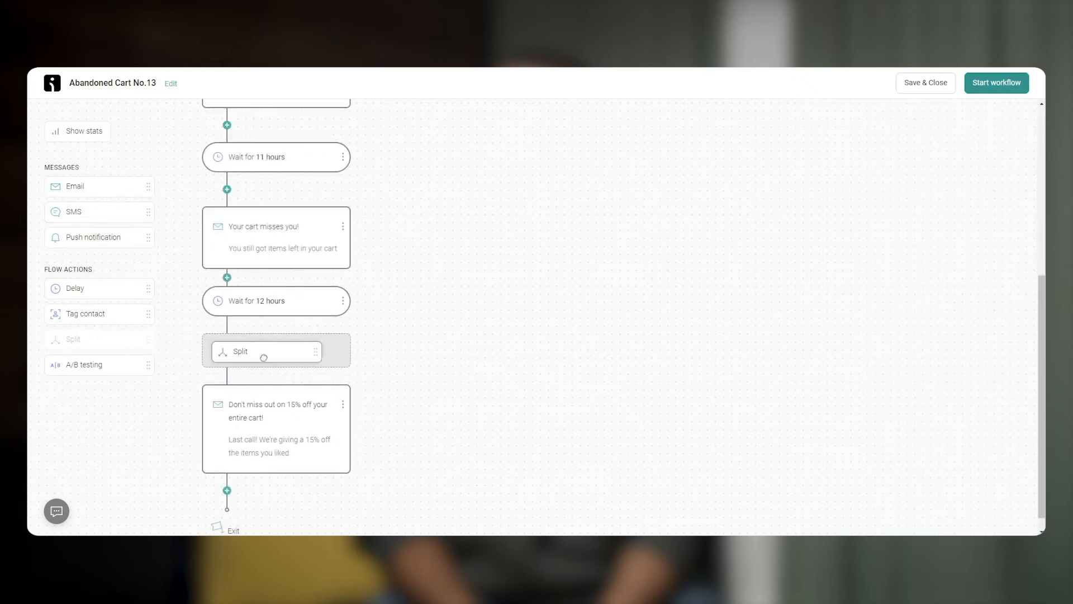
- Place a Split before the final 15% discount email, then go to the Audience contact list
click(276, 351)
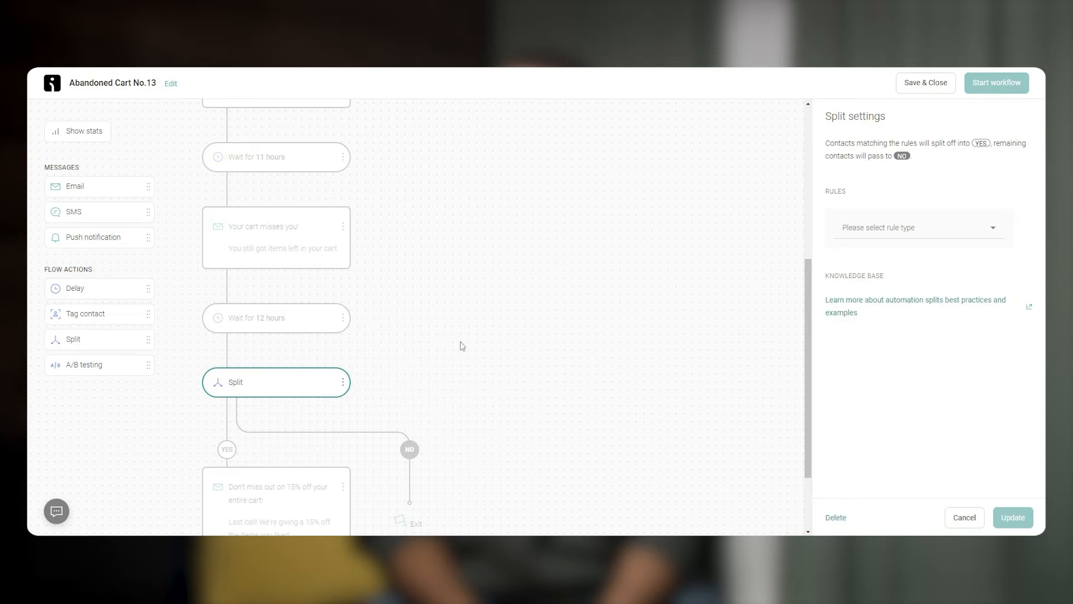
click(318, 82)
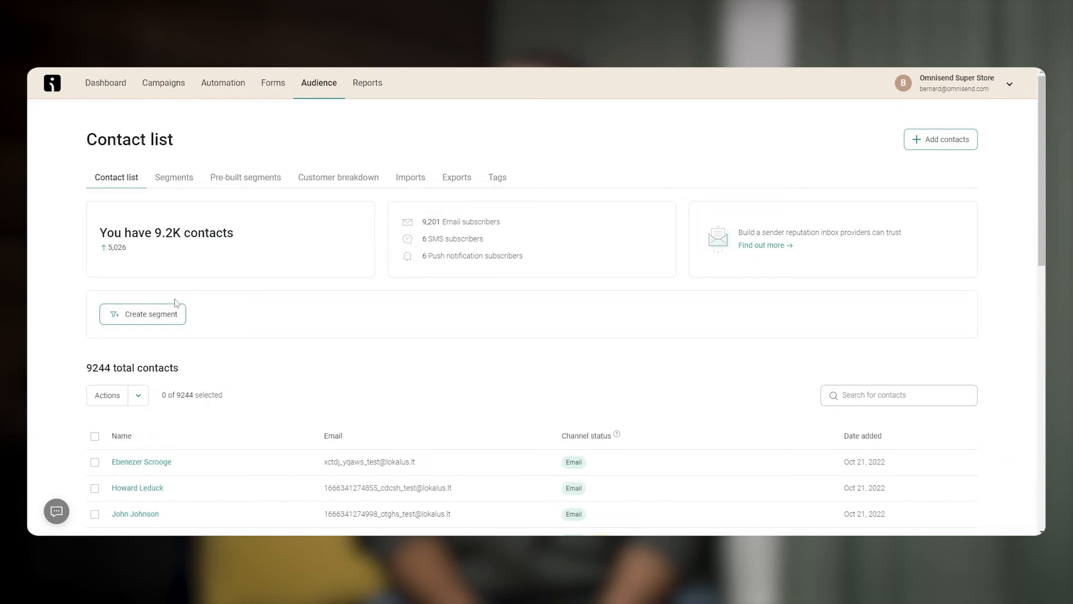
scroll(down, 3)
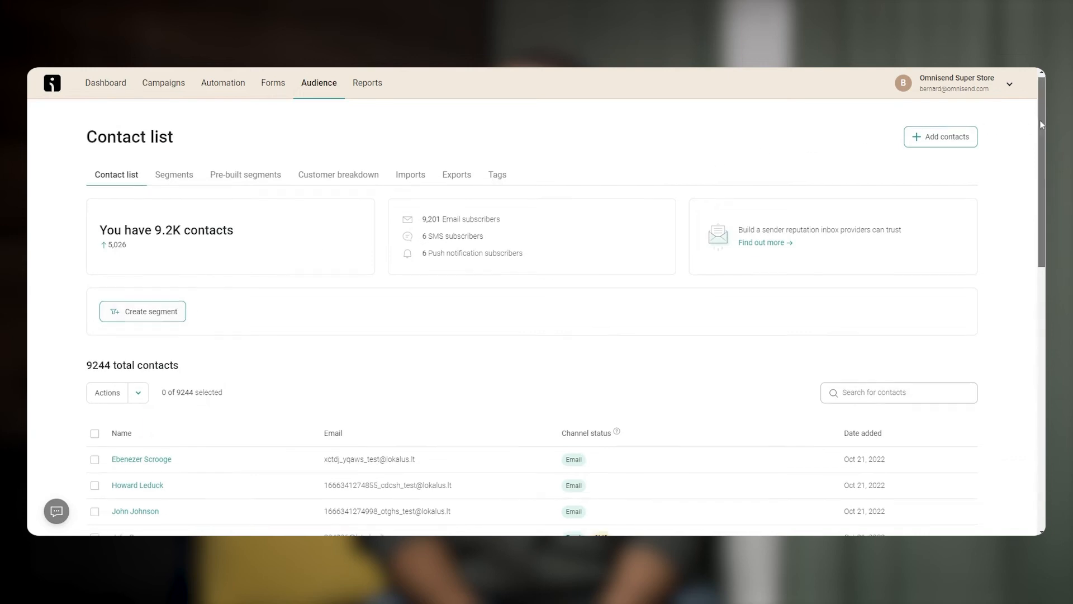
scroll(down, 3)
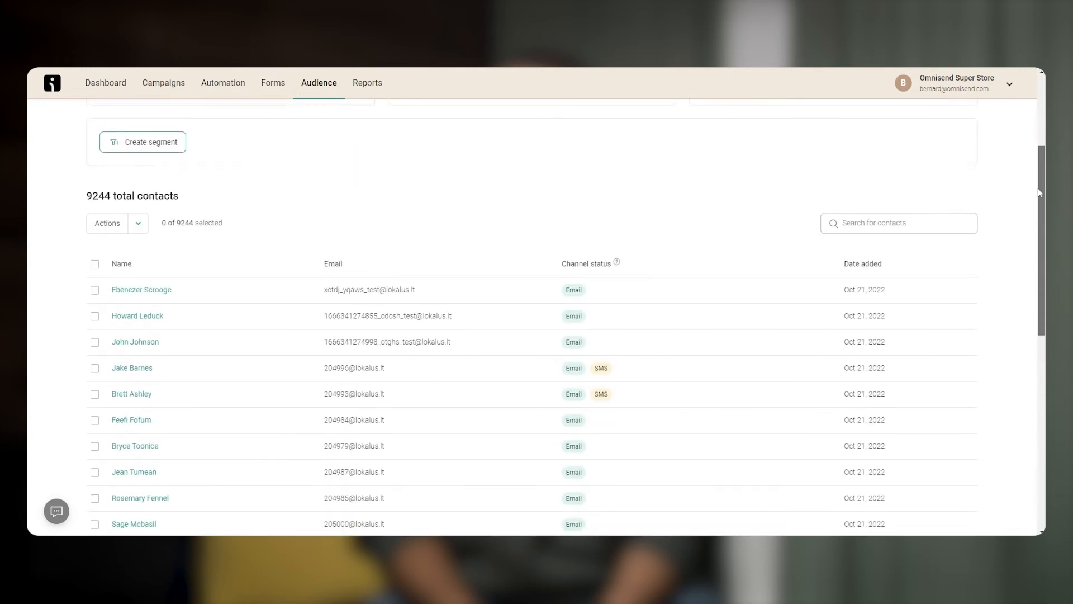
scroll(up, 3)
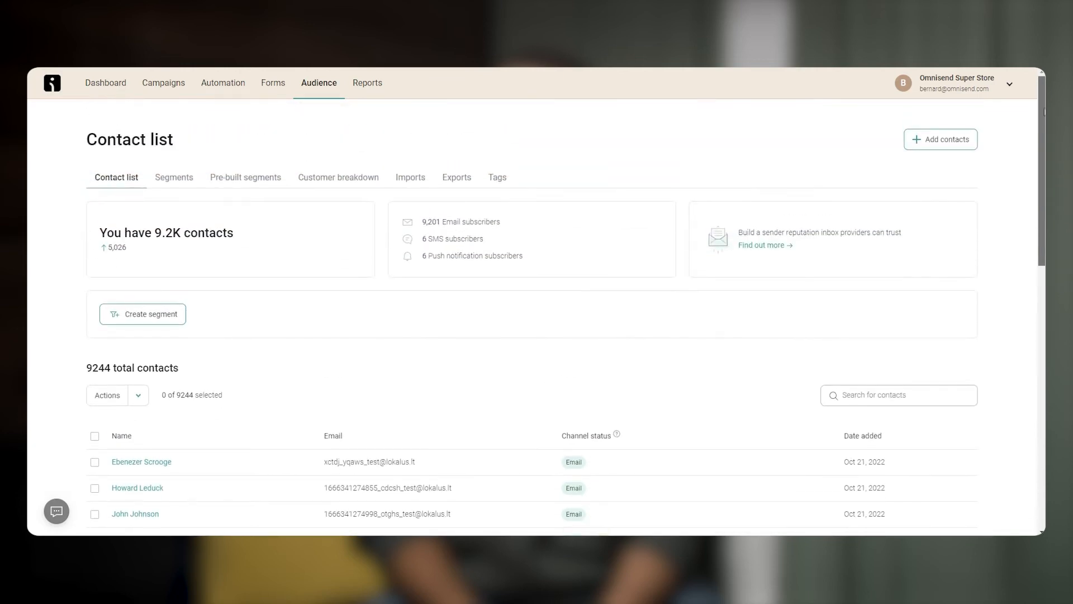
mouse_move(285, 310)
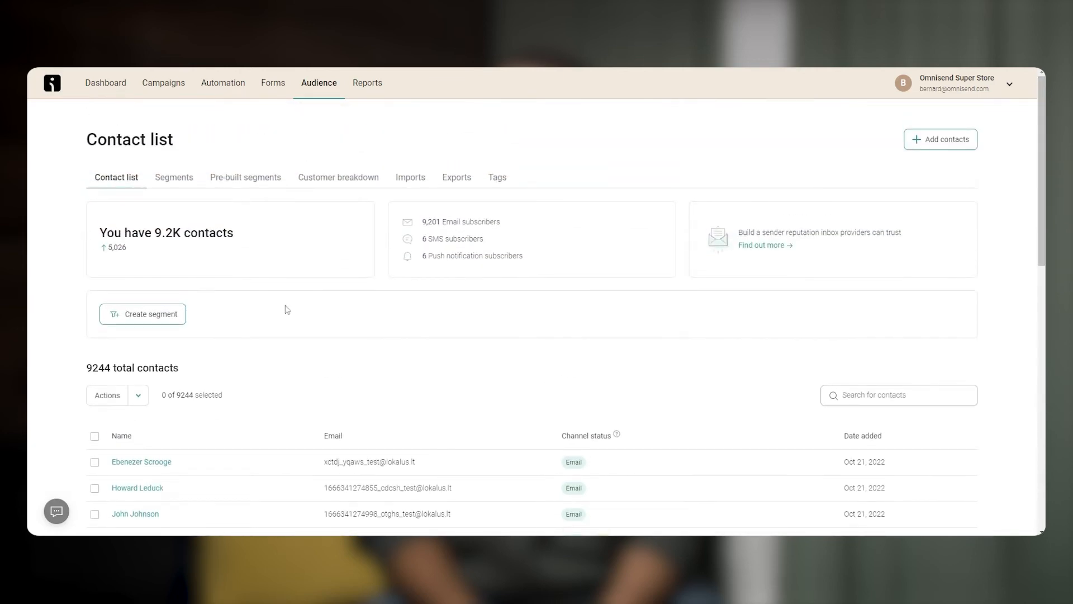
click(142, 313)
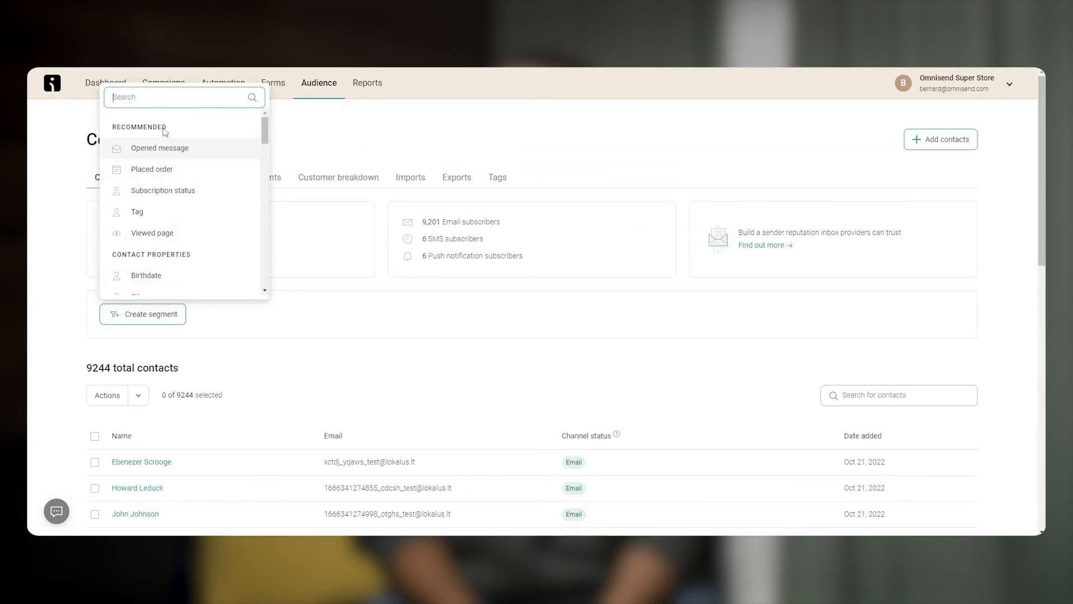
scroll(down, 3)
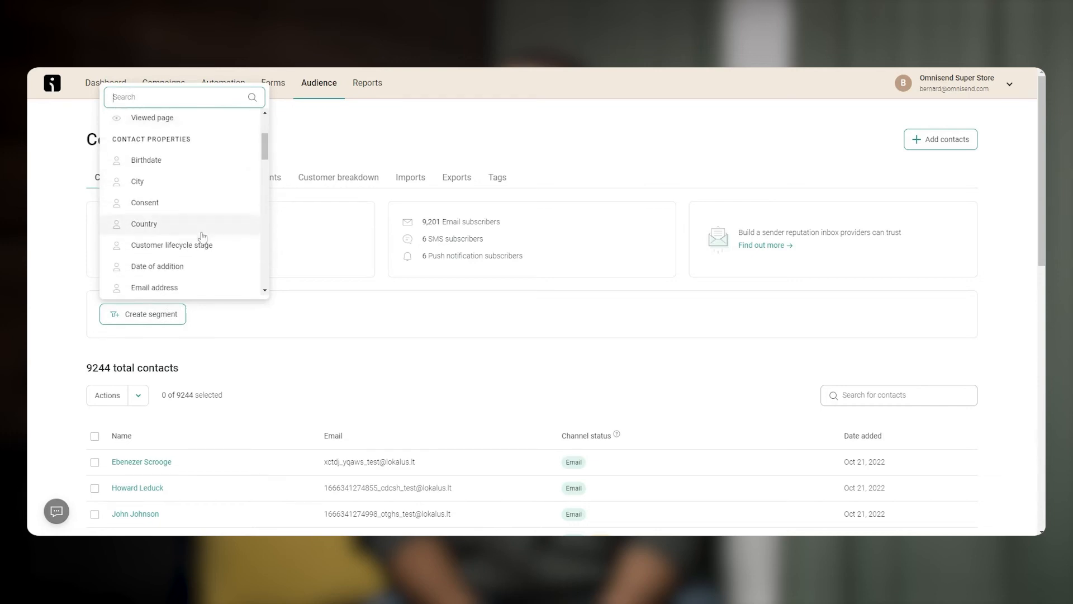
scroll(down, 3)
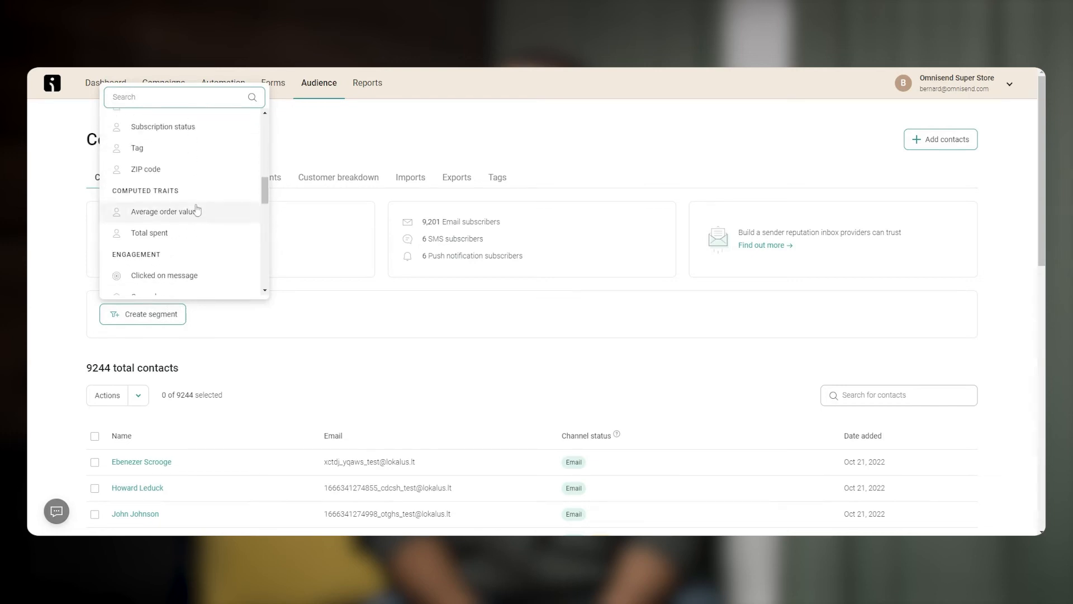
scroll(down, 3)
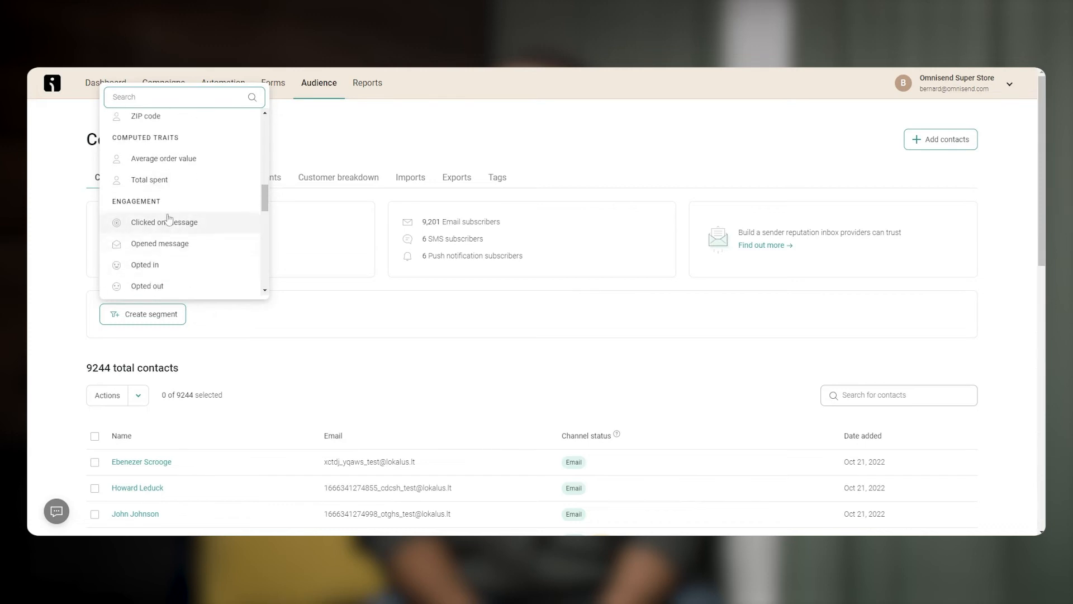
scroll(down, 3)
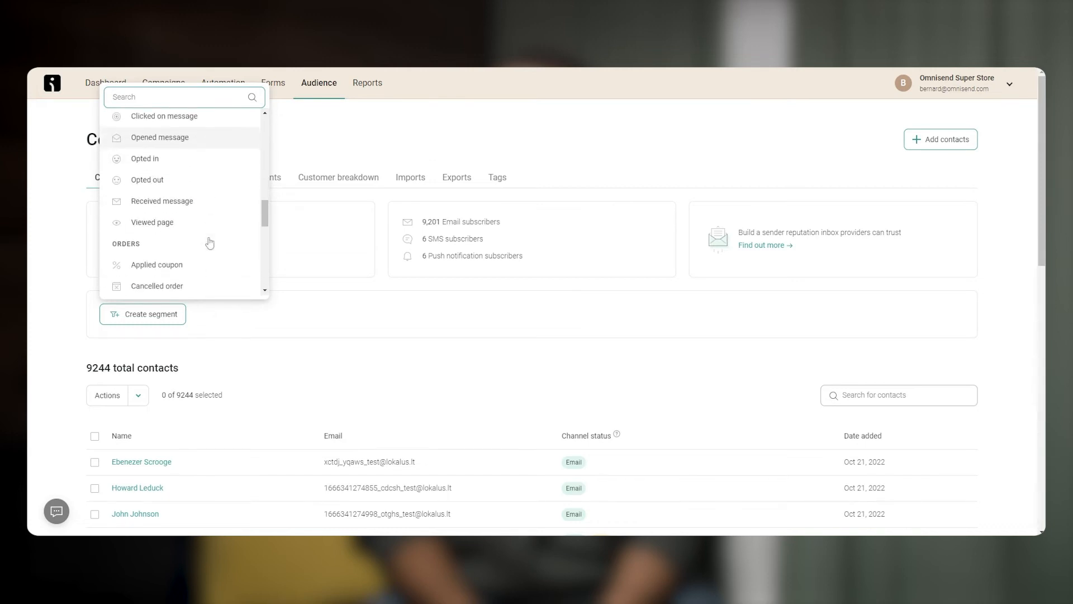
scroll(down, 3)
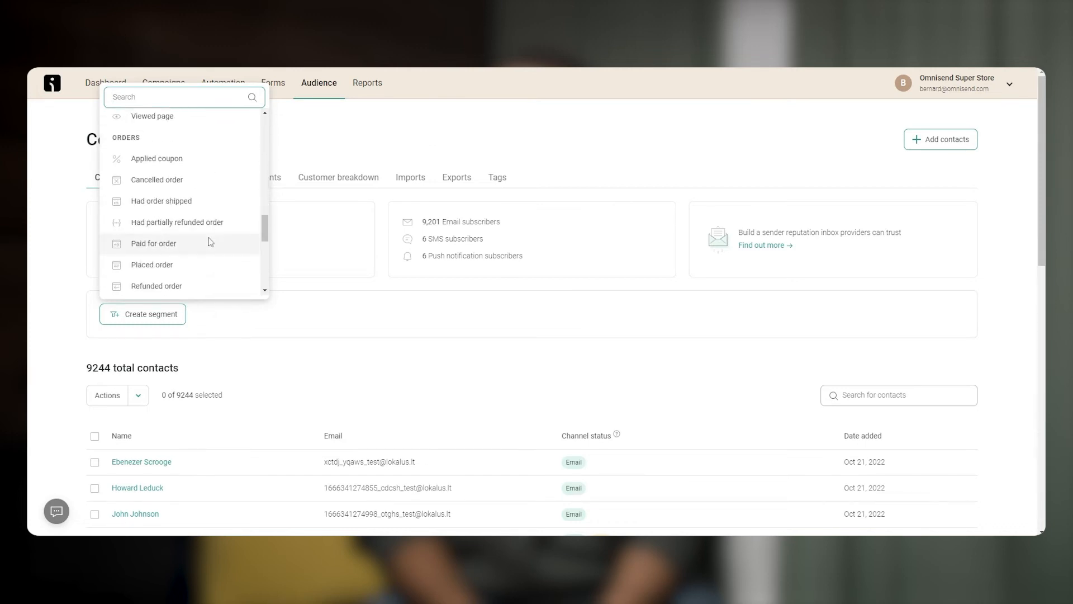
click(317, 308)
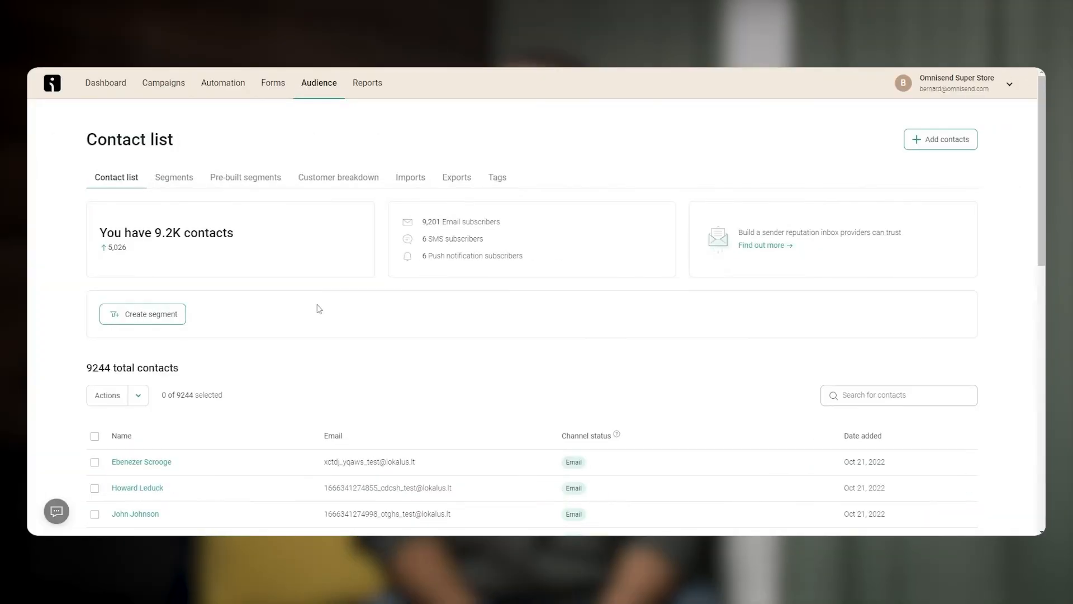
mouse_move(245, 178)
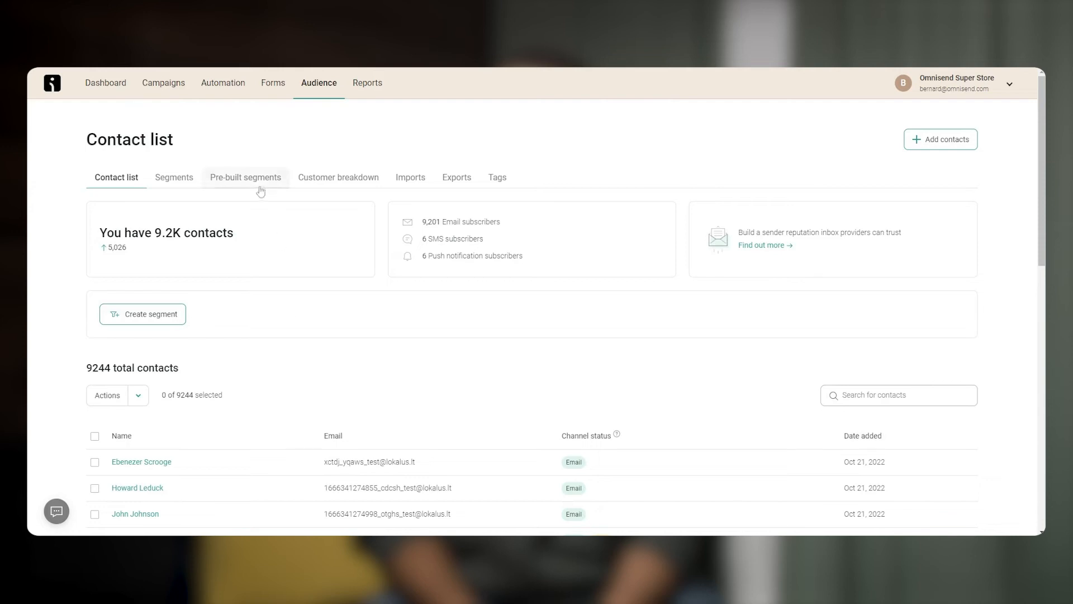
- Browse the pre-built audience segments, then move on to the Forms Library
click(245, 177)
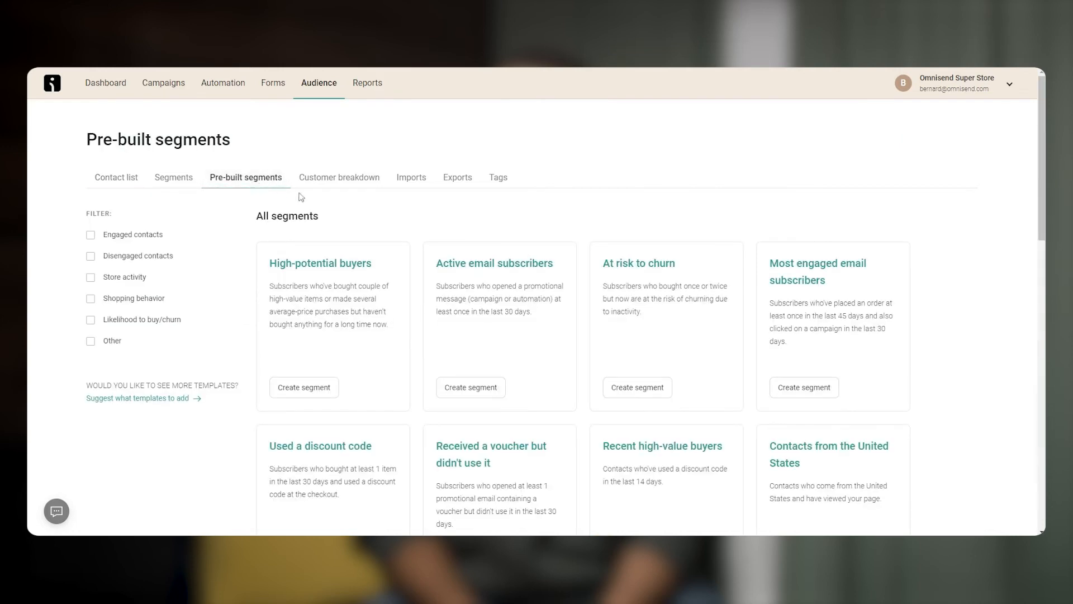
mouse_move(1038, 194)
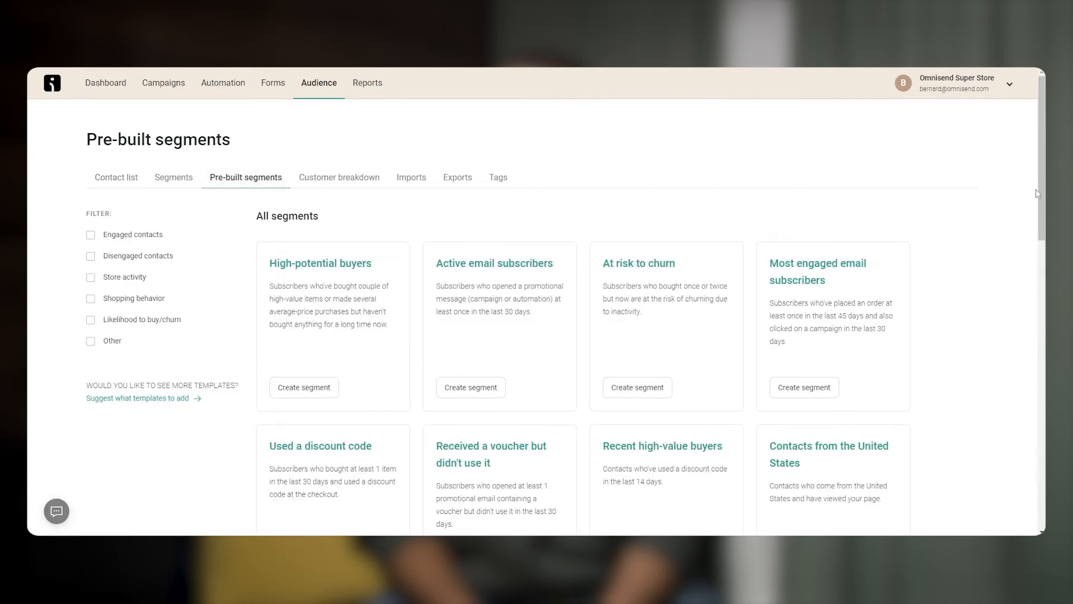
scroll(down, 3)
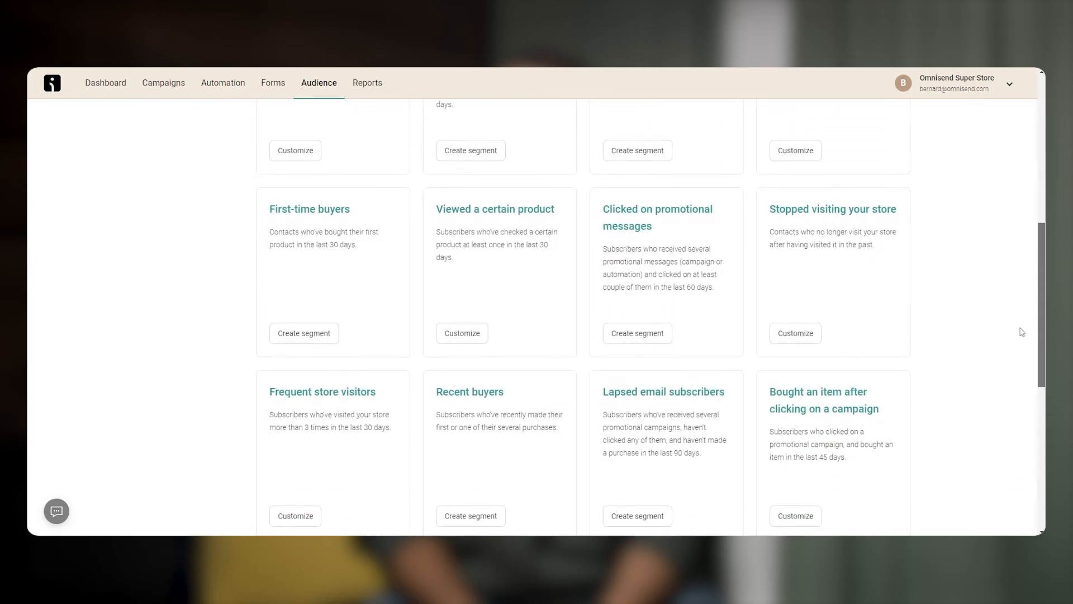
scroll(up, 3)
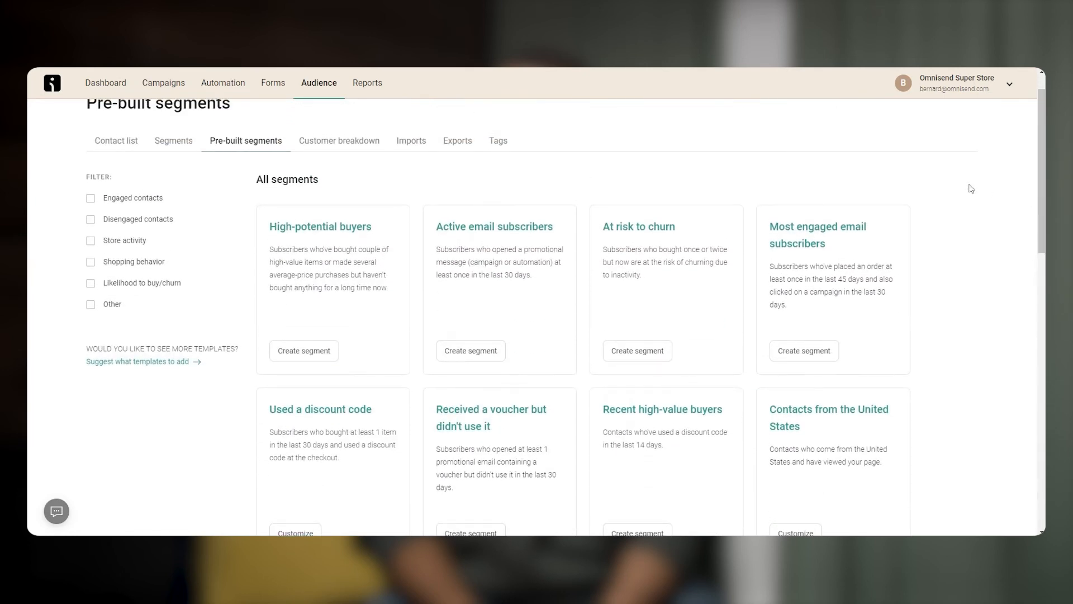
mouse_move(742, 190)
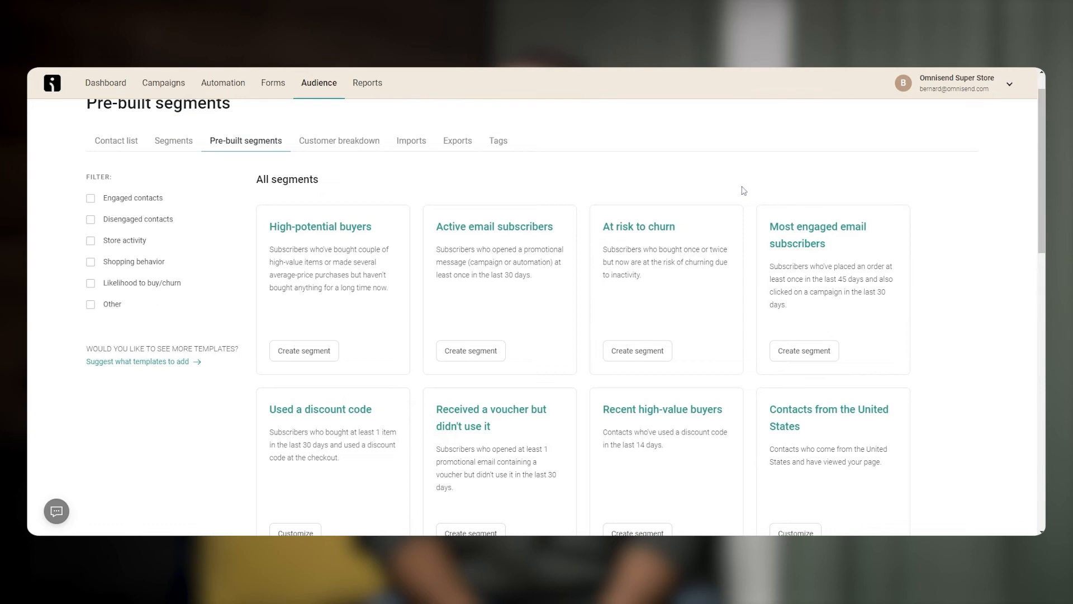
mouse_move(664, 355)
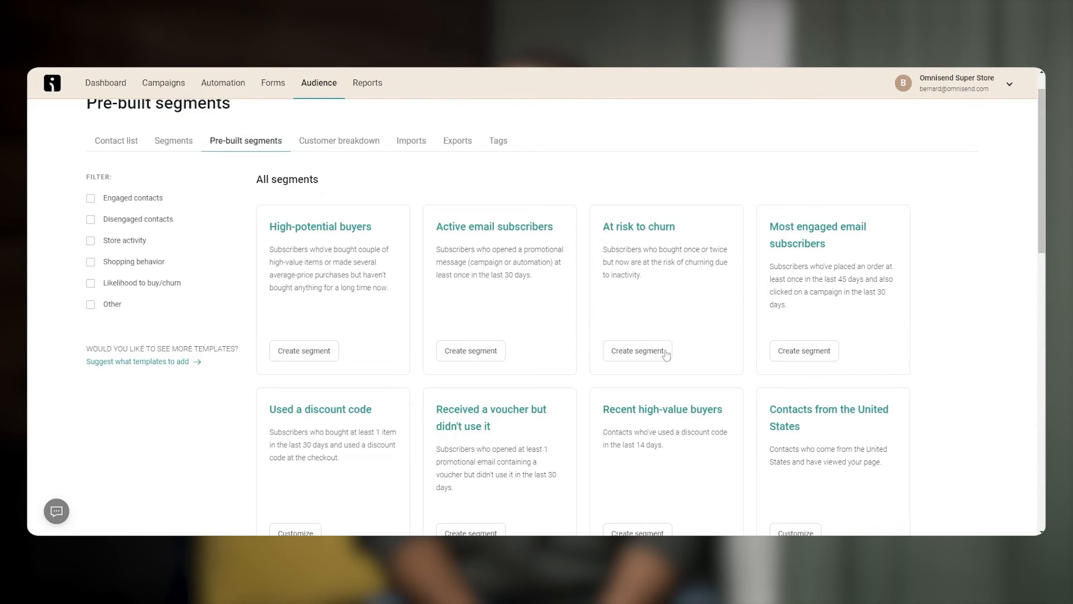
click(636, 350)
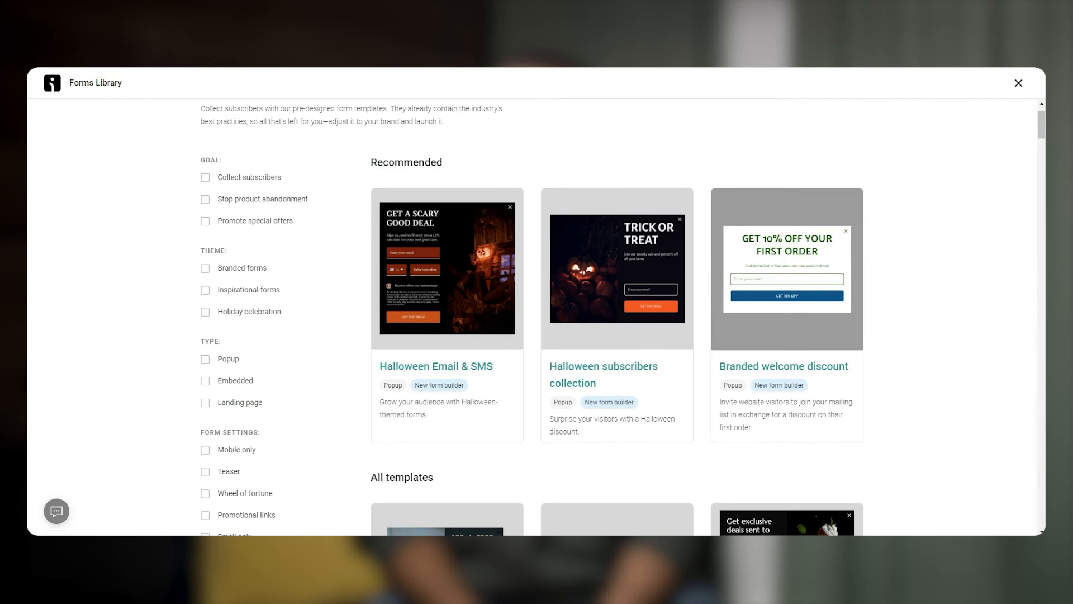
mouse_move(264, 383)
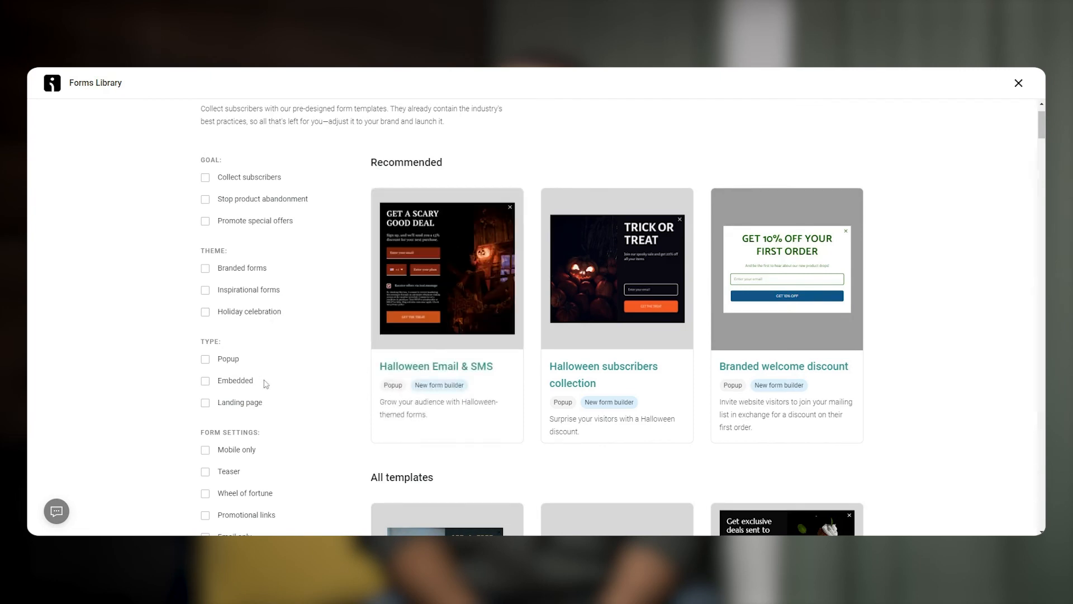
mouse_move(278, 402)
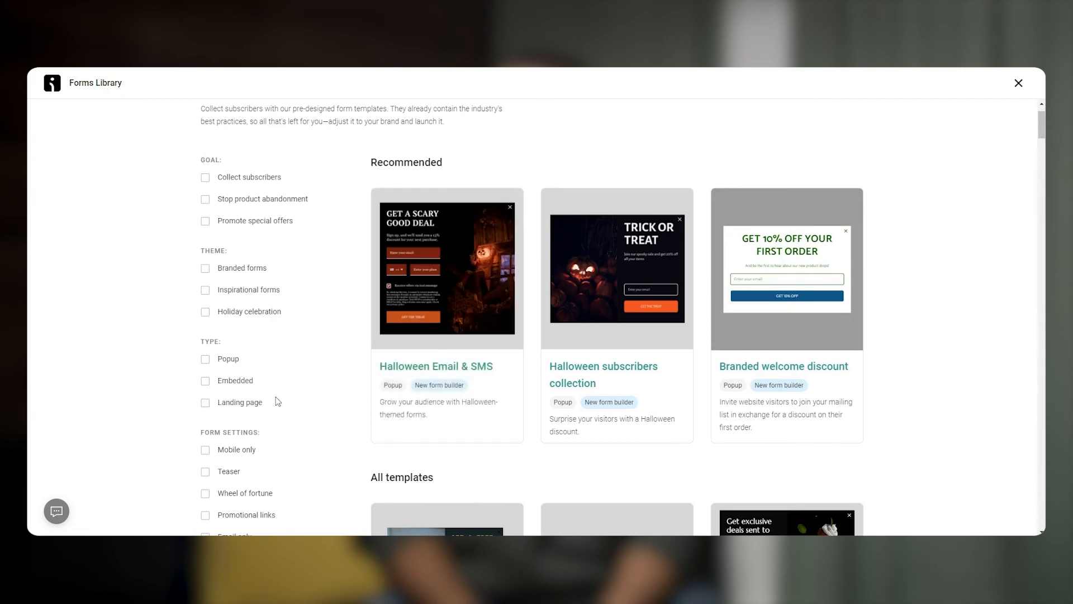
- Filter the Forms Library to the Stop product abandonment goal and look over the results
scroll(down, 3)
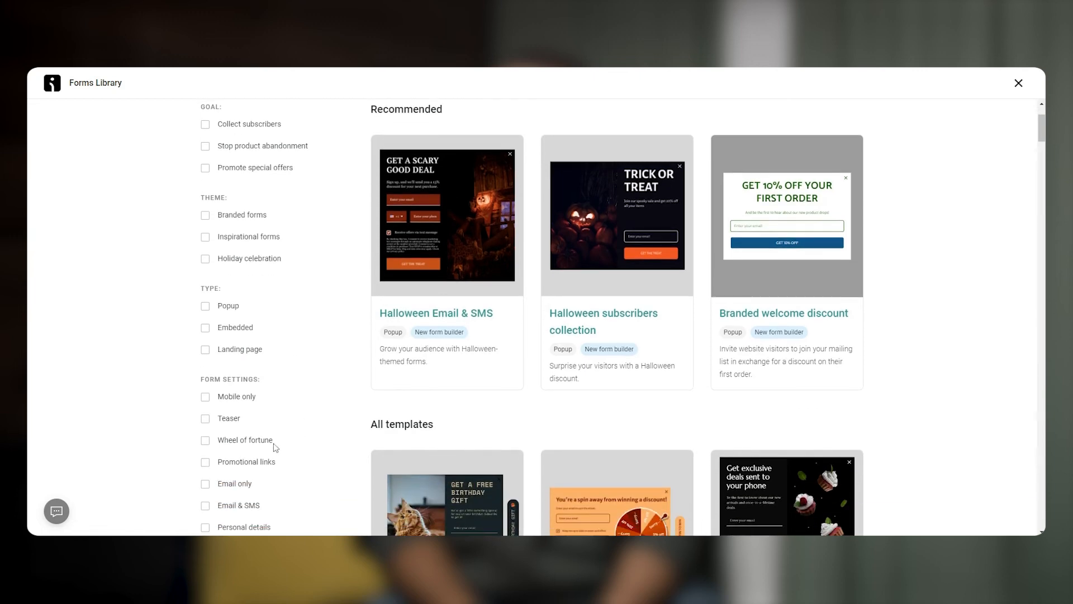
mouse_move(312, 367)
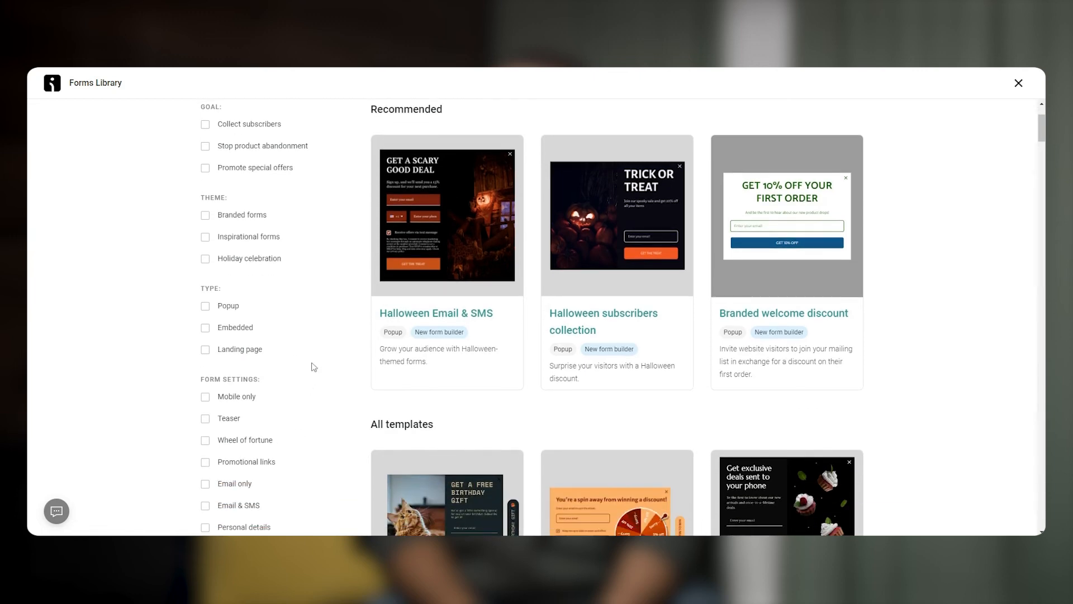
scroll(up, 3)
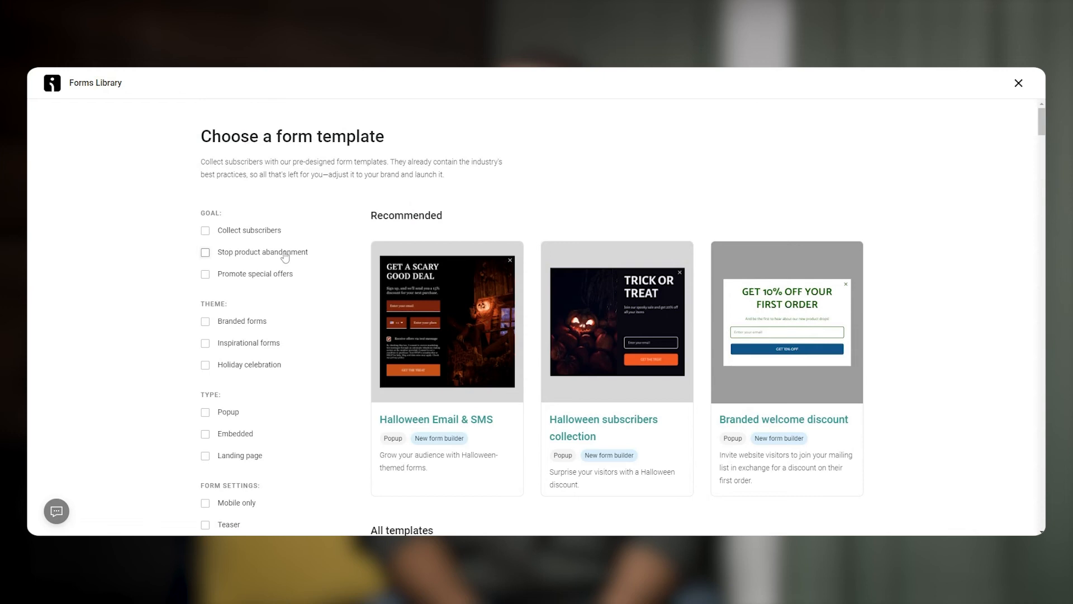
click(206, 252)
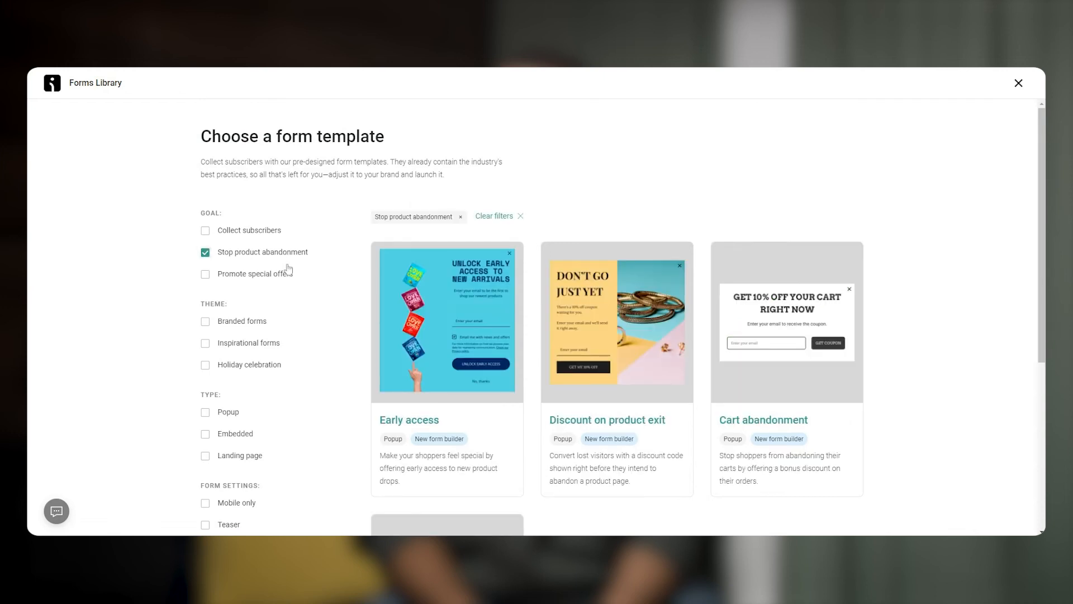
scroll(down, 3)
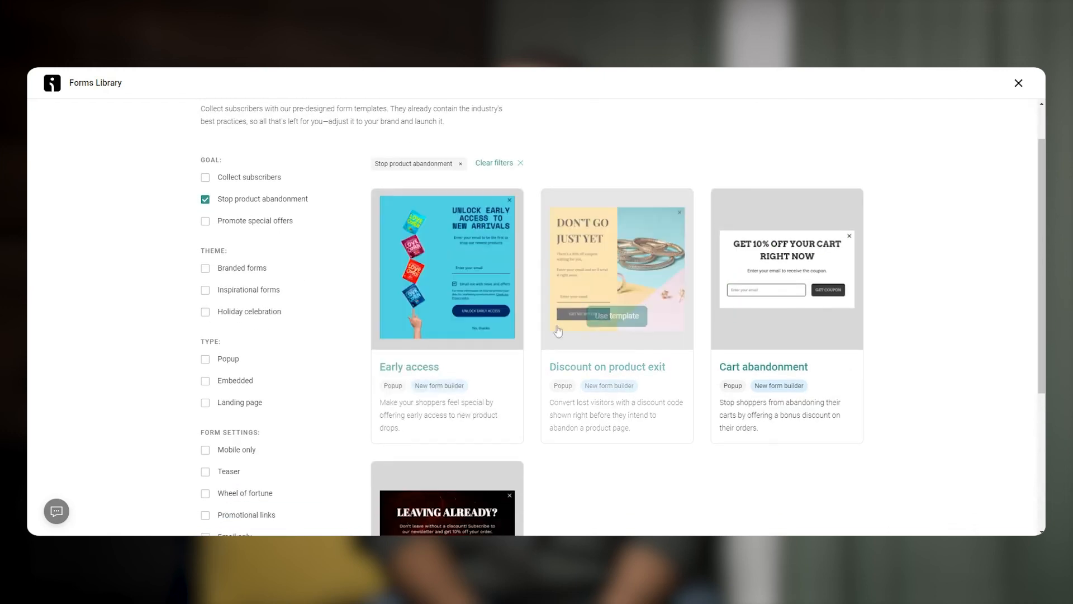
- Start the Discount on product exit popup with Date, Phone and Legal fields set to SMS consent (TCPA)
click(613, 315)
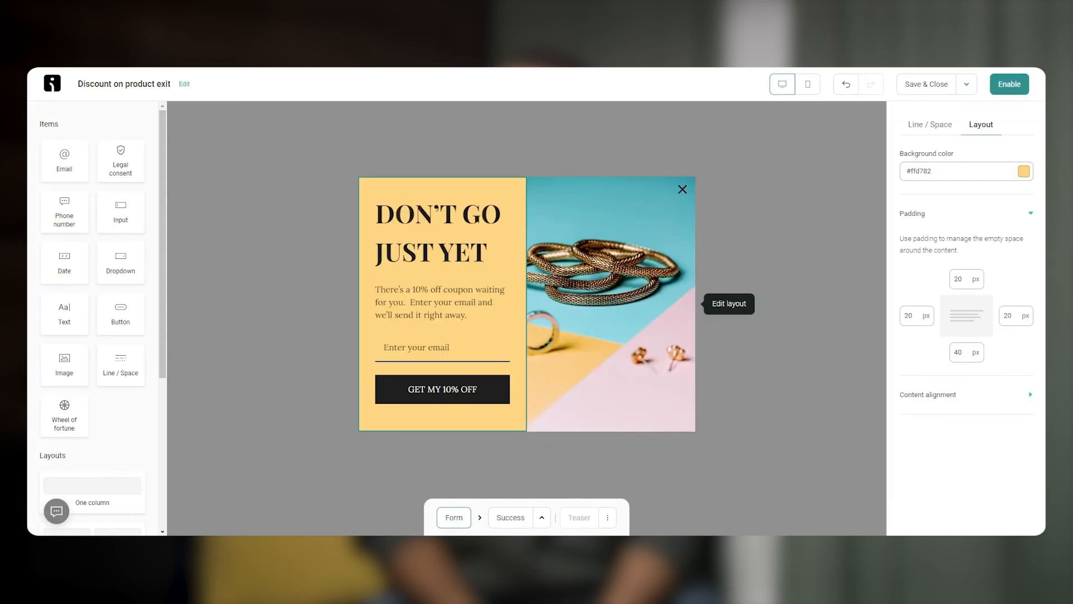
click(442, 300)
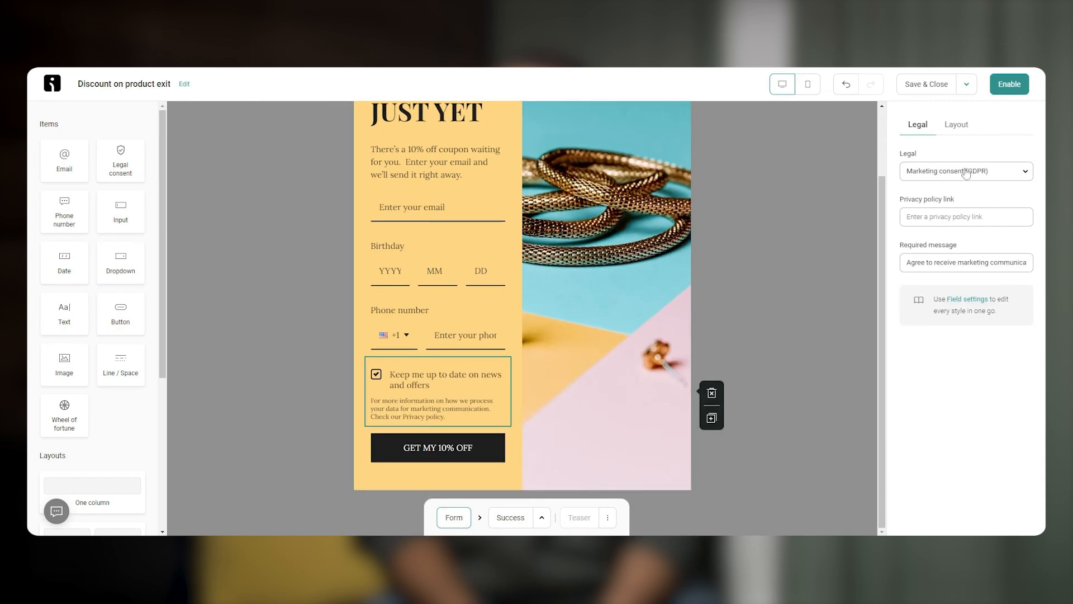
click(965, 171)
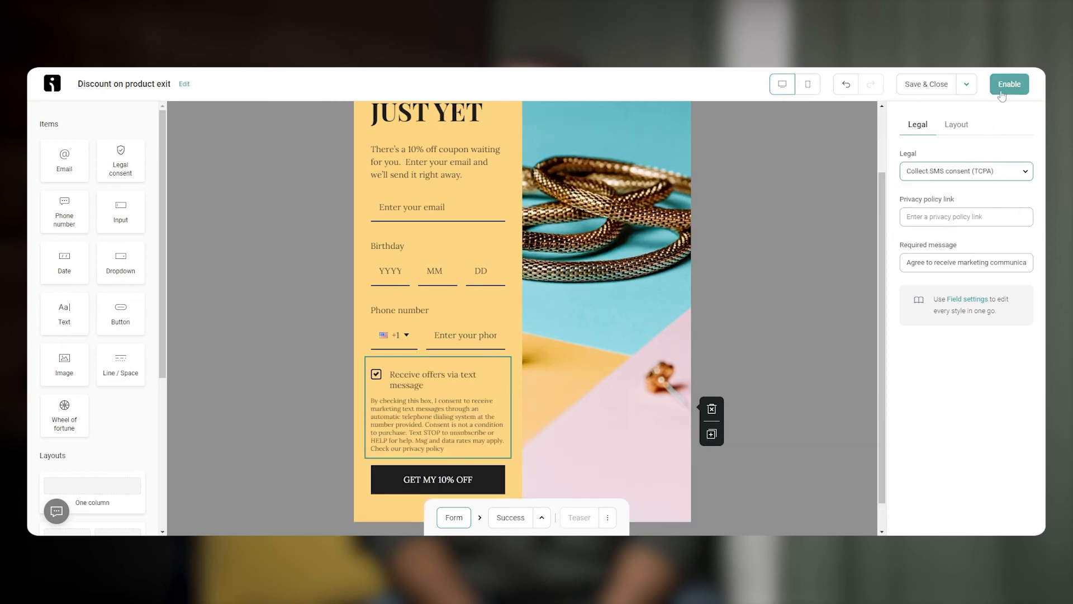